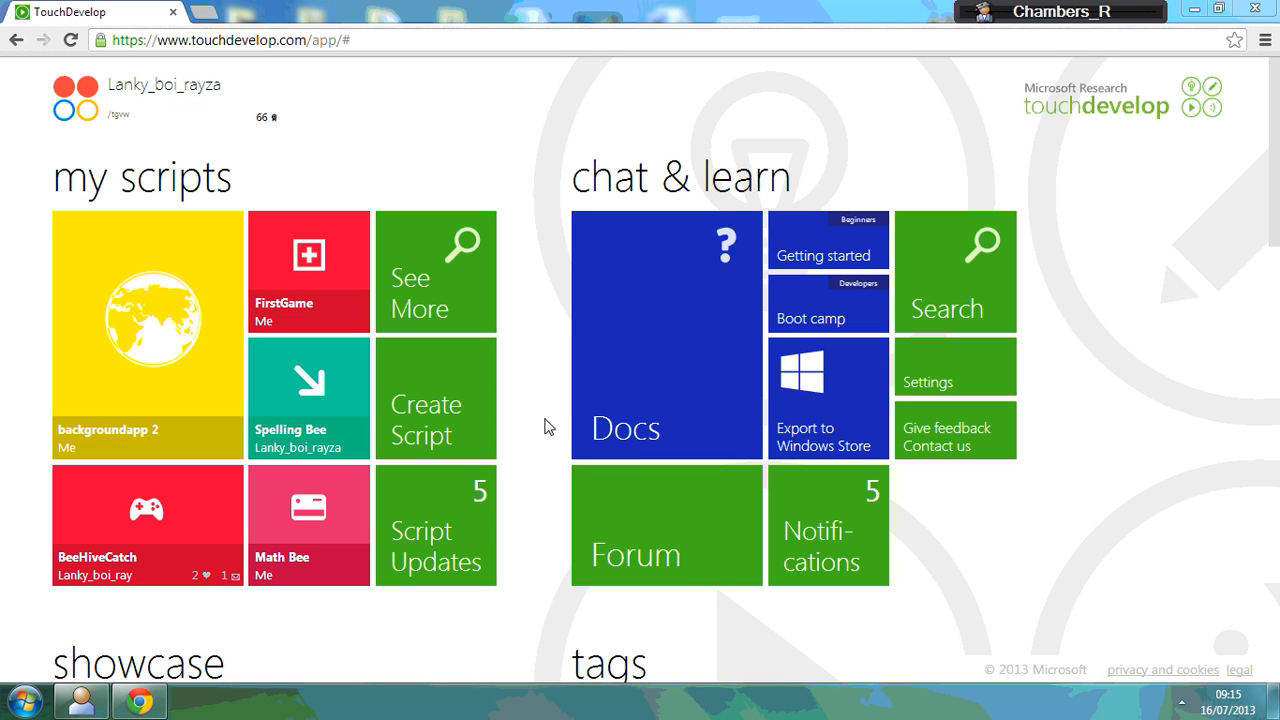
{"action": "mouse_move", "coordinate": [32, 180]}
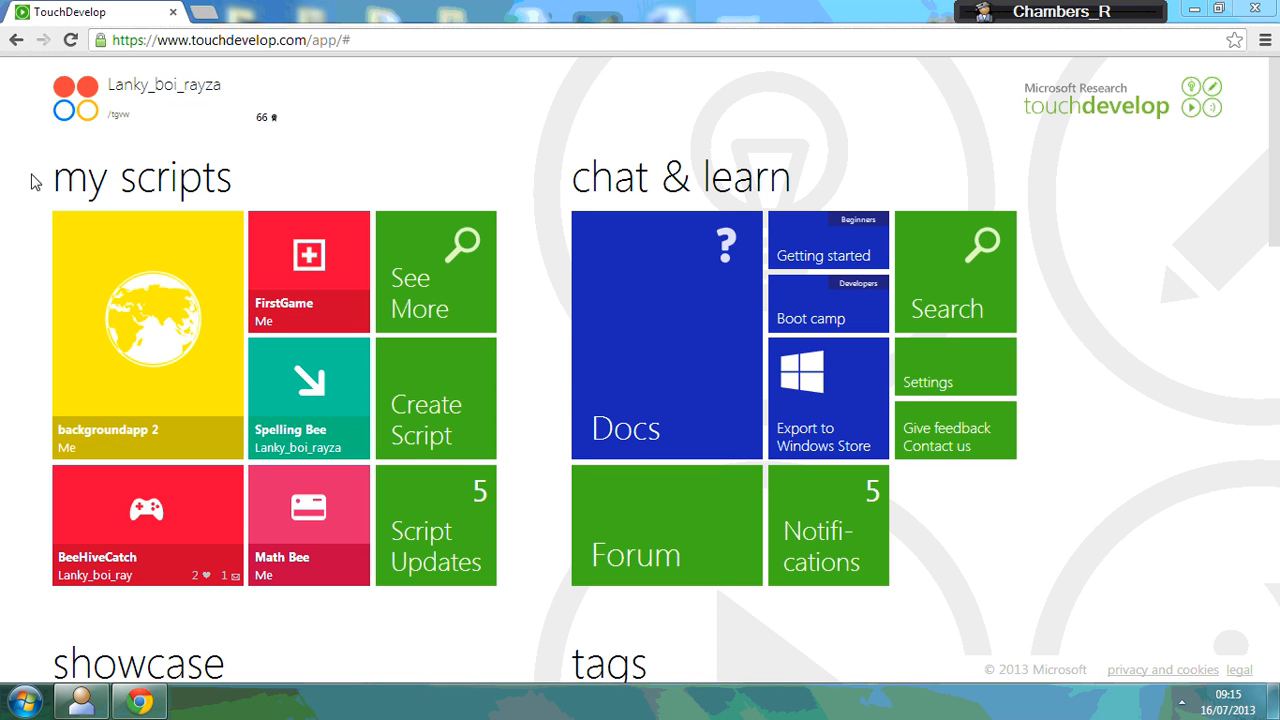
{"action": "mouse_move", "coordinate": [532, 402]}
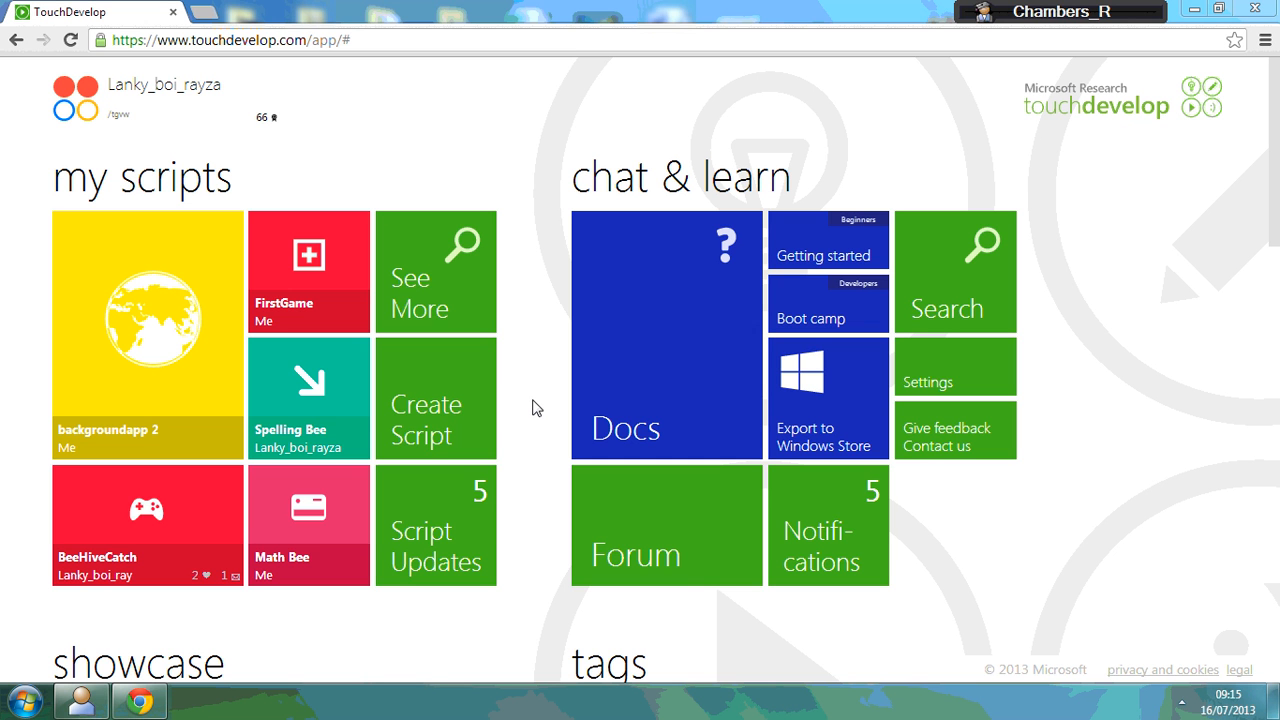
{"action": "mouse_move", "coordinate": [452, 402]}
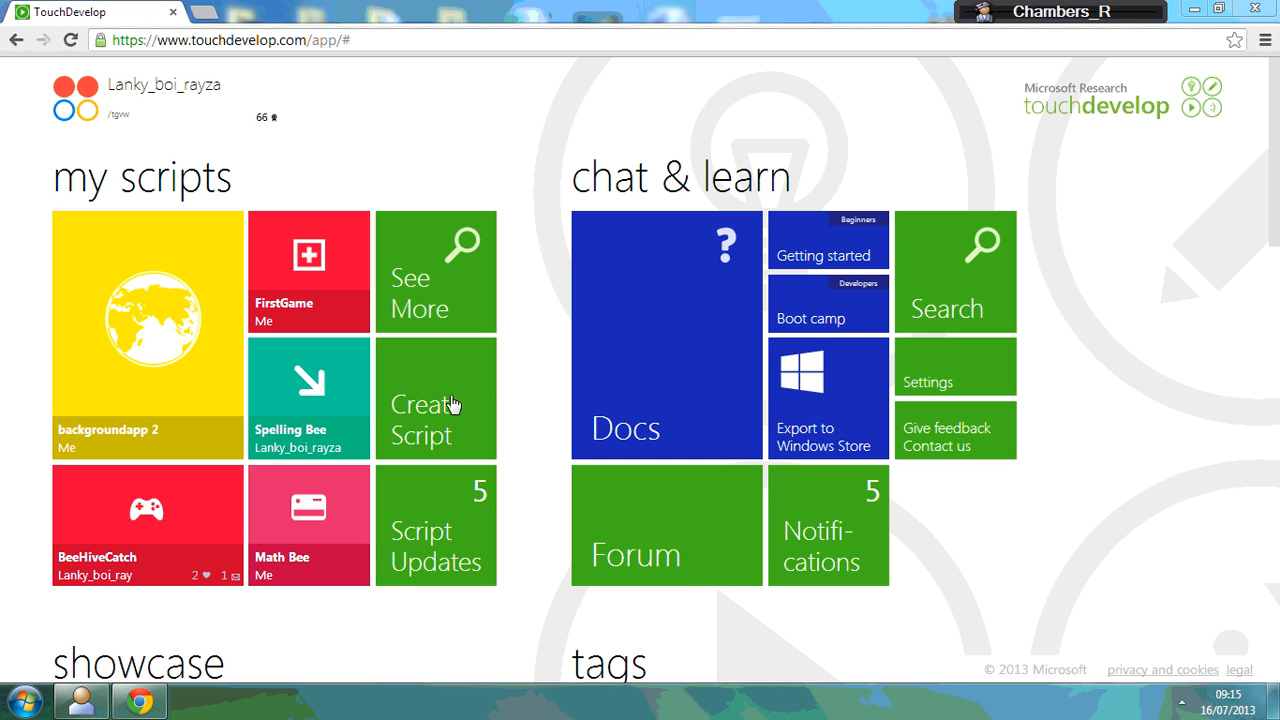
{"action": "mouse_move", "coordinate": [436, 410]}
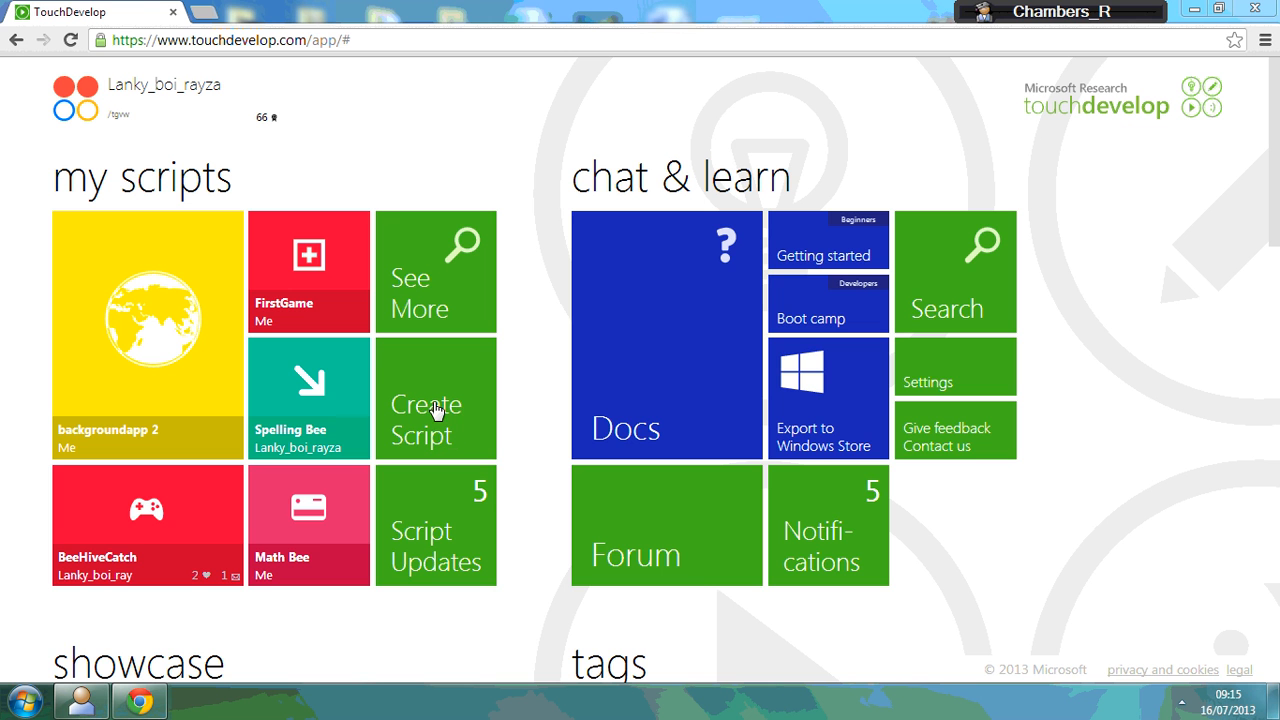
- Browse the 'pick a script template' list from the Create Script tile and return to its top
{"action": "left_click", "coordinate": [436, 398]}
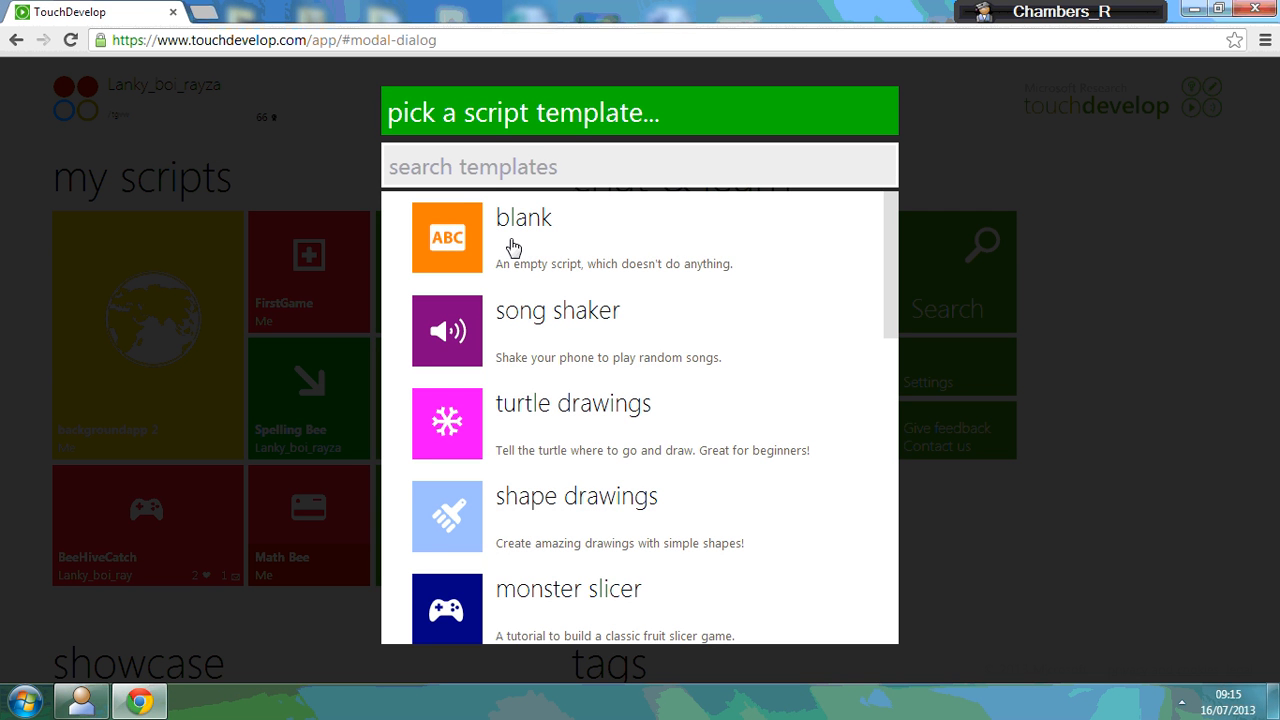
{"action": "scroll", "scroll_direction": "down", "scroll_amount": 3}
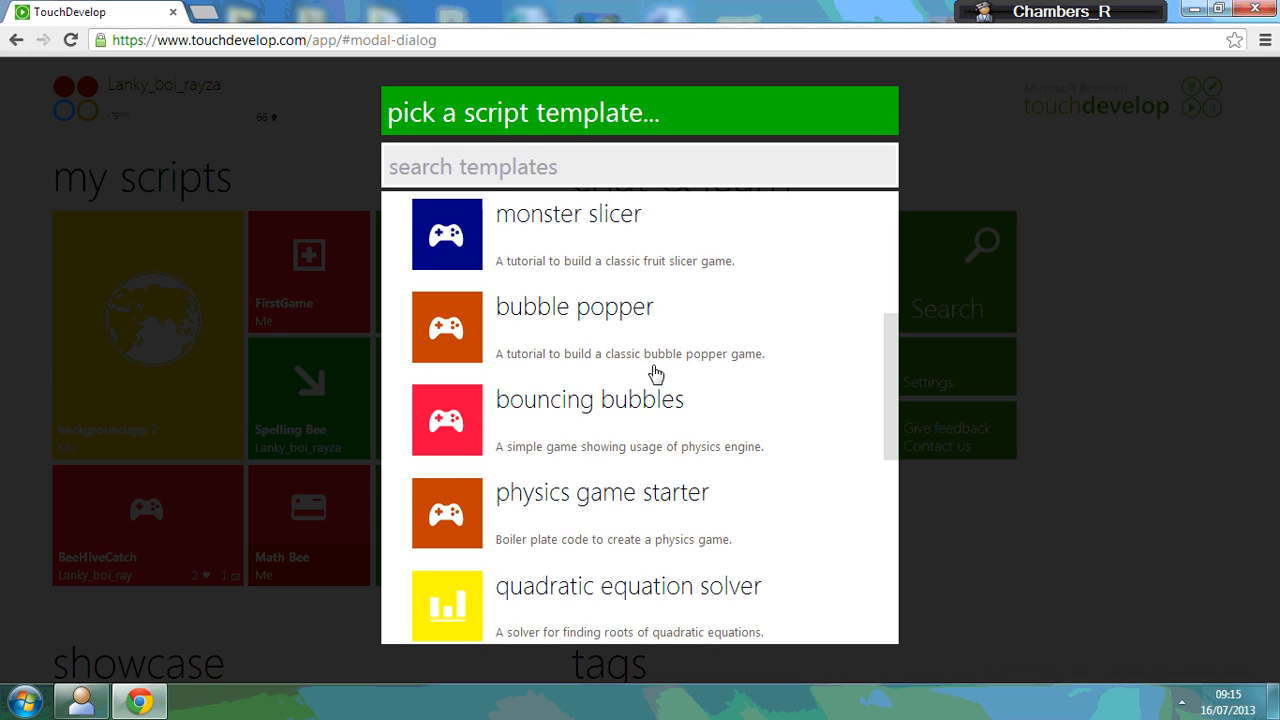
{"action": "scroll", "scroll_direction": "down", "scroll_amount": 3}
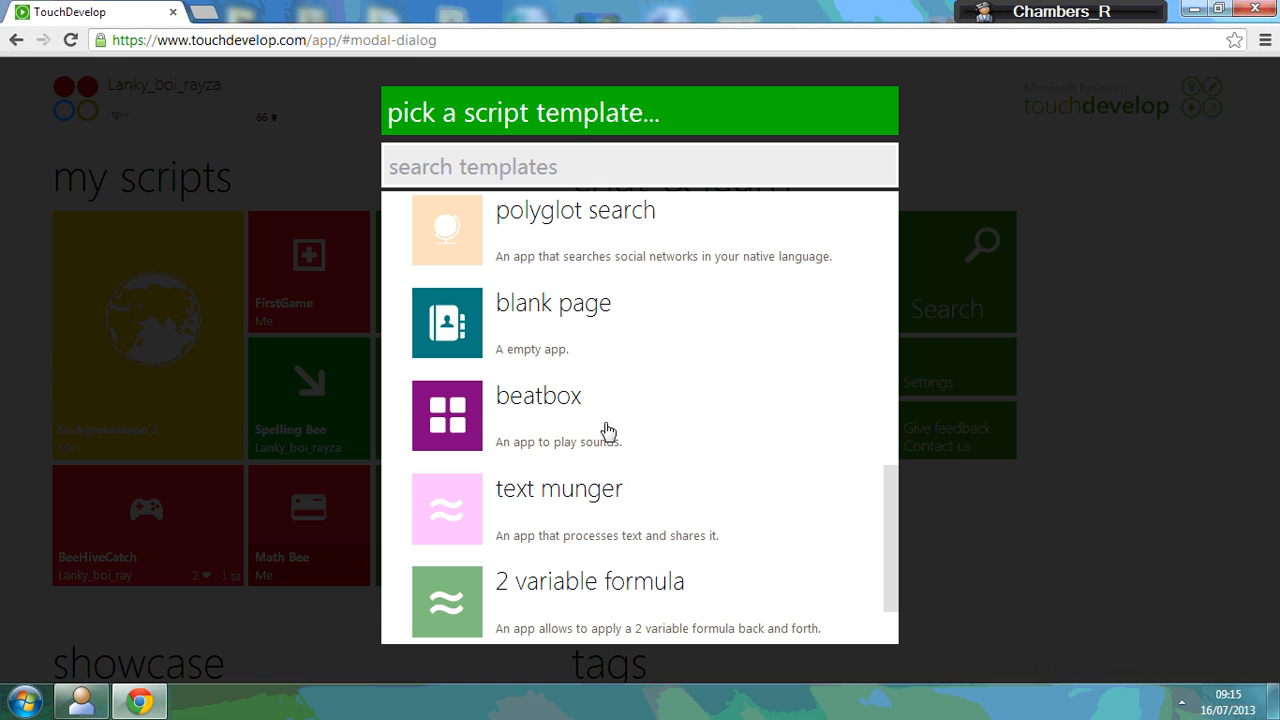
{"action": "scroll", "scroll_direction": "up", "scroll_amount": 3}
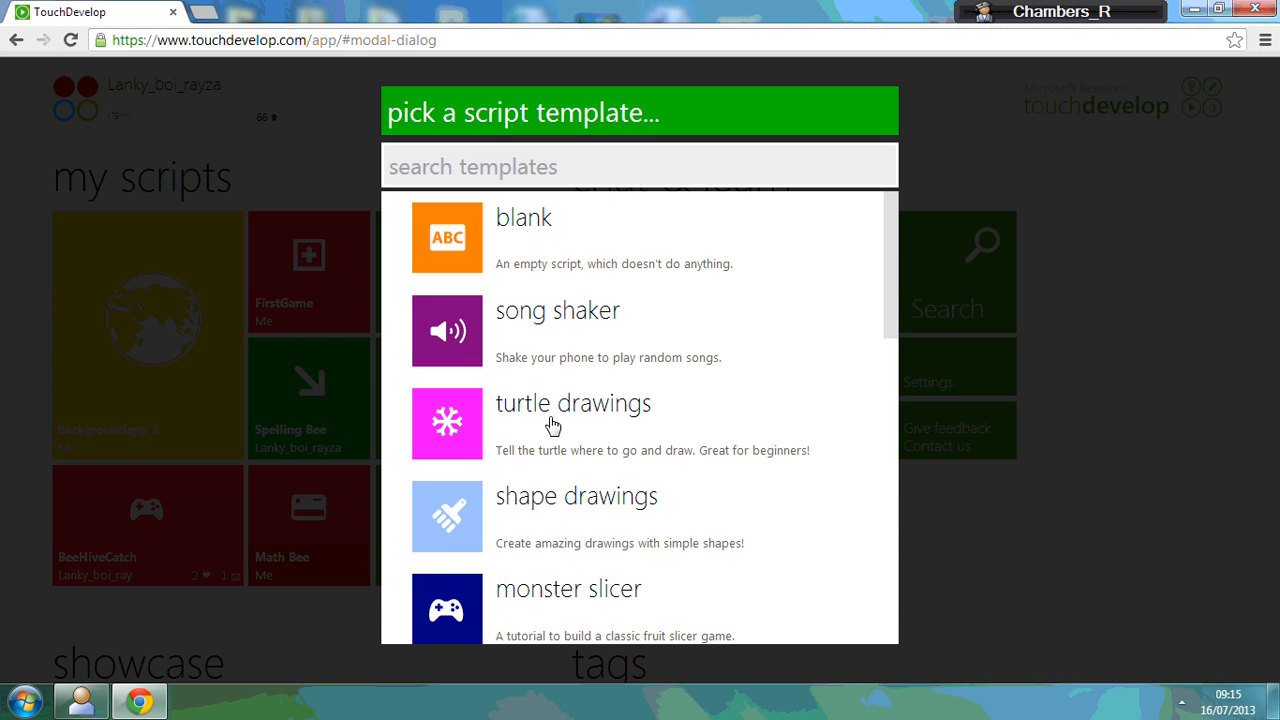
{"action": "mouse_move", "coordinate": [530, 268]}
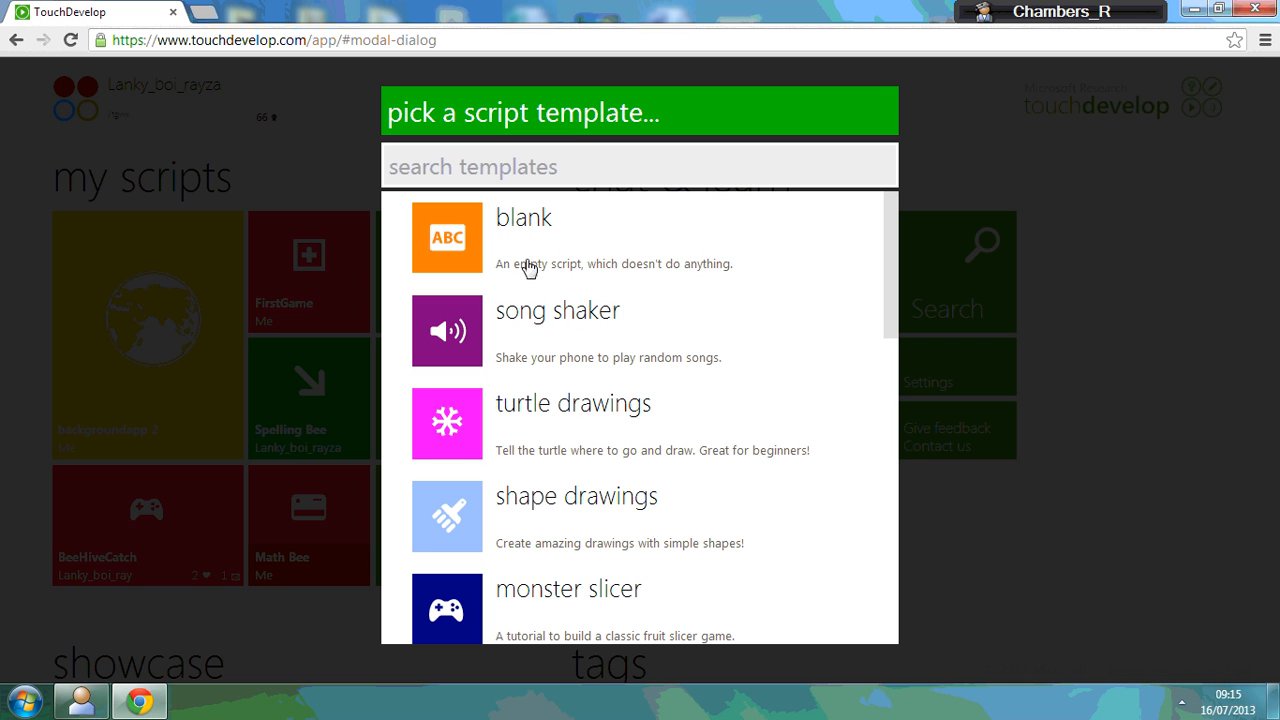
{"action": "mouse_move", "coordinate": [470, 252]}
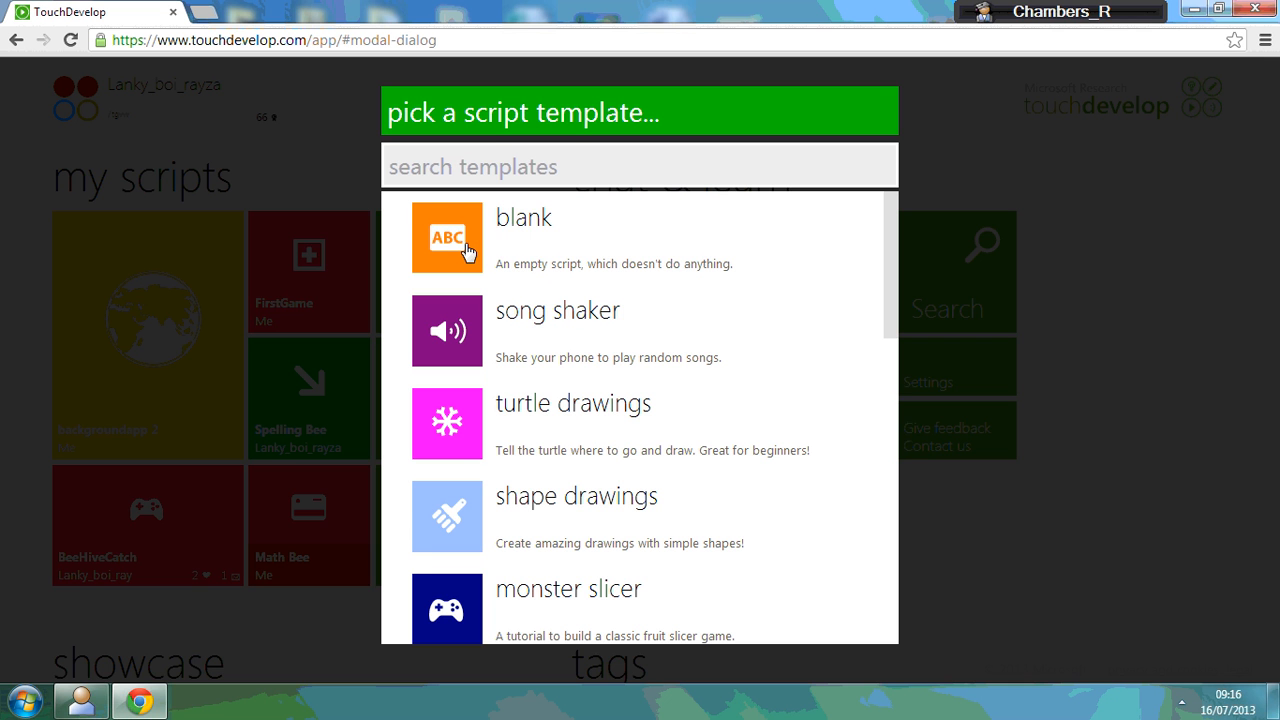
- Choose the blank template and name the new script BackgroundApp2
{"action": "left_click", "coordinate": [524, 218]}
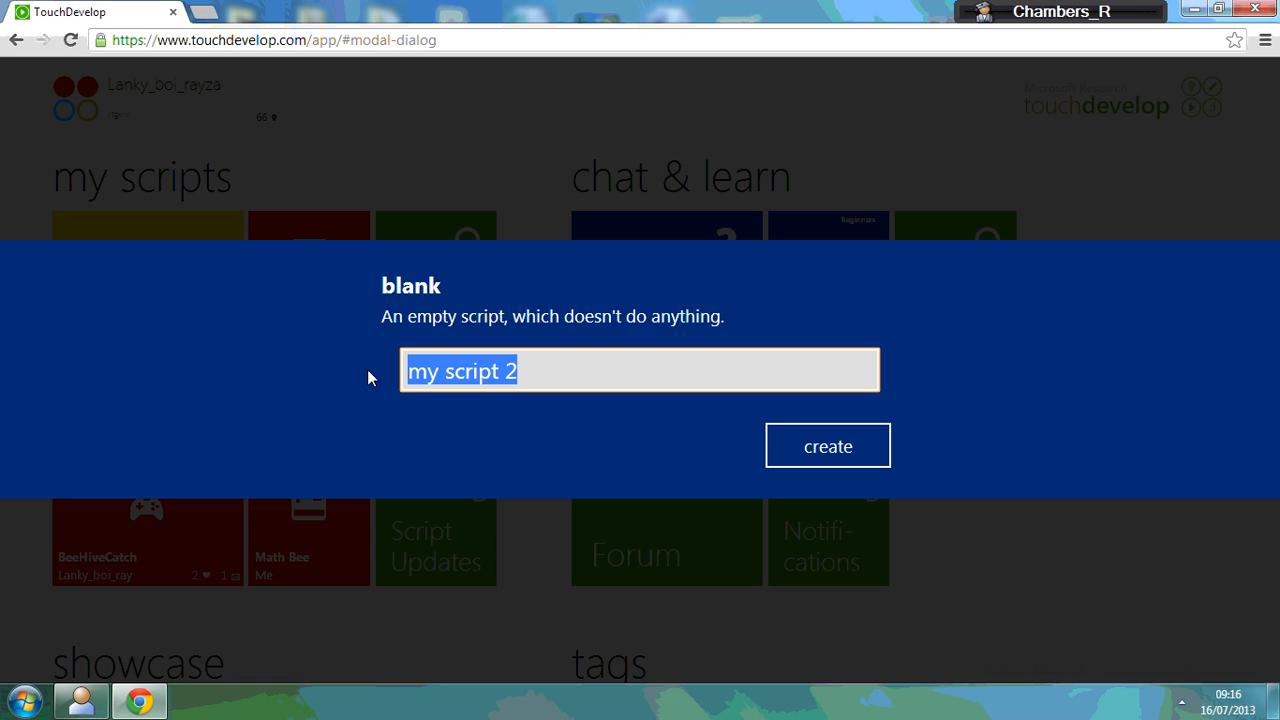
{"action": "type", "text": "B"}
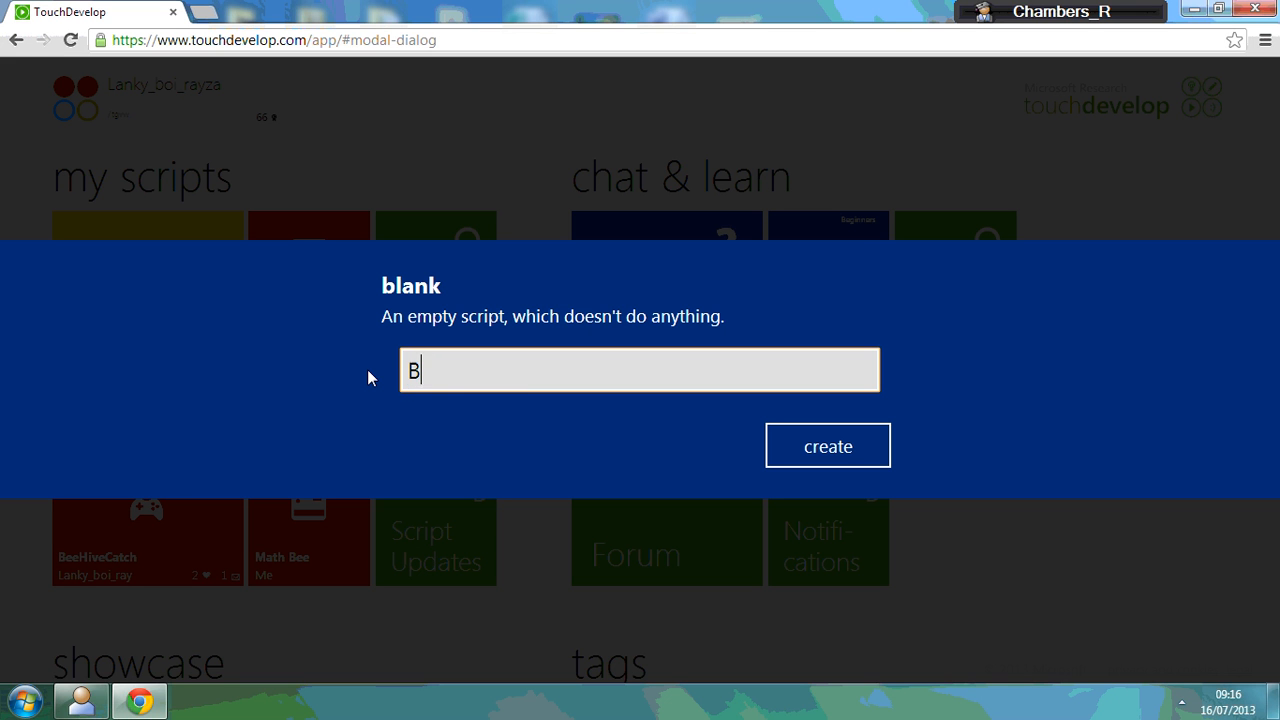
{"action": "type", "text": "ackgroundAppl"}
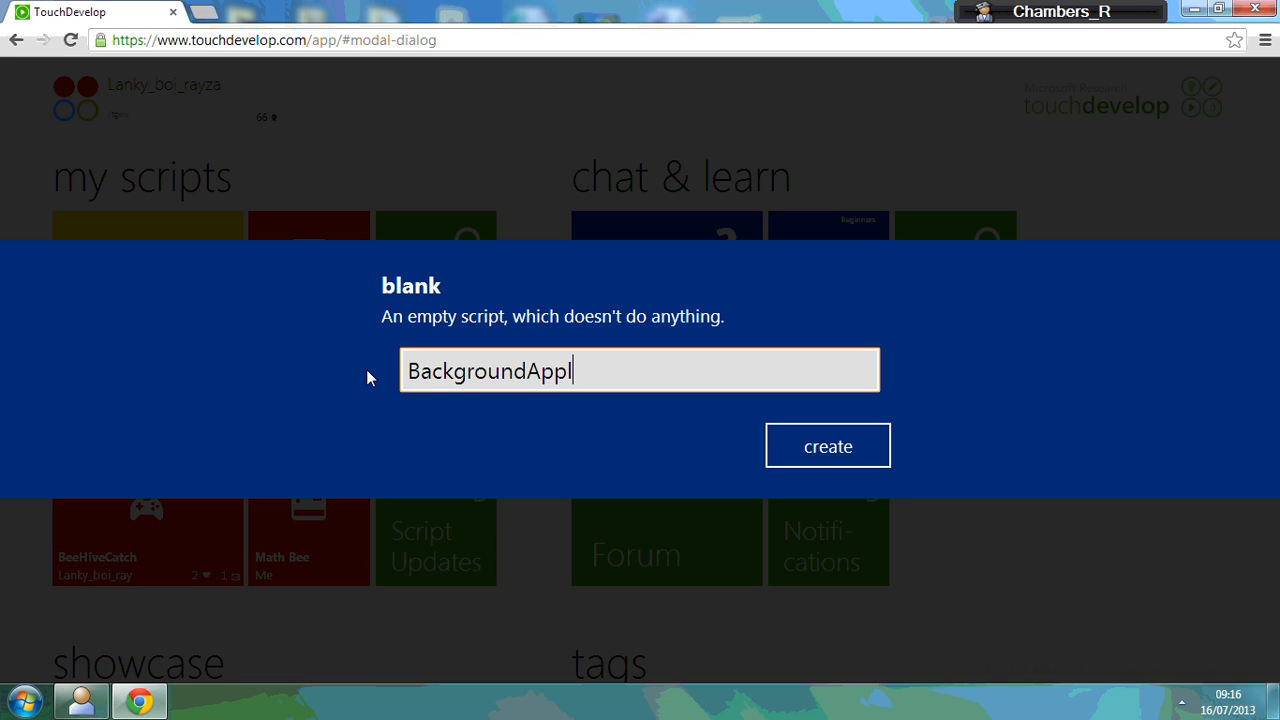
{"action": "type", "text": "2"}
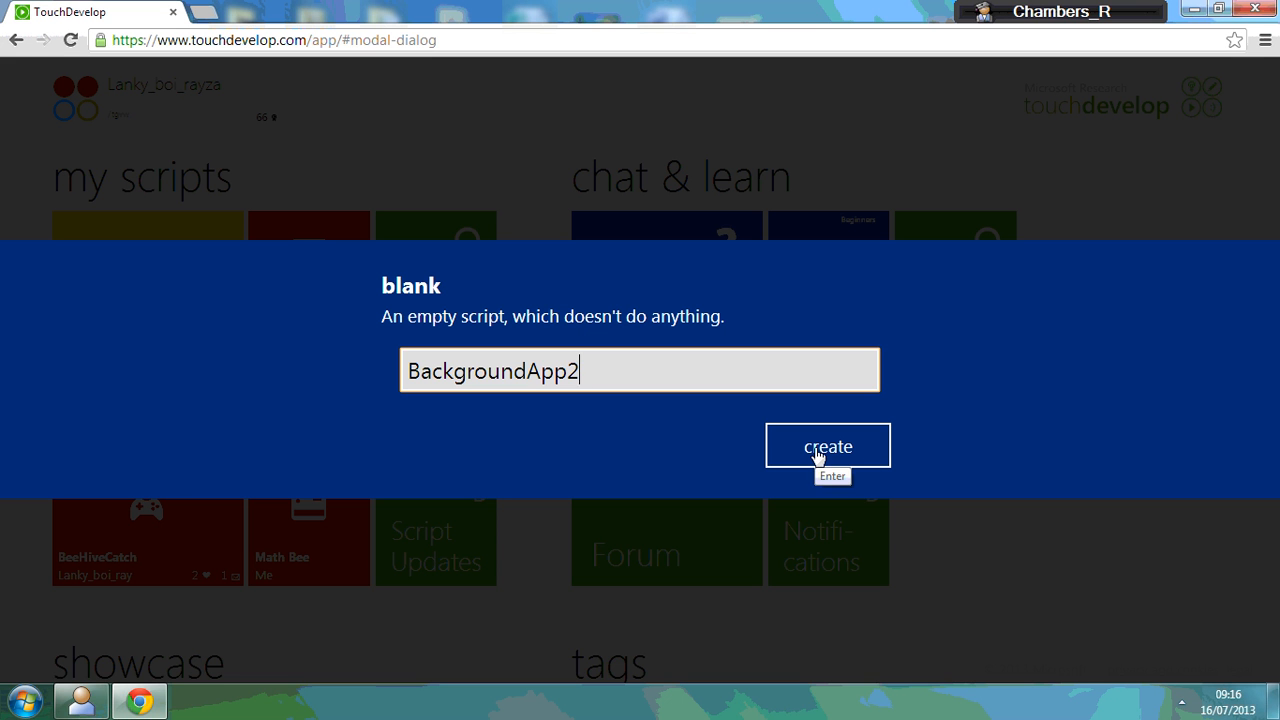
{"action": "mouse_move", "coordinate": [850, 458]}
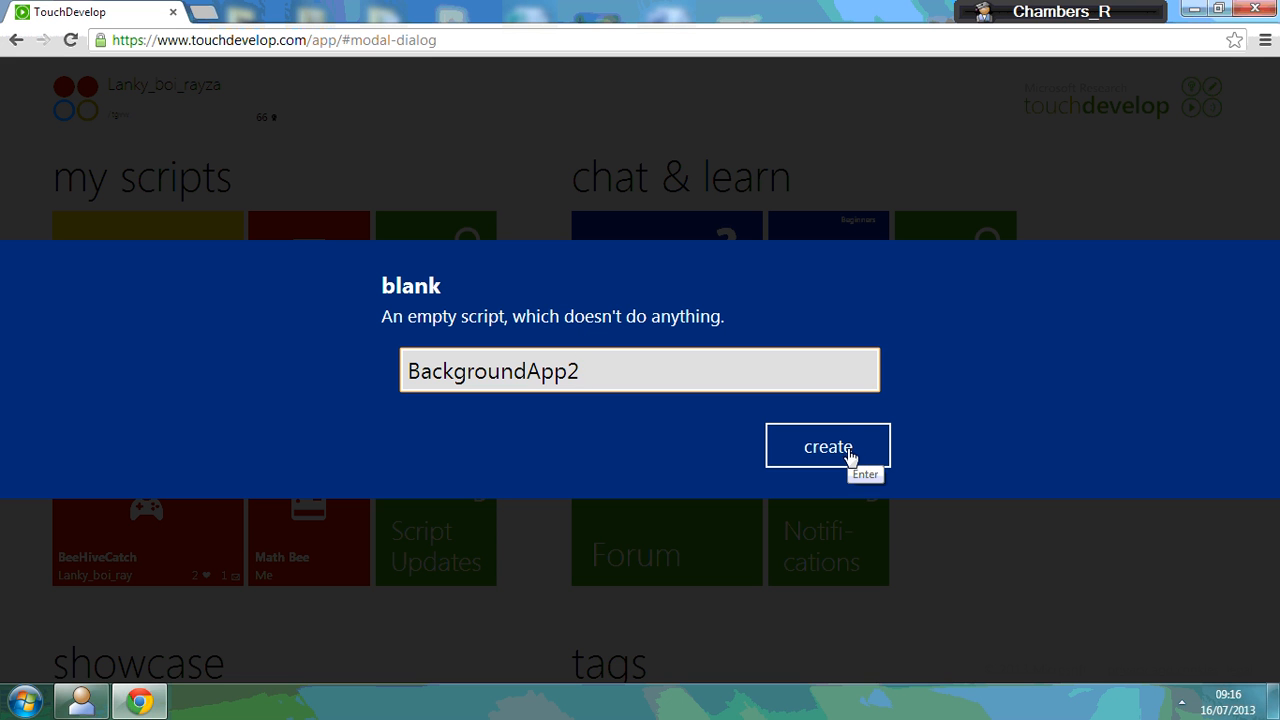
- Create BackgroundApp2 so its editor shows the empty main action
{"action": "left_click", "coordinate": [828, 446]}
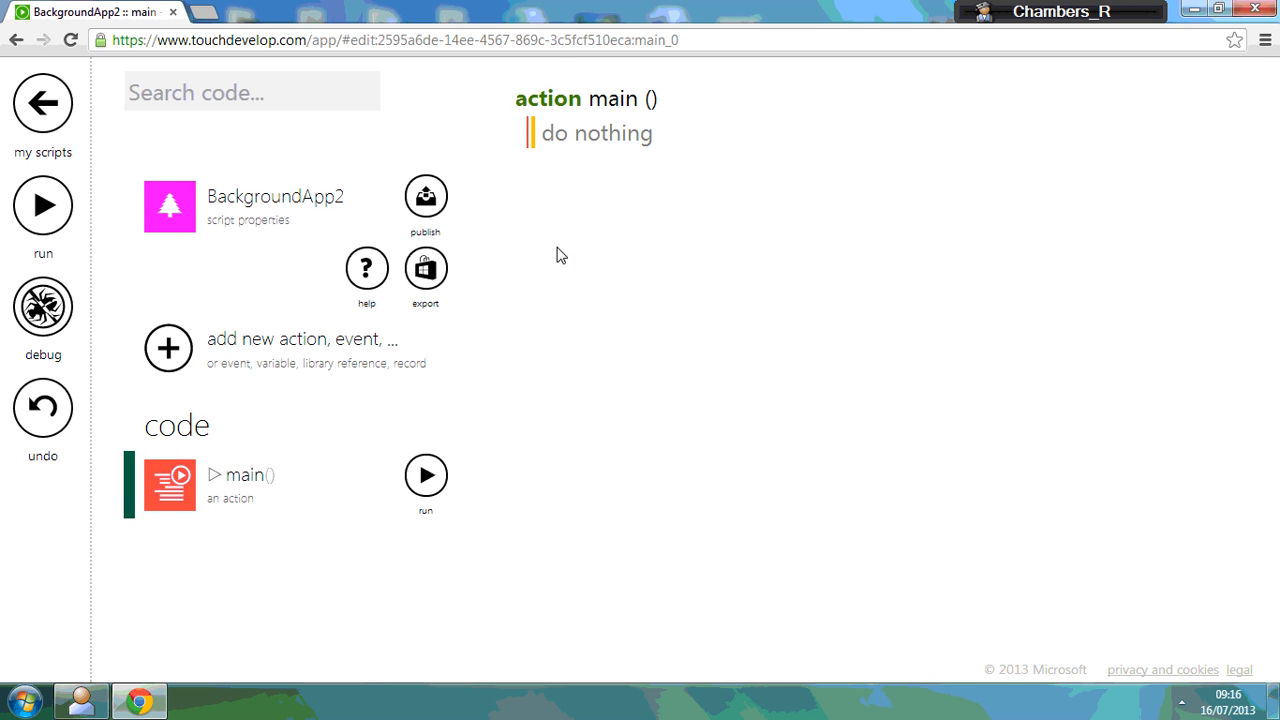
{"action": "mouse_move", "coordinate": [622, 216]}
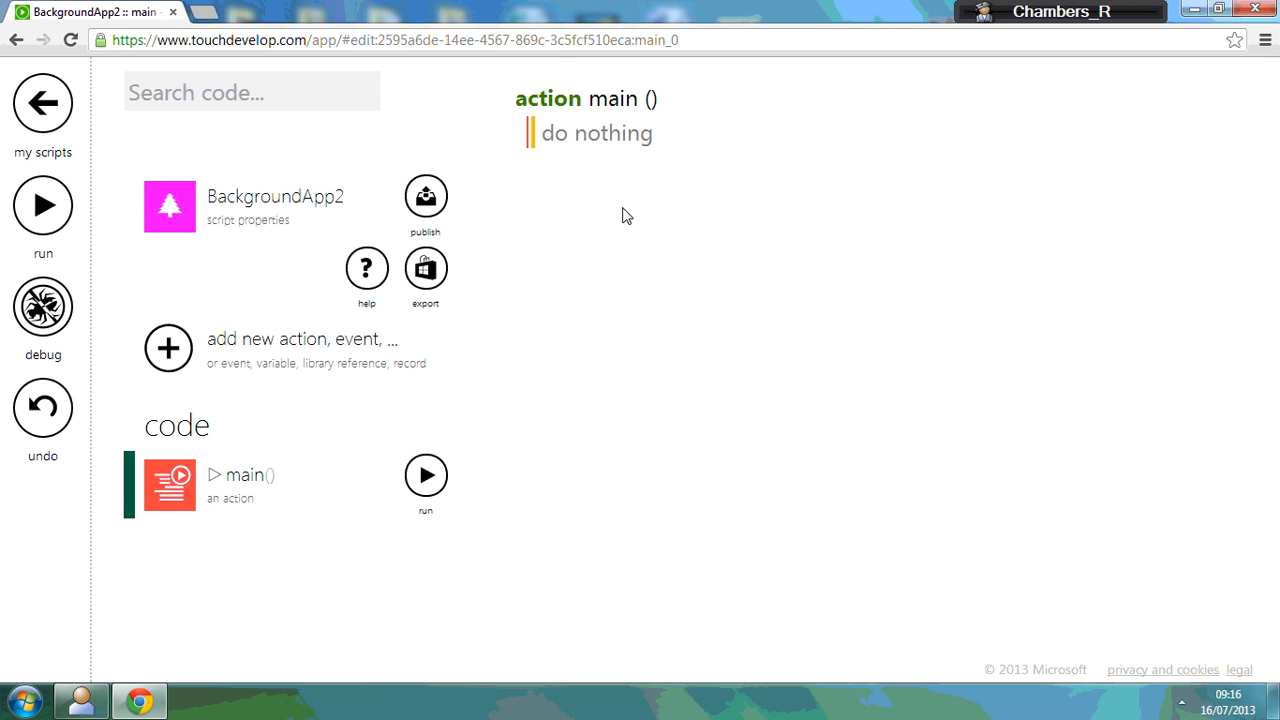
{"action": "mouse_move", "coordinate": [604, 144]}
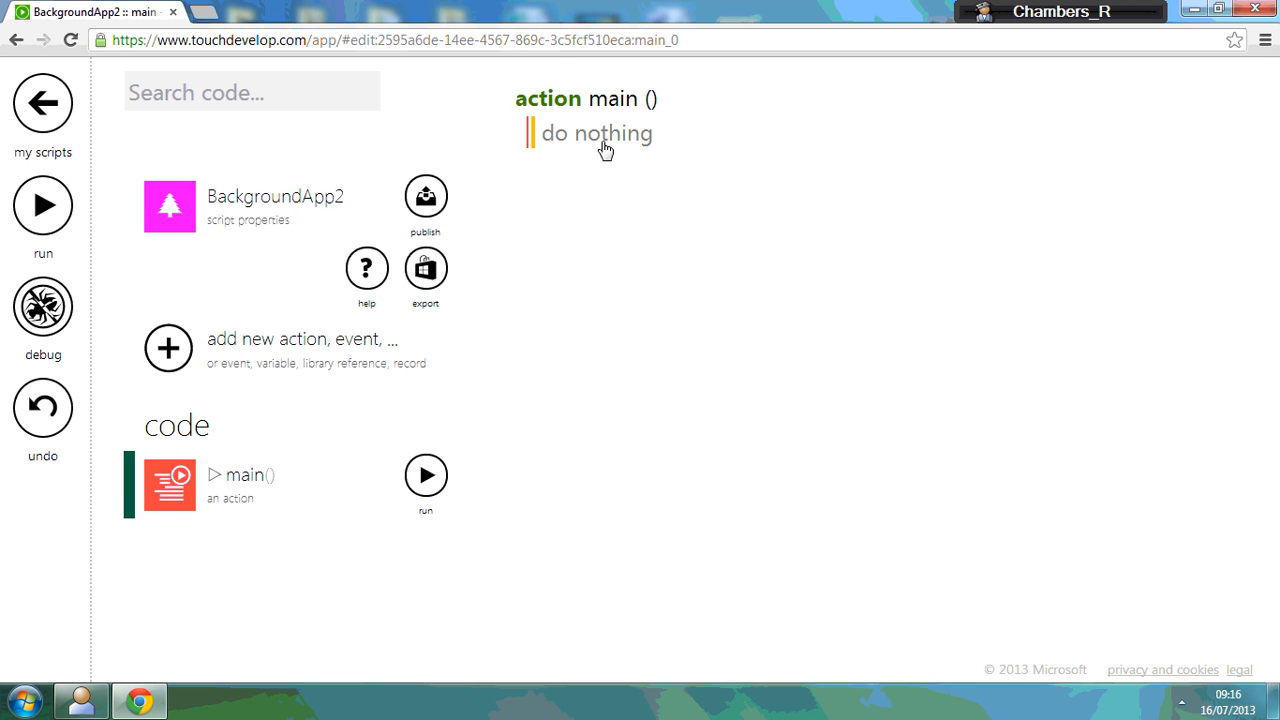
{"action": "mouse_move", "coordinate": [152, 272]}
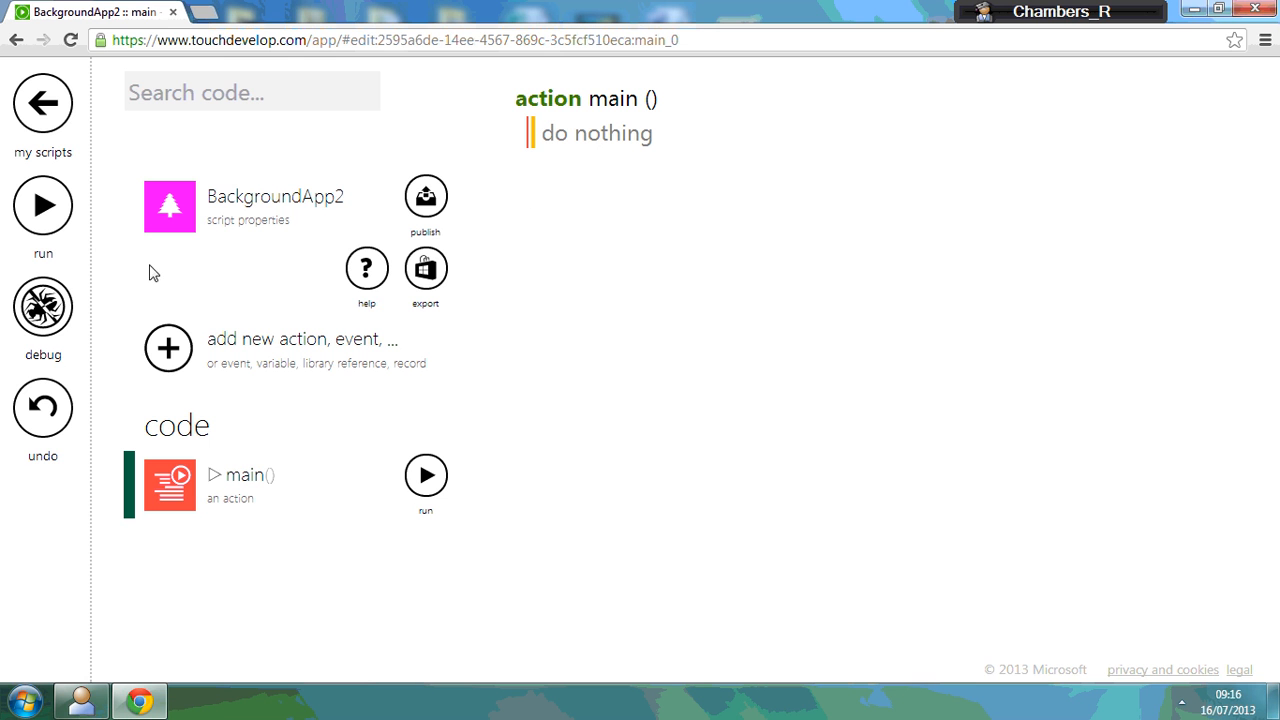
{"action": "mouse_move", "coordinate": [412, 324]}
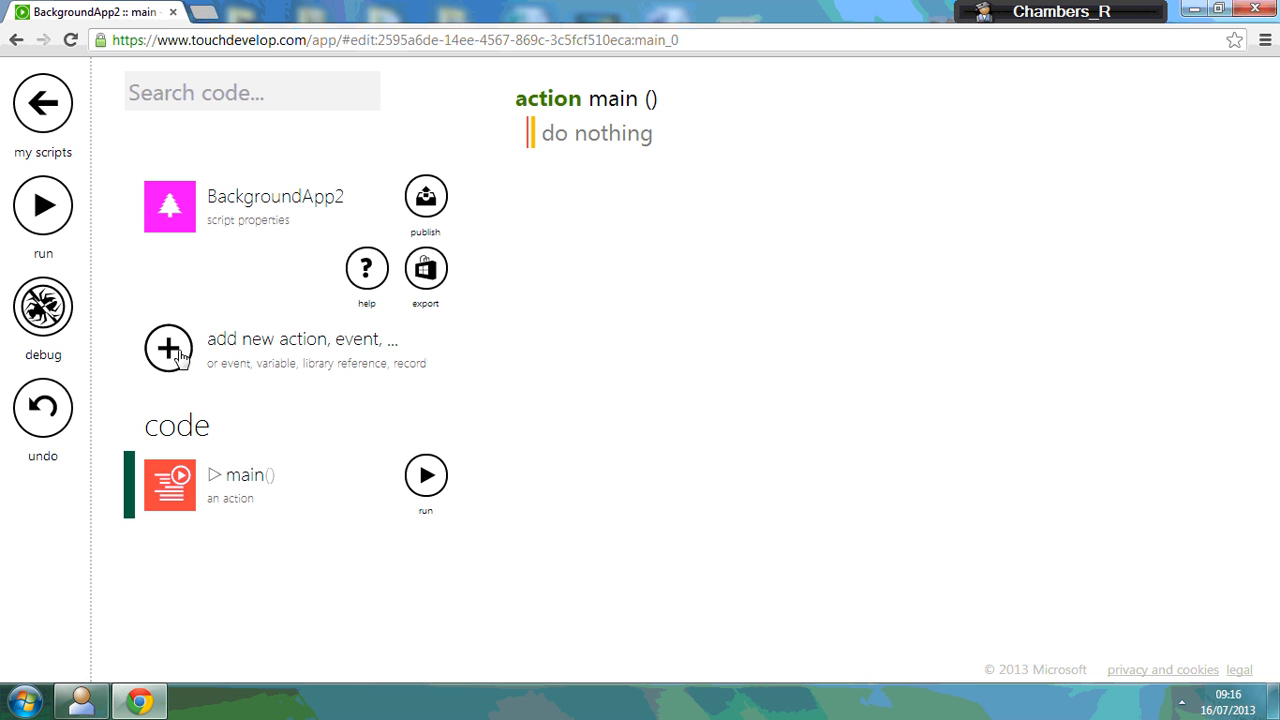
- Add a global Number variable named height to the script's data
{"action": "left_click", "coordinate": [168, 348]}
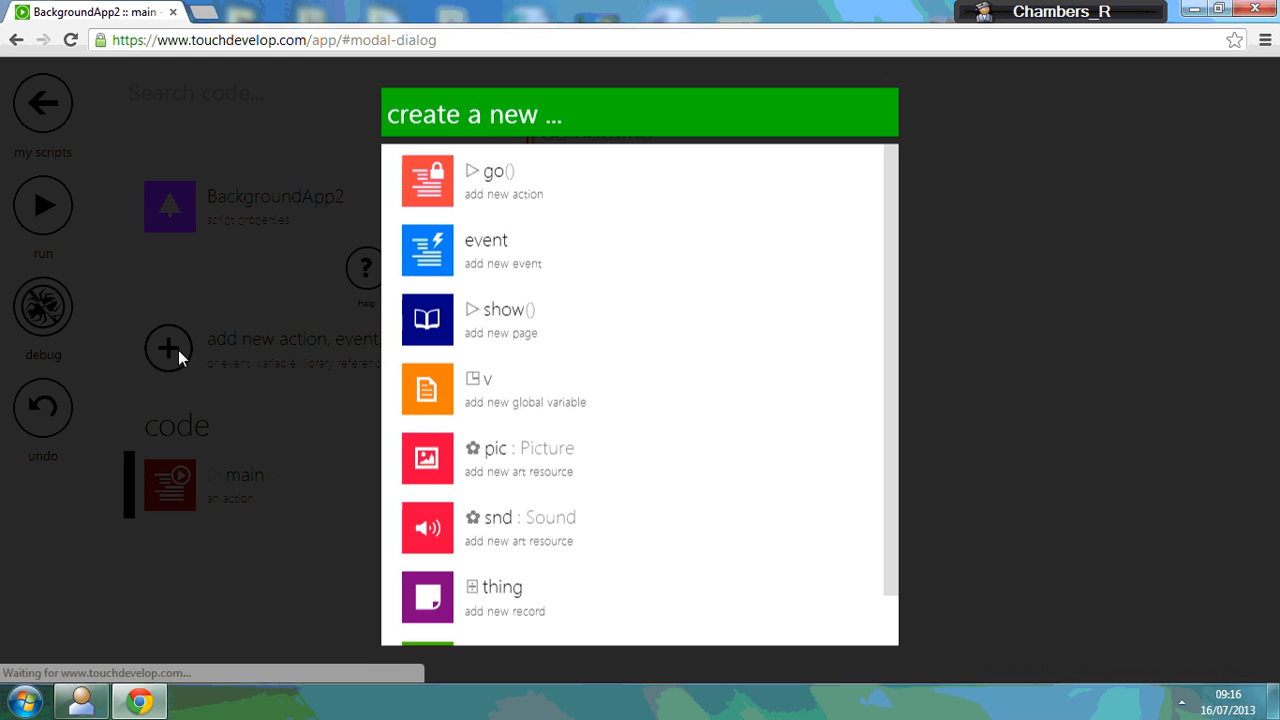
{"action": "mouse_move", "coordinate": [556, 390]}
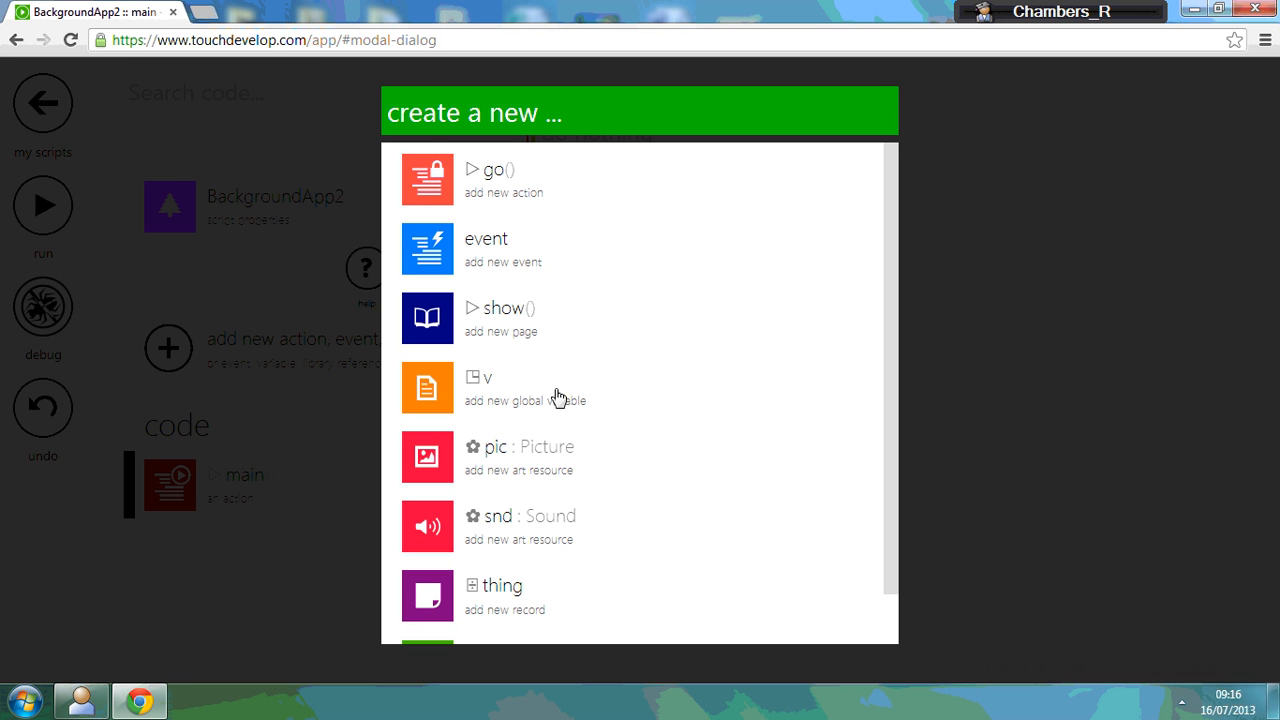
{"action": "left_click", "coordinate": [524, 388]}
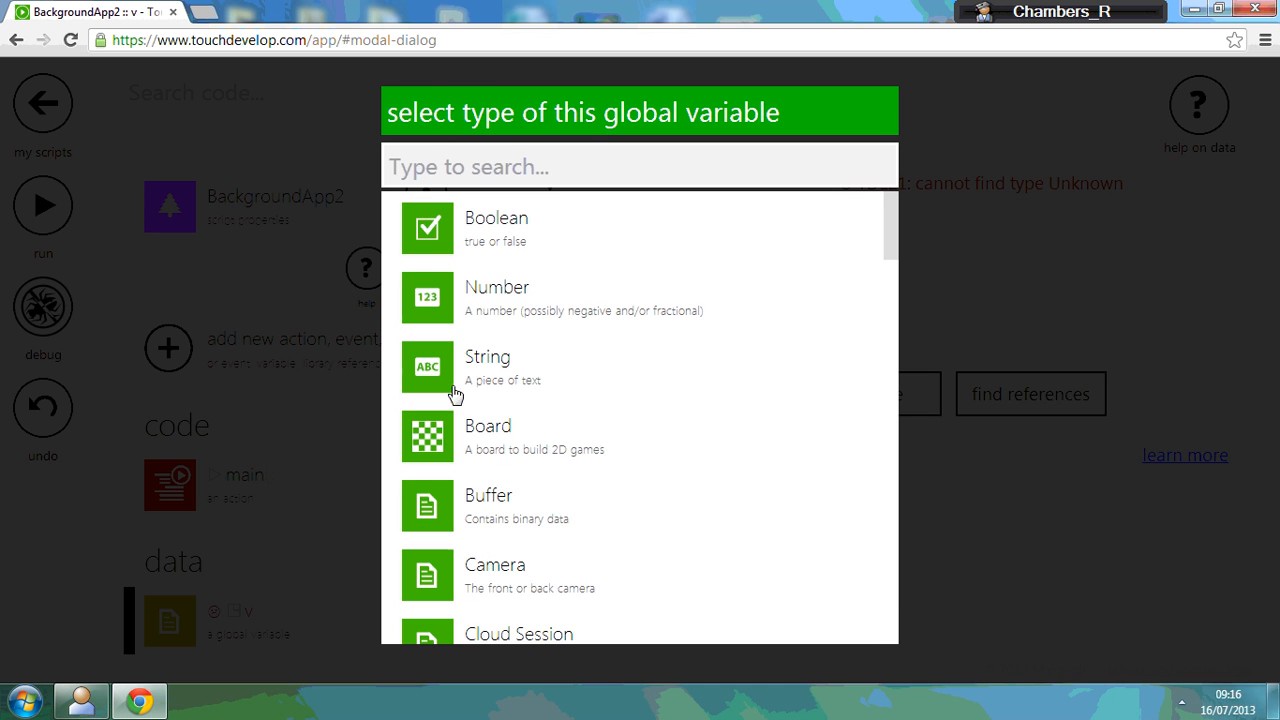
{"action": "mouse_move", "coordinate": [432, 308]}
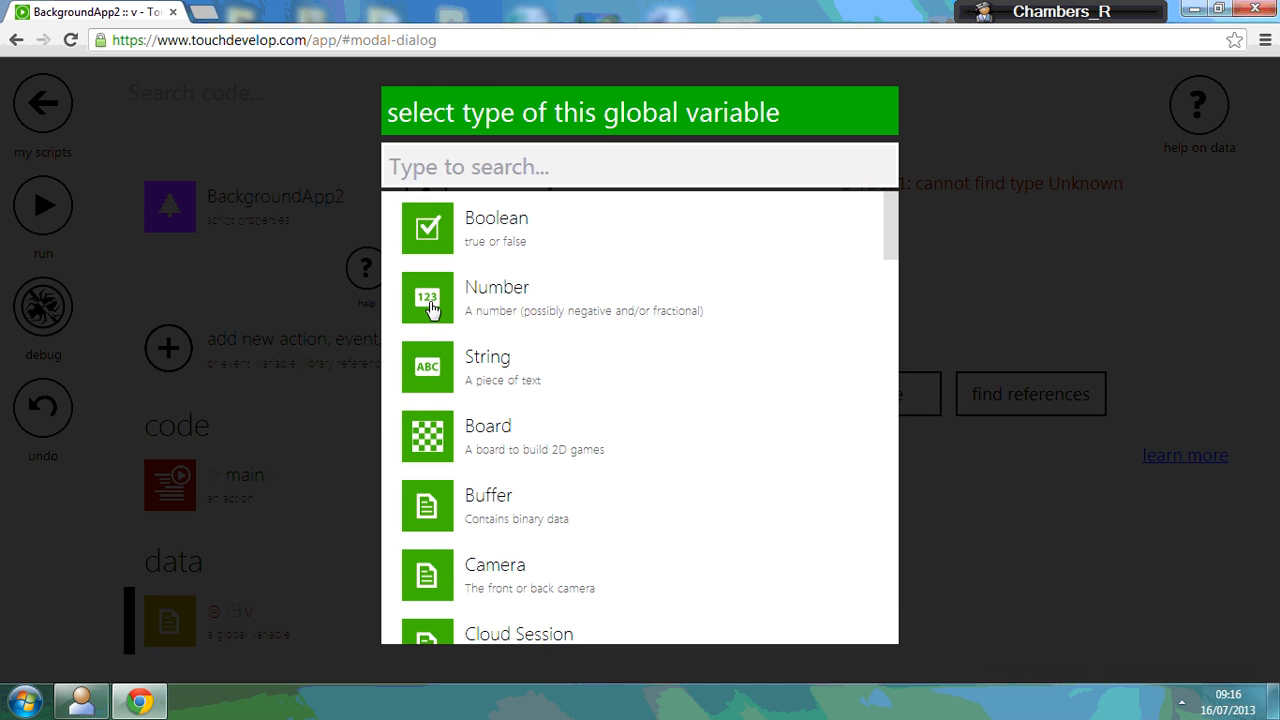
{"action": "left_click", "coordinate": [496, 298]}
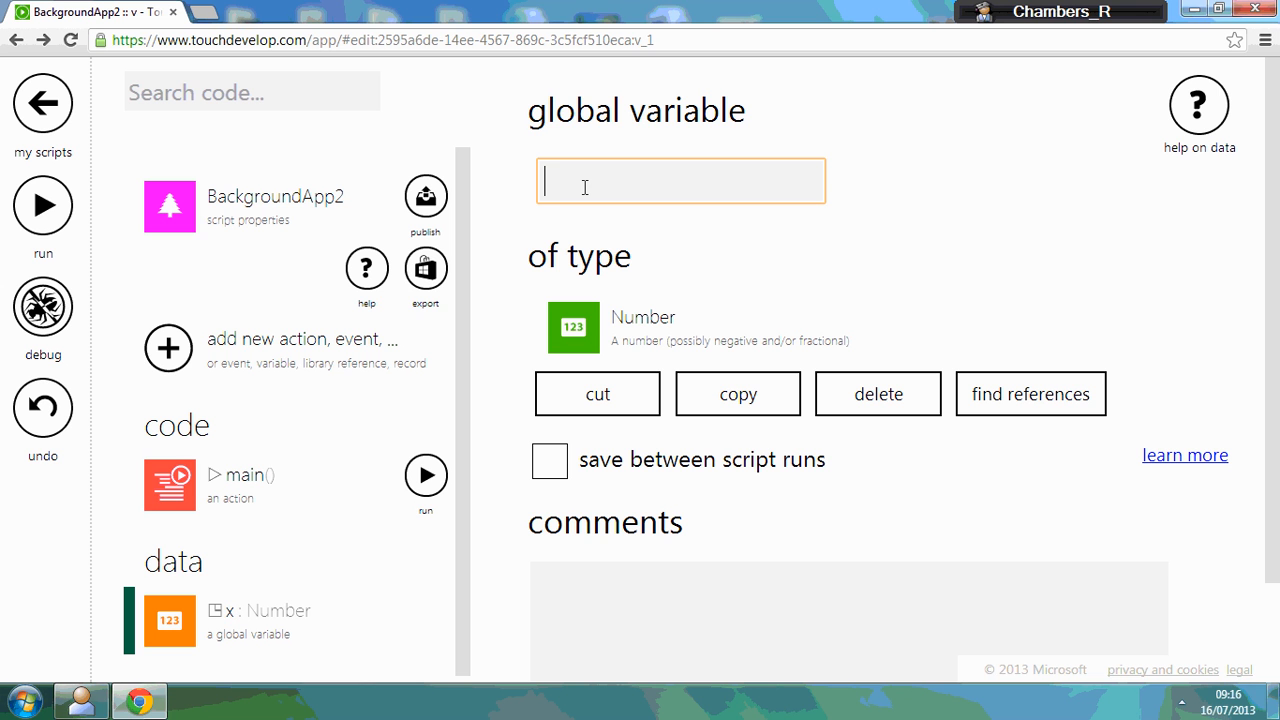
{"action": "type", "text": "height"}
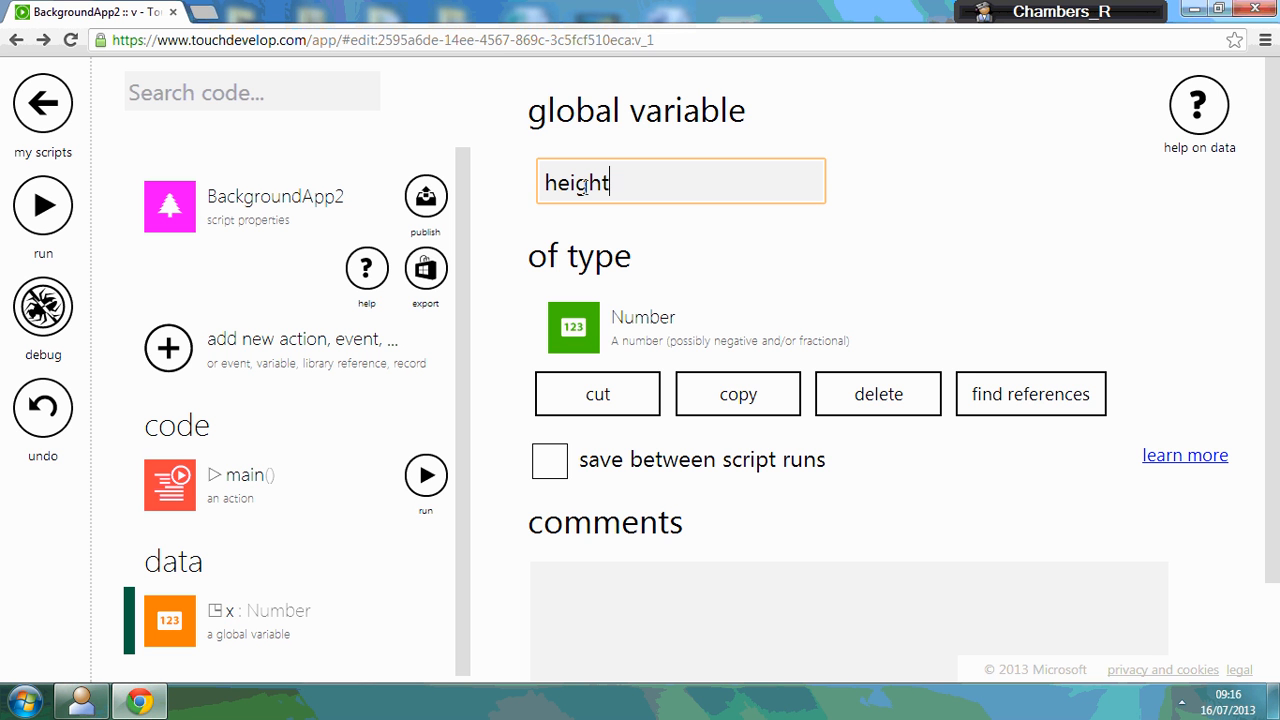
- Add a second global Number variable named width
{"action": "left_click", "coordinate": [168, 348]}
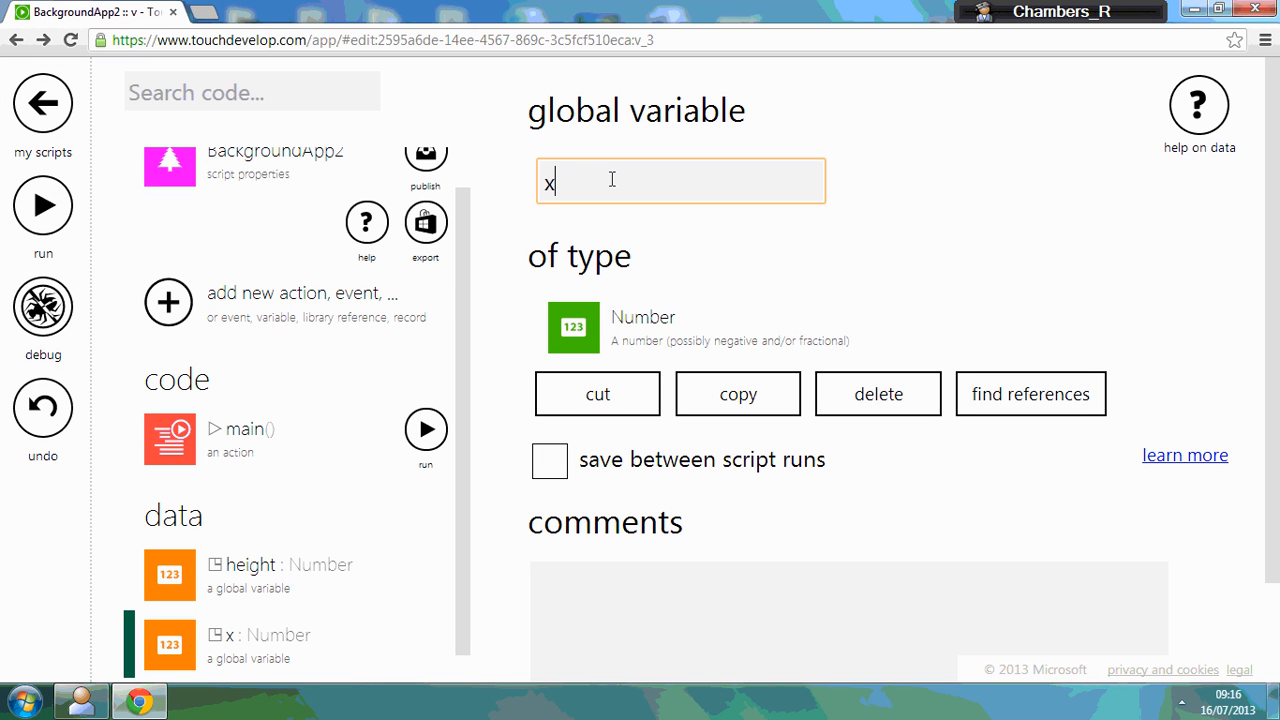
{"action": "type", "text": "width"}
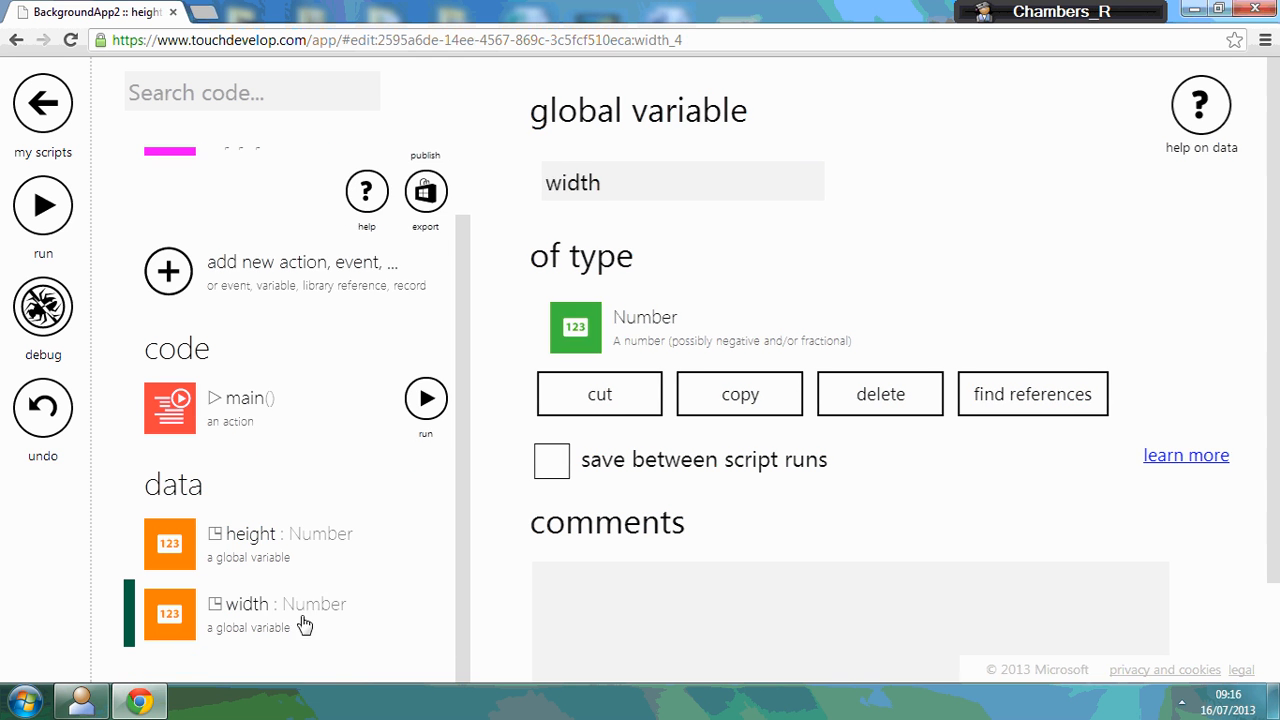
{"action": "scroll", "scroll_direction": "up", "scroll_amount": 3}
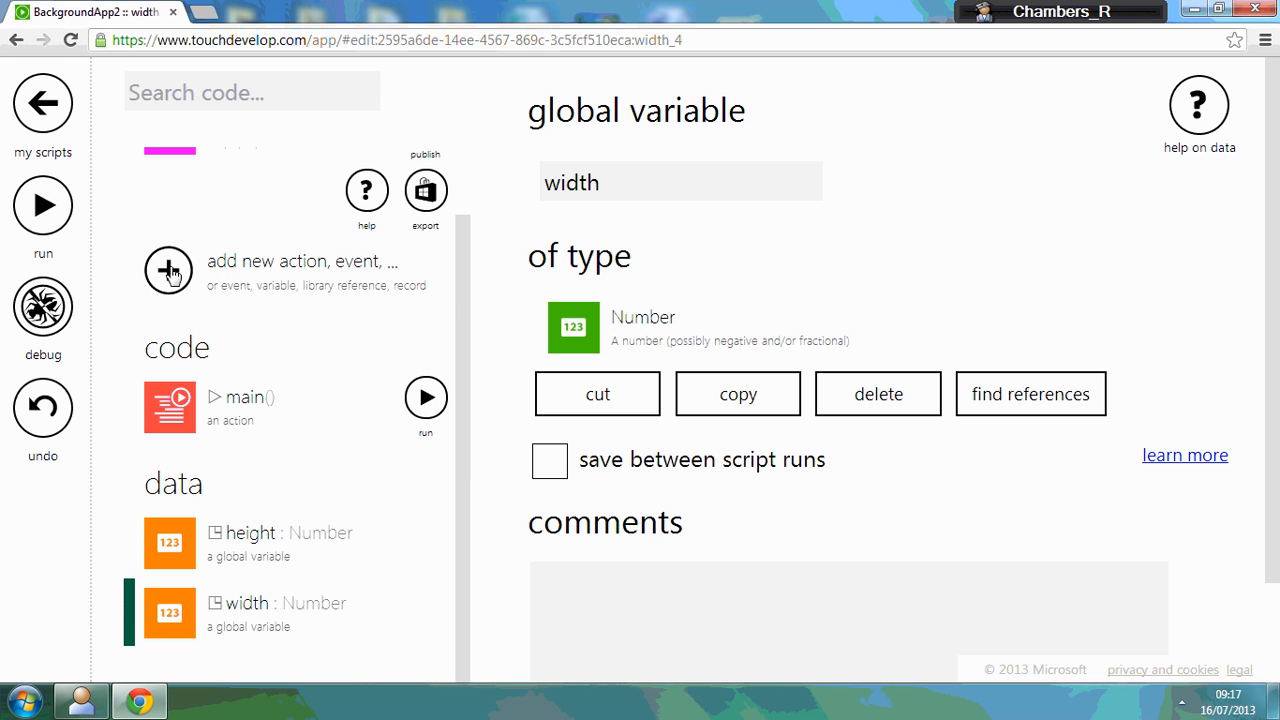
- Add a third global variable, with its type list showing to pick Board
{"action": "left_click", "coordinate": [168, 270]}
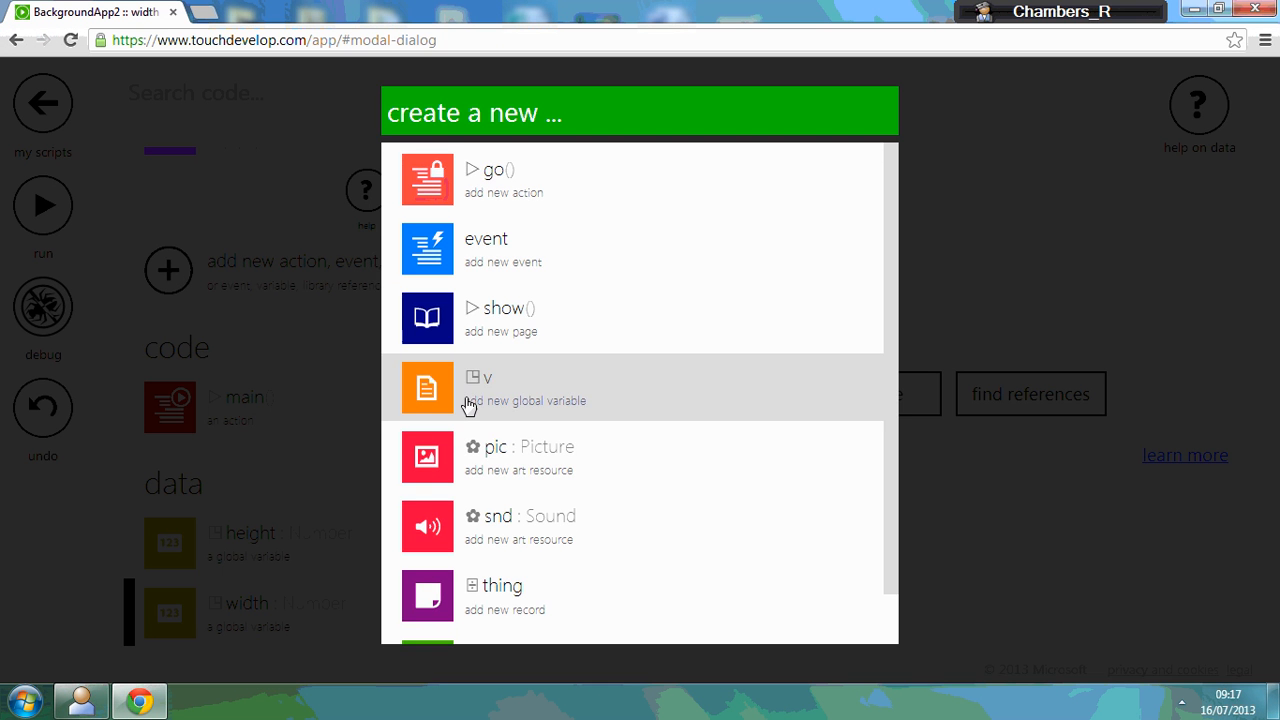
{"action": "left_click", "coordinate": [524, 388]}
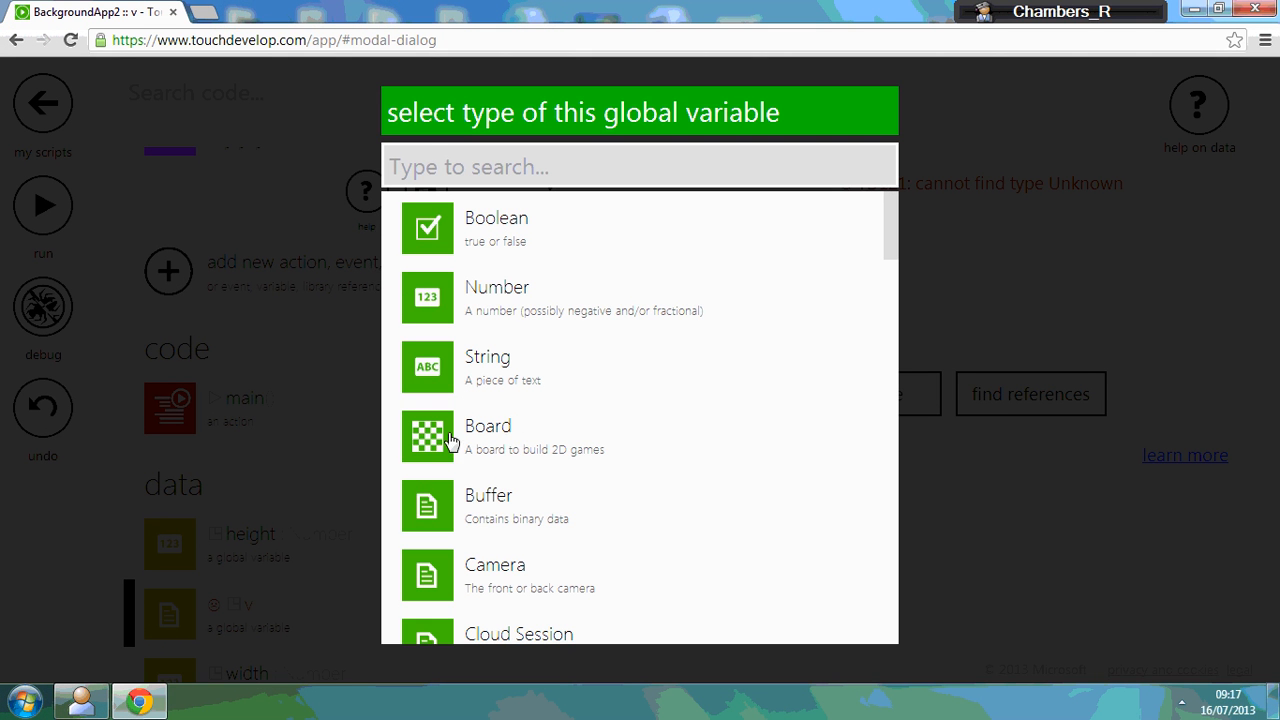
{"action": "mouse_move", "coordinate": [442, 442]}
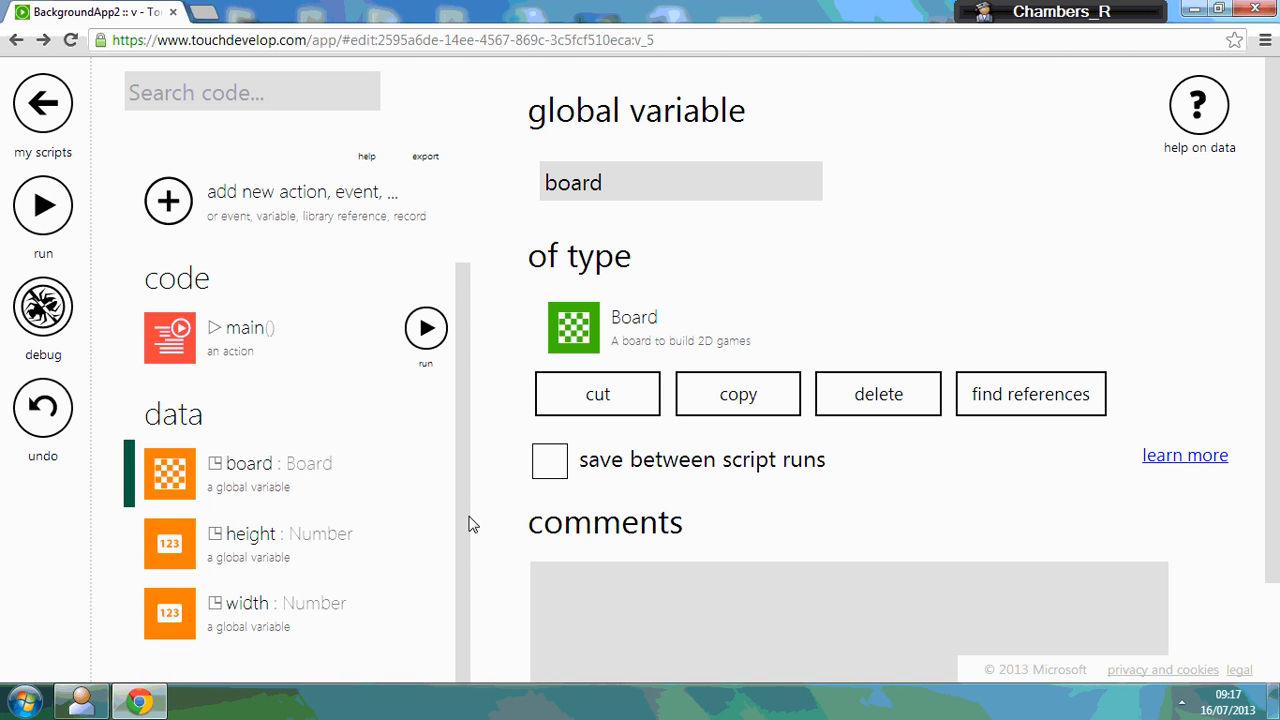
{"action": "mouse_move", "coordinate": [300, 544]}
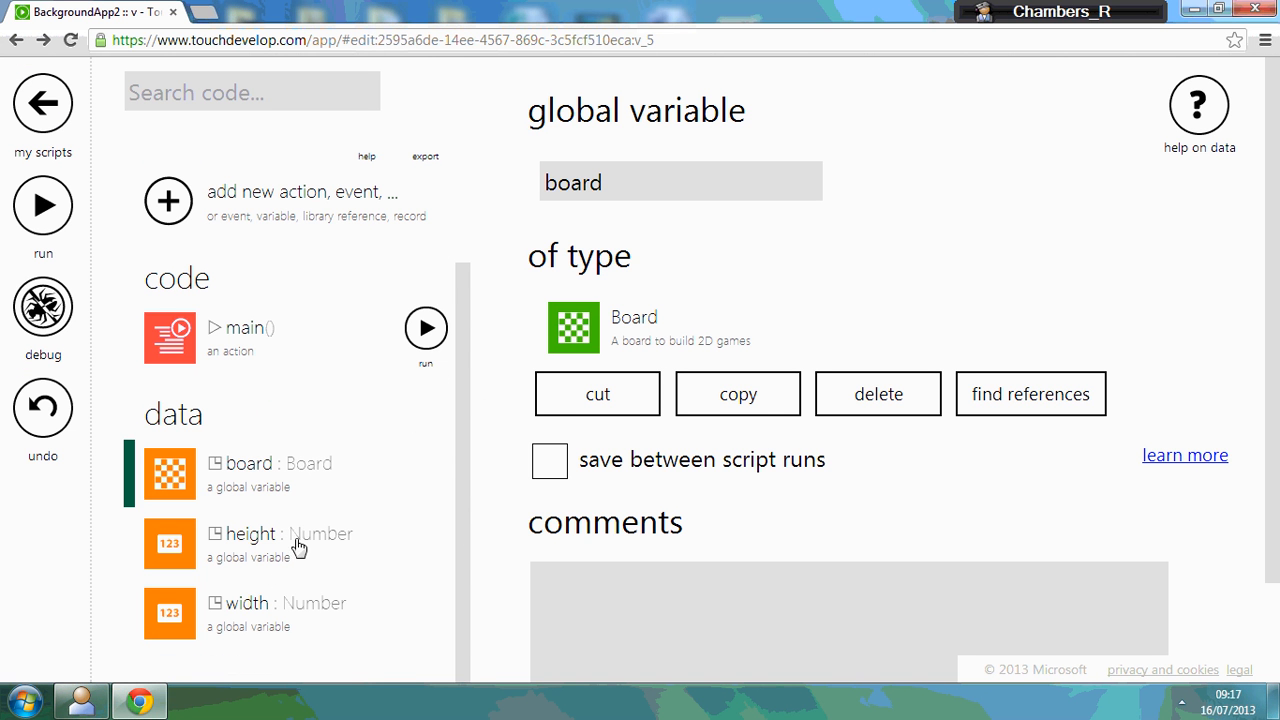
{"action": "mouse_move", "coordinate": [308, 400]}
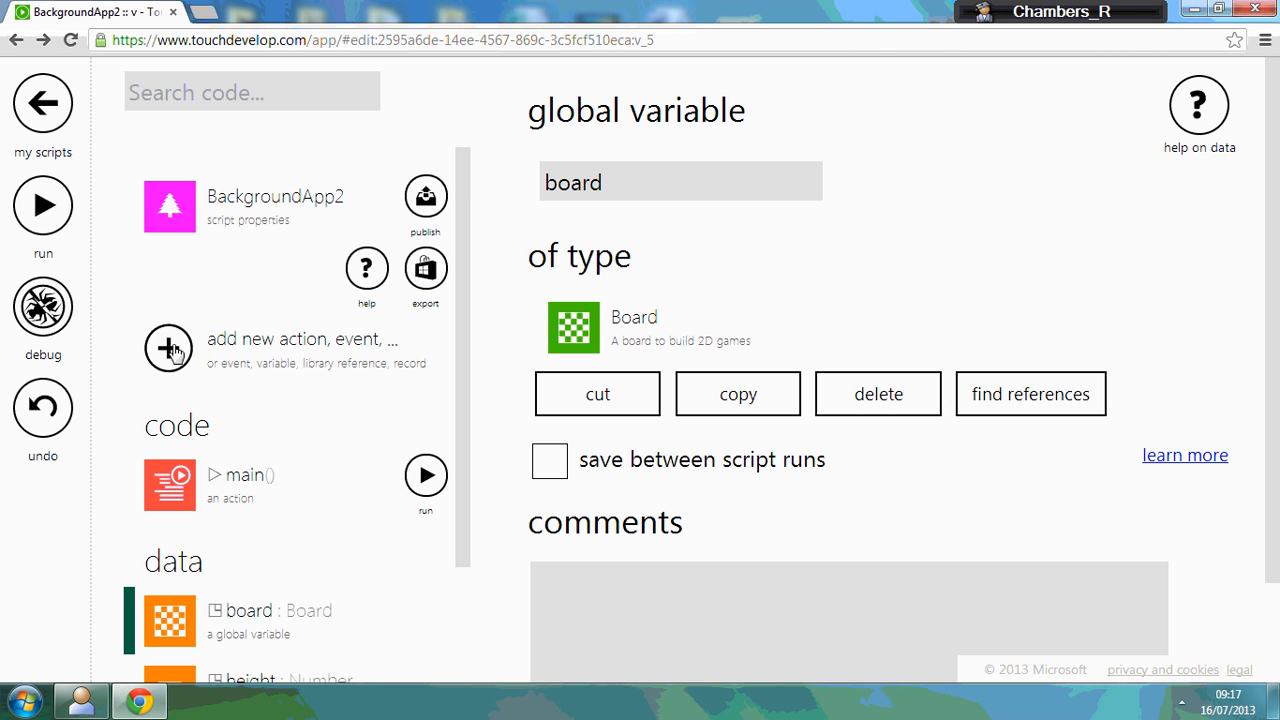
- Add a Picture art resource named pic and bring up its upload picture form
{"action": "left_click", "coordinate": [168, 348]}
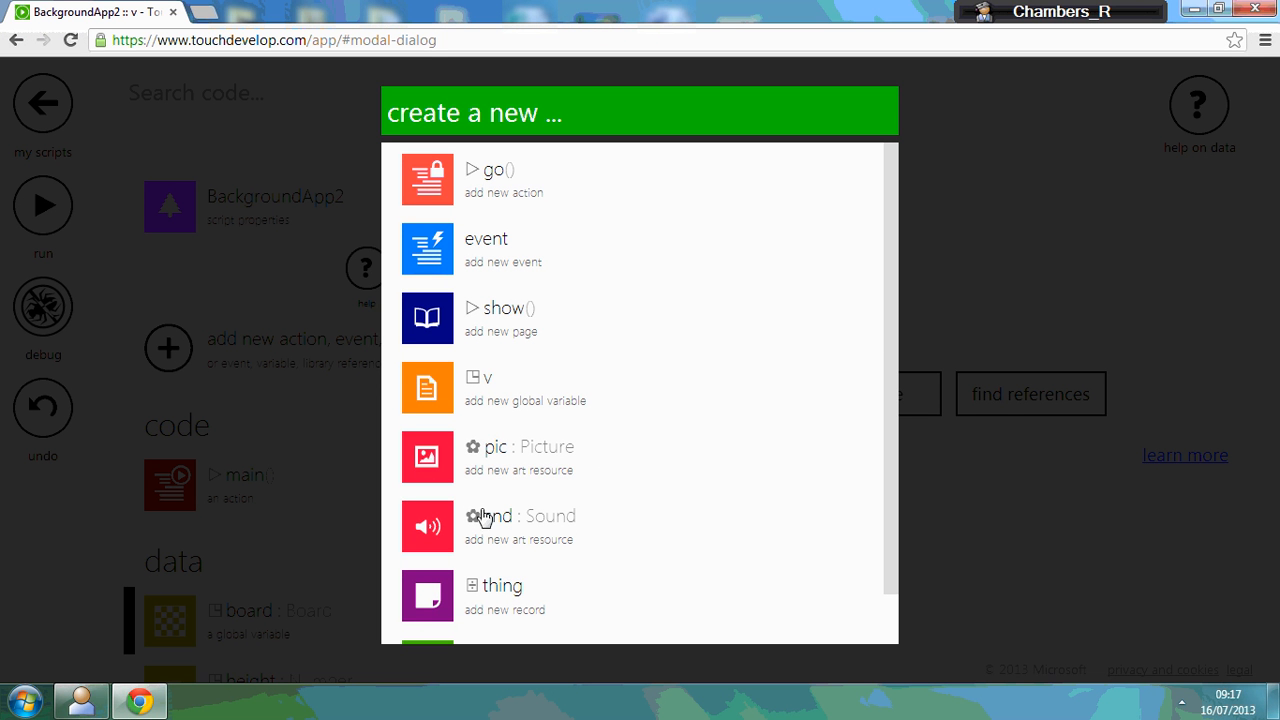
{"action": "mouse_move", "coordinate": [544, 460]}
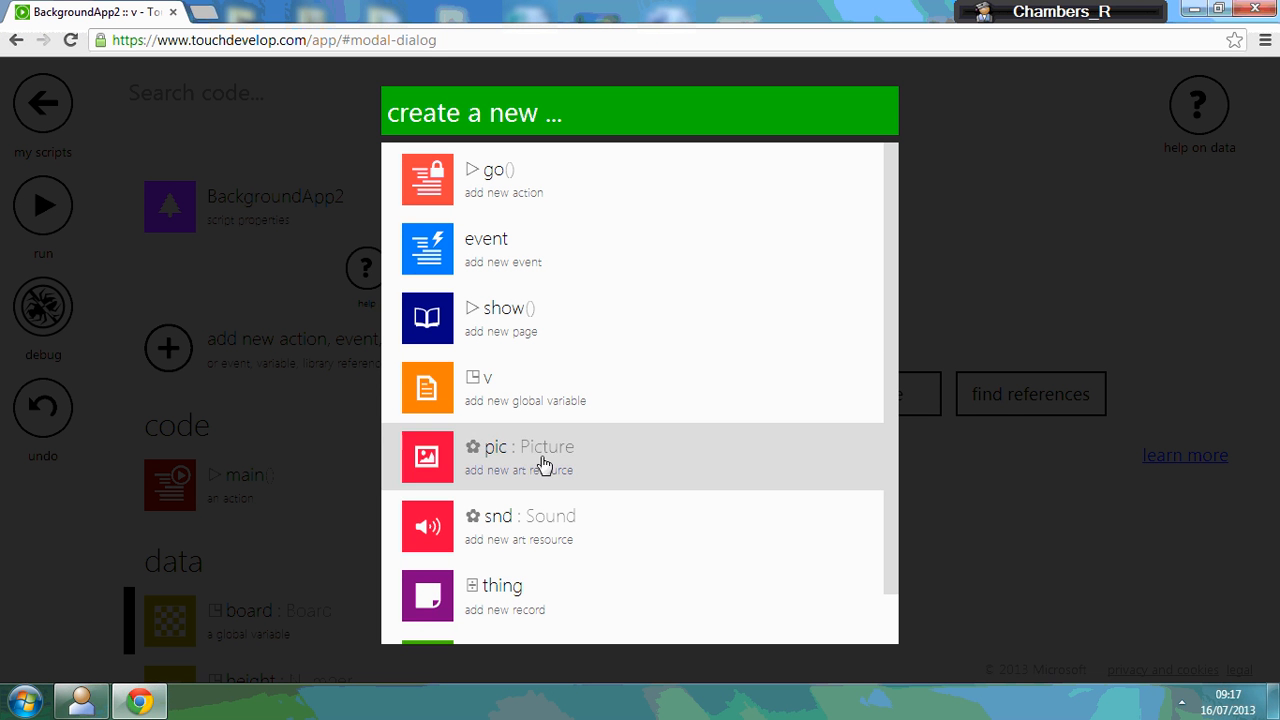
{"action": "left_click", "coordinate": [520, 456]}
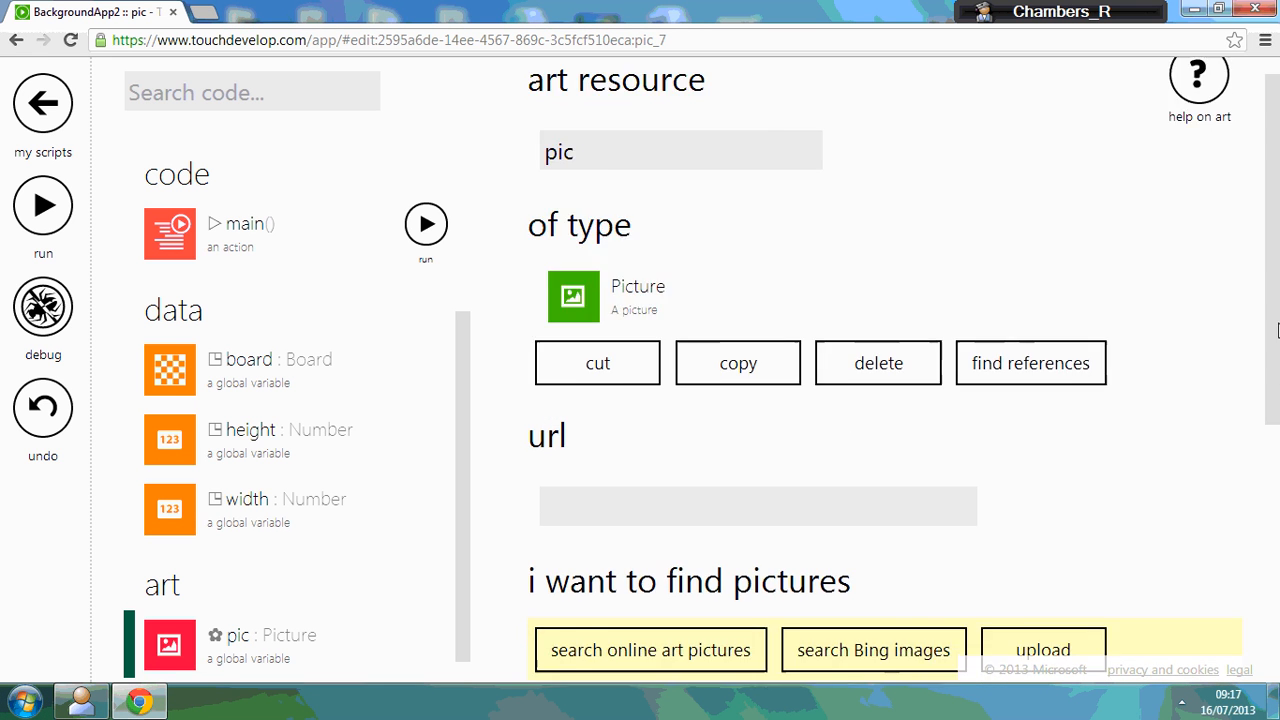
{"action": "scroll", "scroll_direction": "down", "scroll_amount": 3}
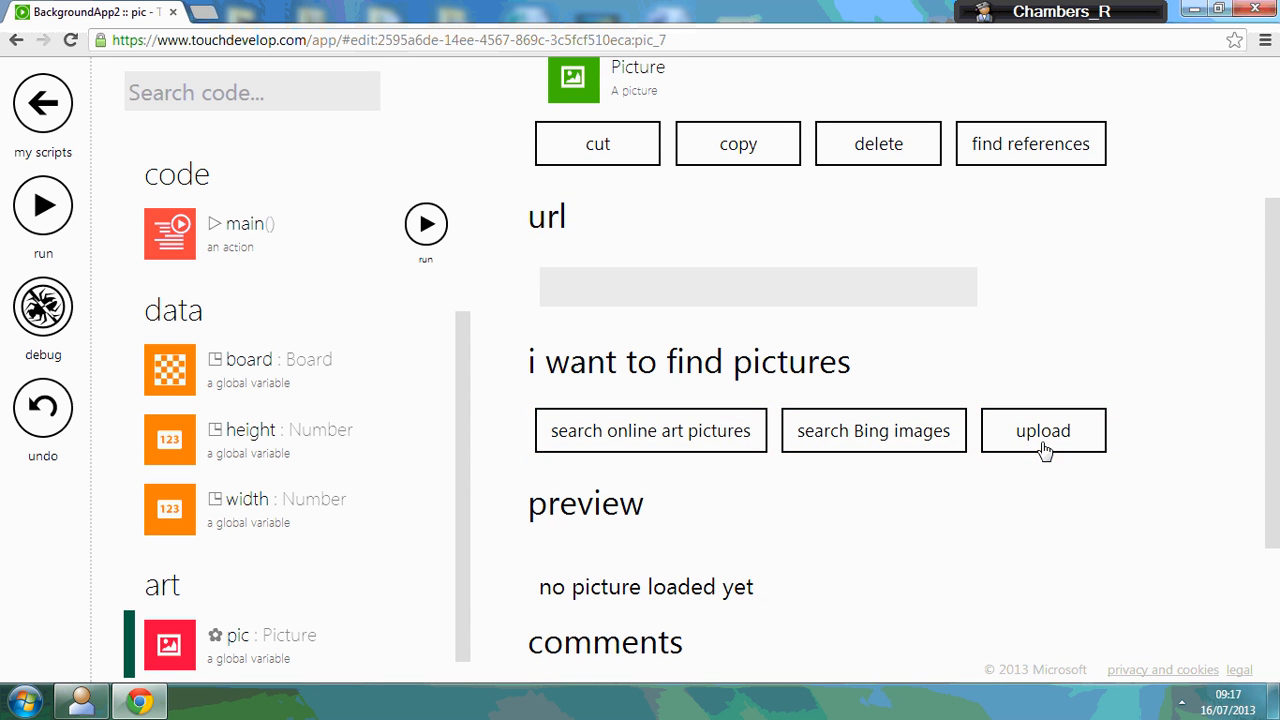
{"action": "left_click", "coordinate": [1044, 430]}
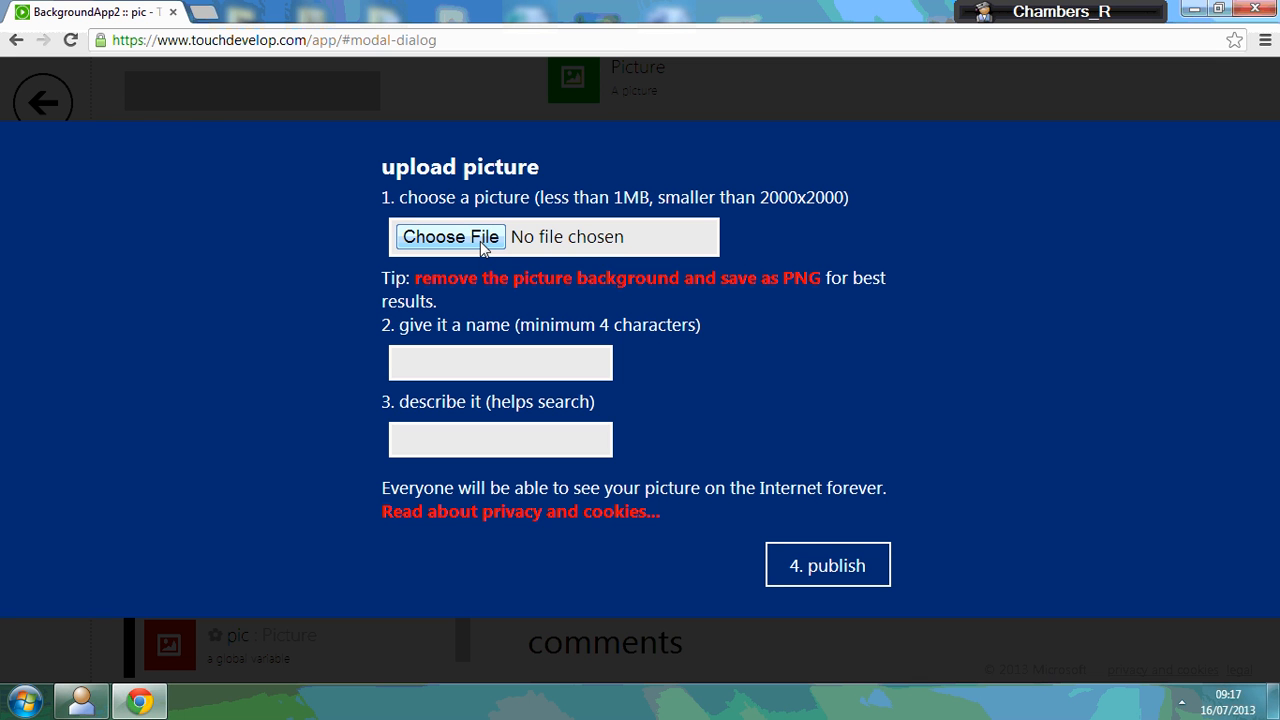
{"action": "mouse_move", "coordinate": [568, 388]}
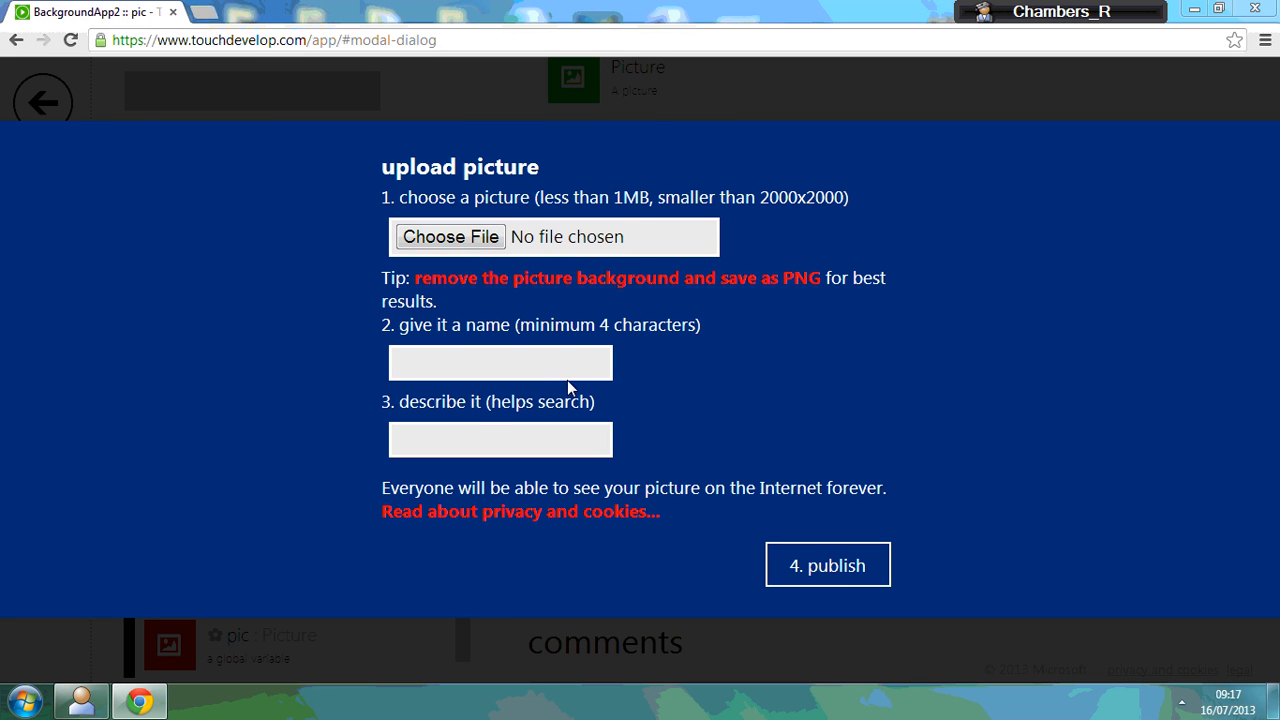
- Choose honeypot.PNG from Libraries > Documents > My Pictures as the file to upload
{"action": "left_click", "coordinate": [450, 236]}
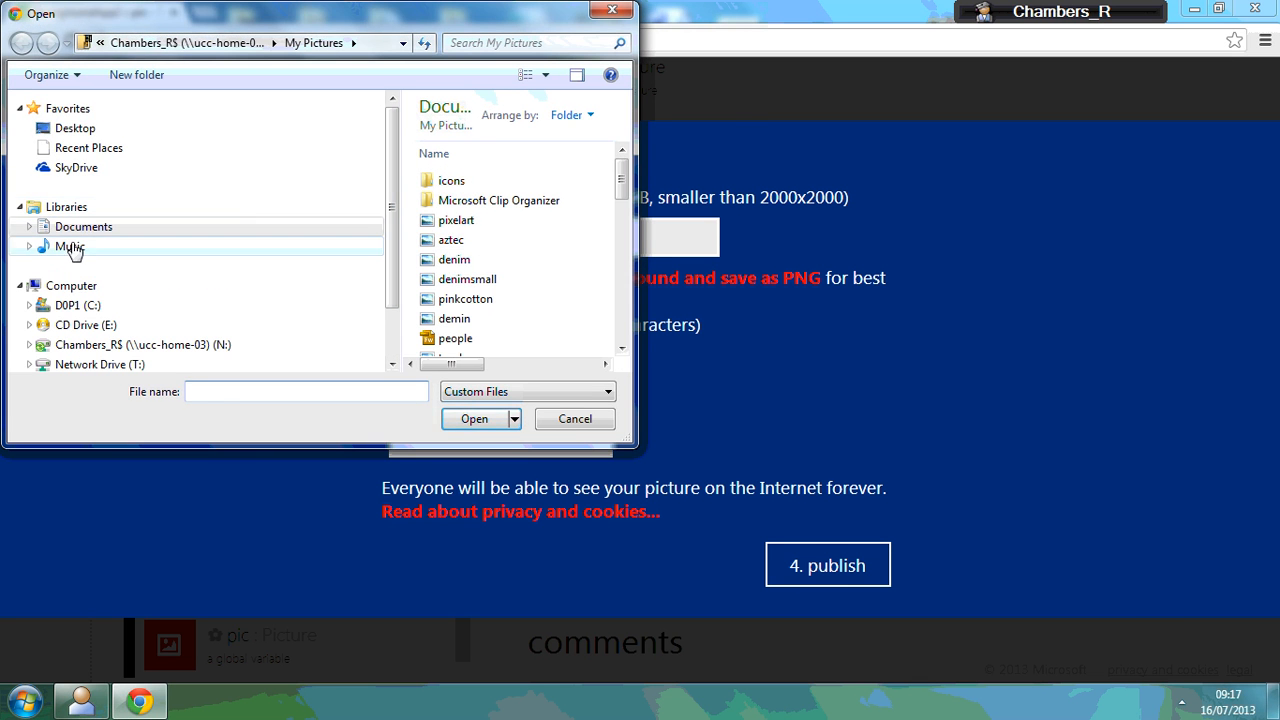
{"action": "left_click", "coordinate": [84, 226]}
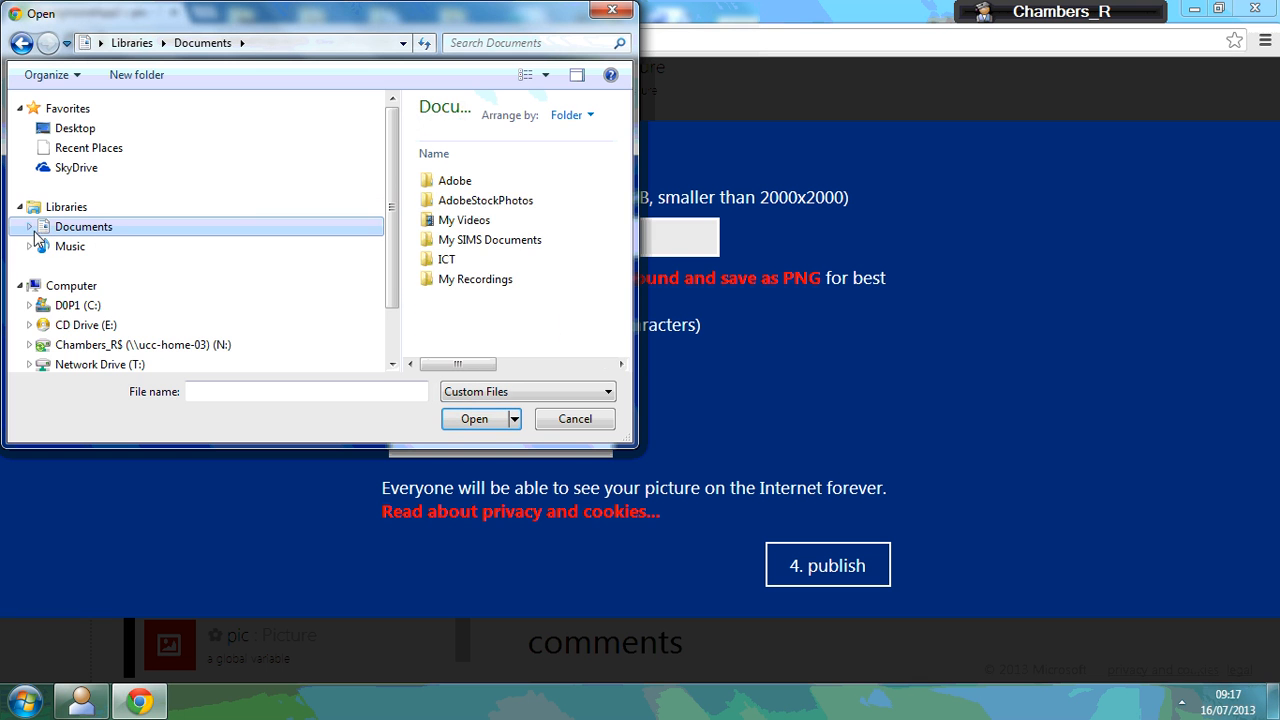
{"action": "left_click", "coordinate": [30, 226]}
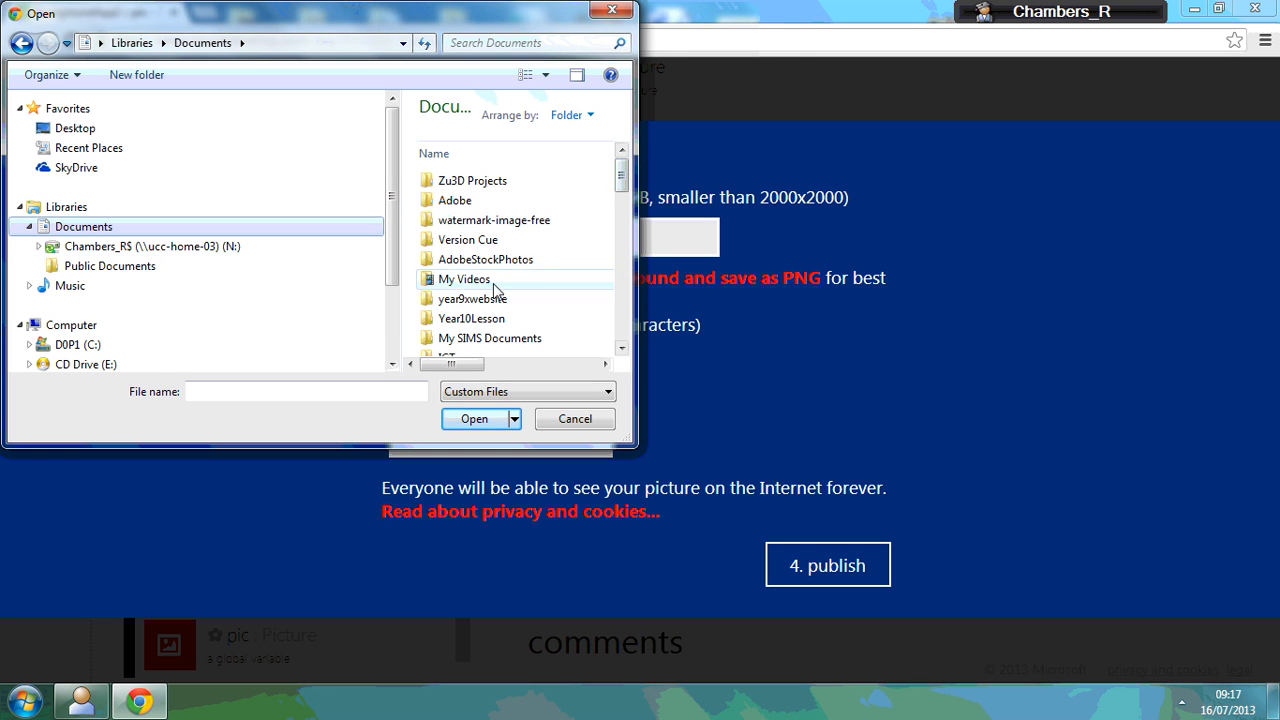
{"action": "scroll", "scroll_direction": "down", "scroll_amount": 3}
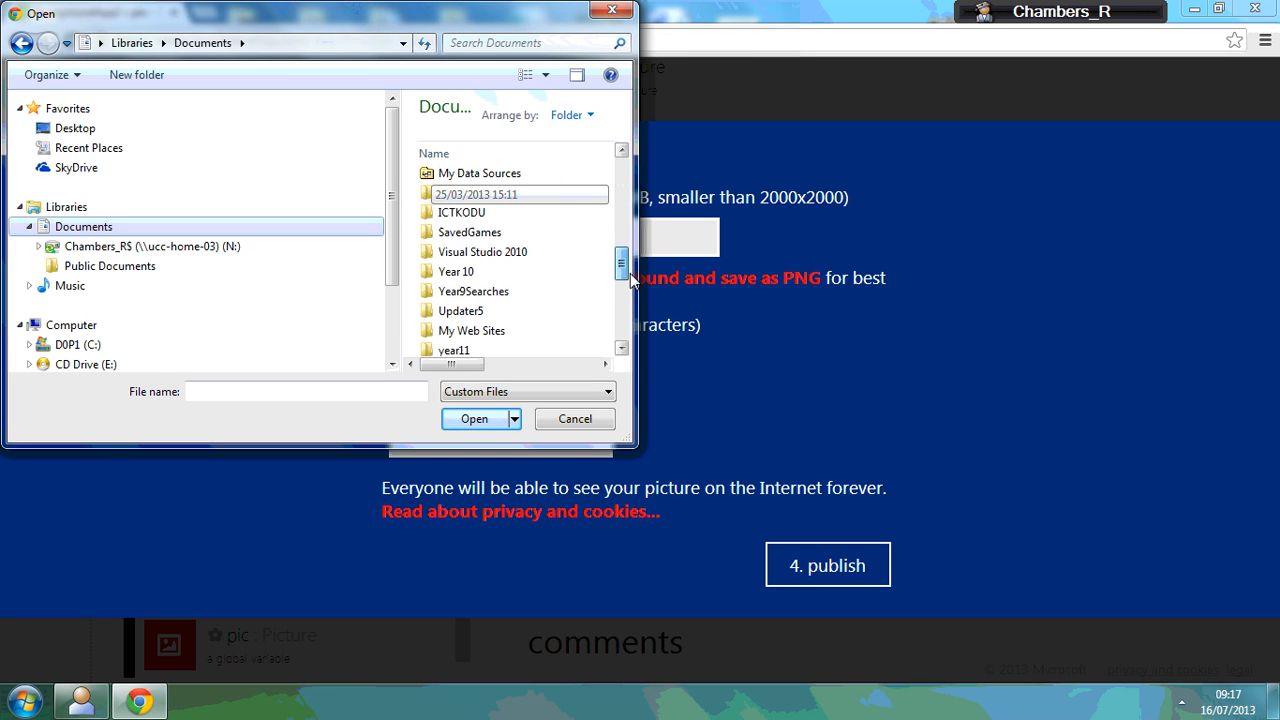
{"action": "scroll", "scroll_direction": "down", "scroll_amount": 3}
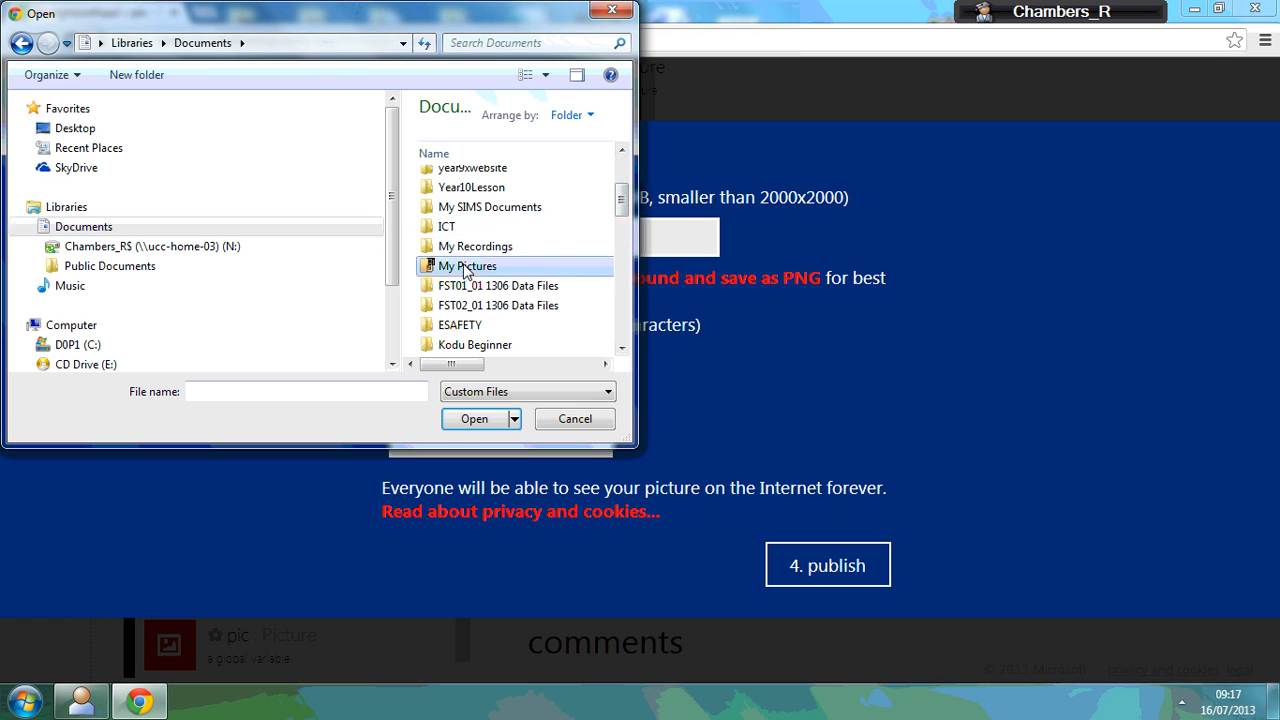
{"action": "double_click", "coordinate": [468, 264]}
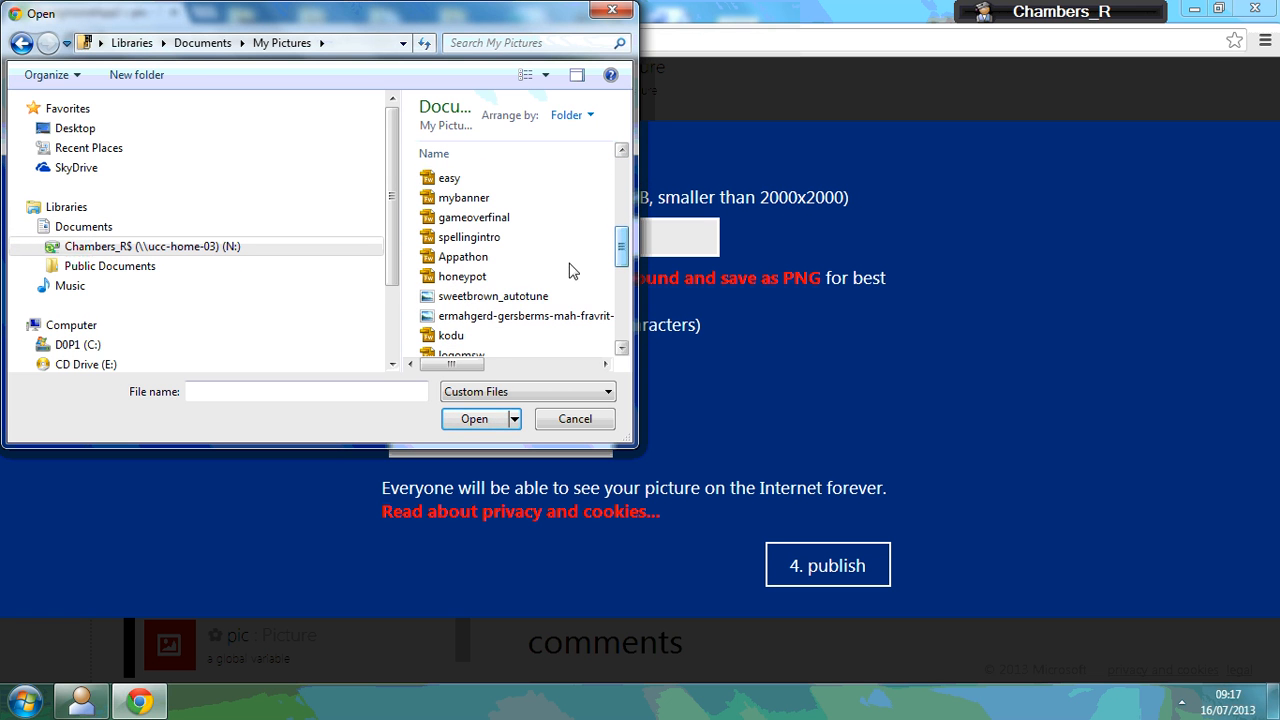
{"action": "left_click", "coordinate": [462, 276]}
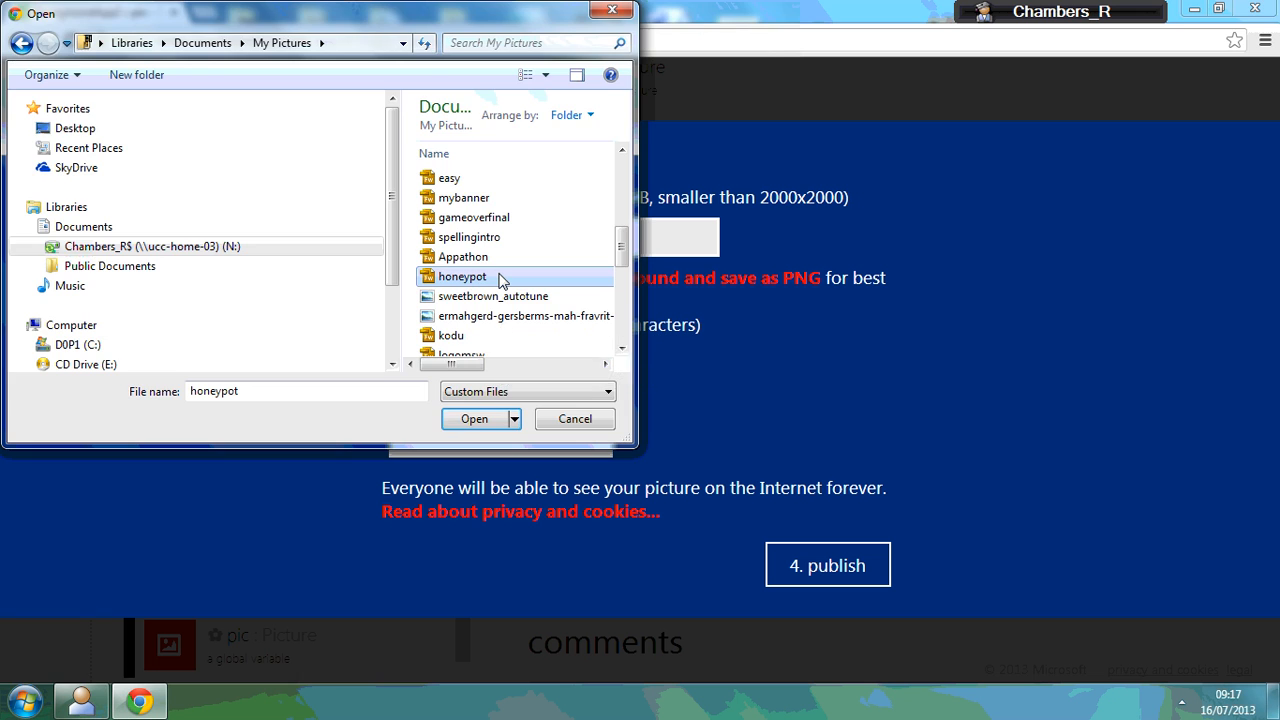
{"action": "left_click", "coordinate": [474, 420]}
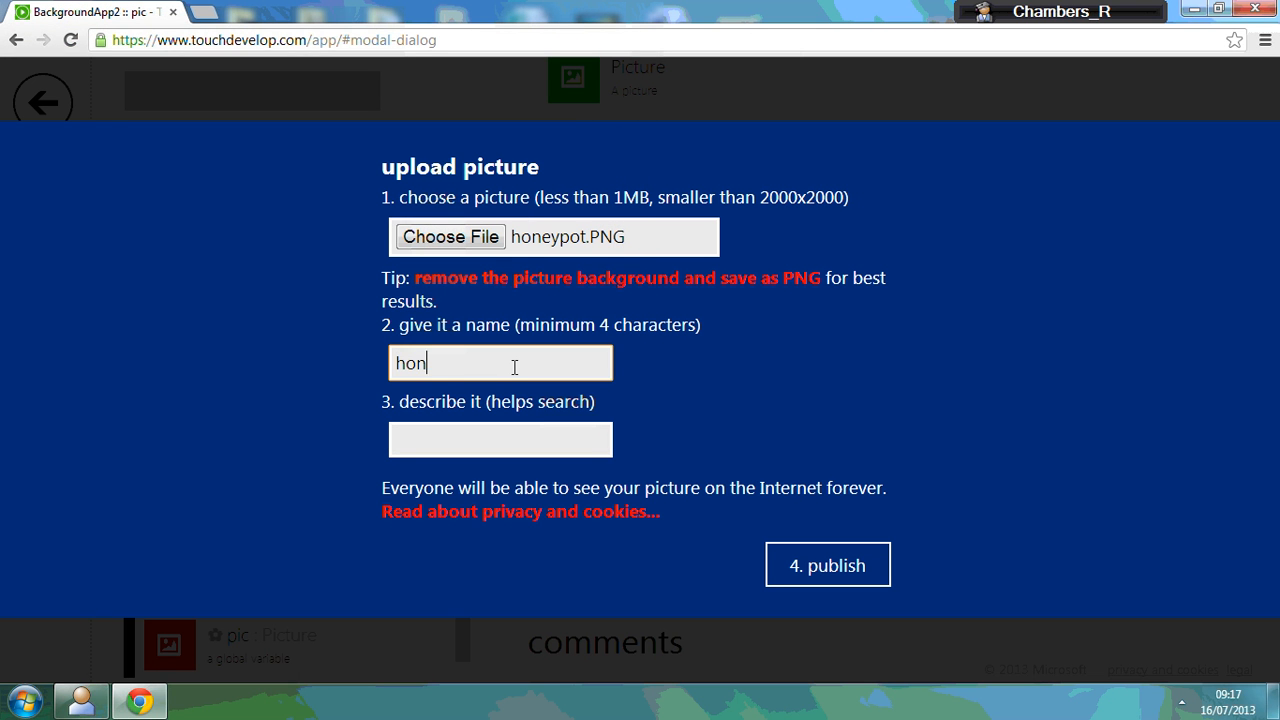
- Name and describe the picture honeypot and publish it as the script's art resource
{"action": "type", "text": "eypot"}
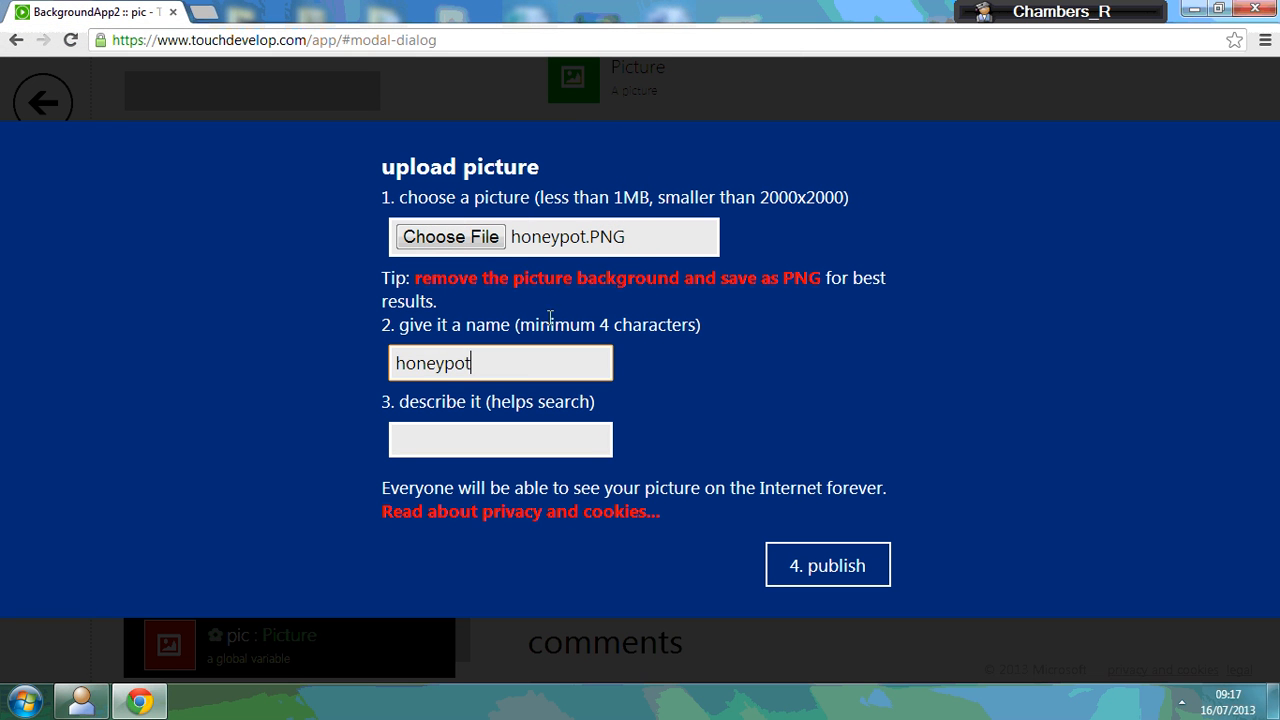
{"action": "type", "text": "hone"}
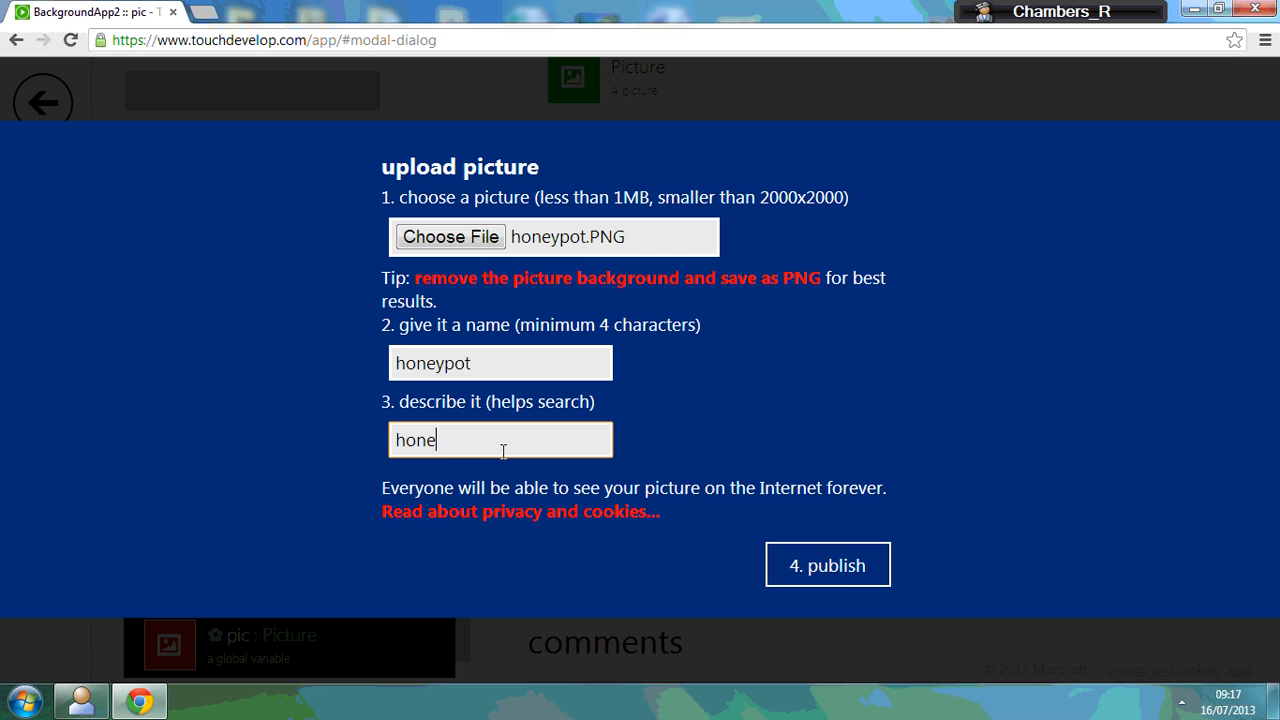
{"action": "left_click", "coordinate": [828, 564]}
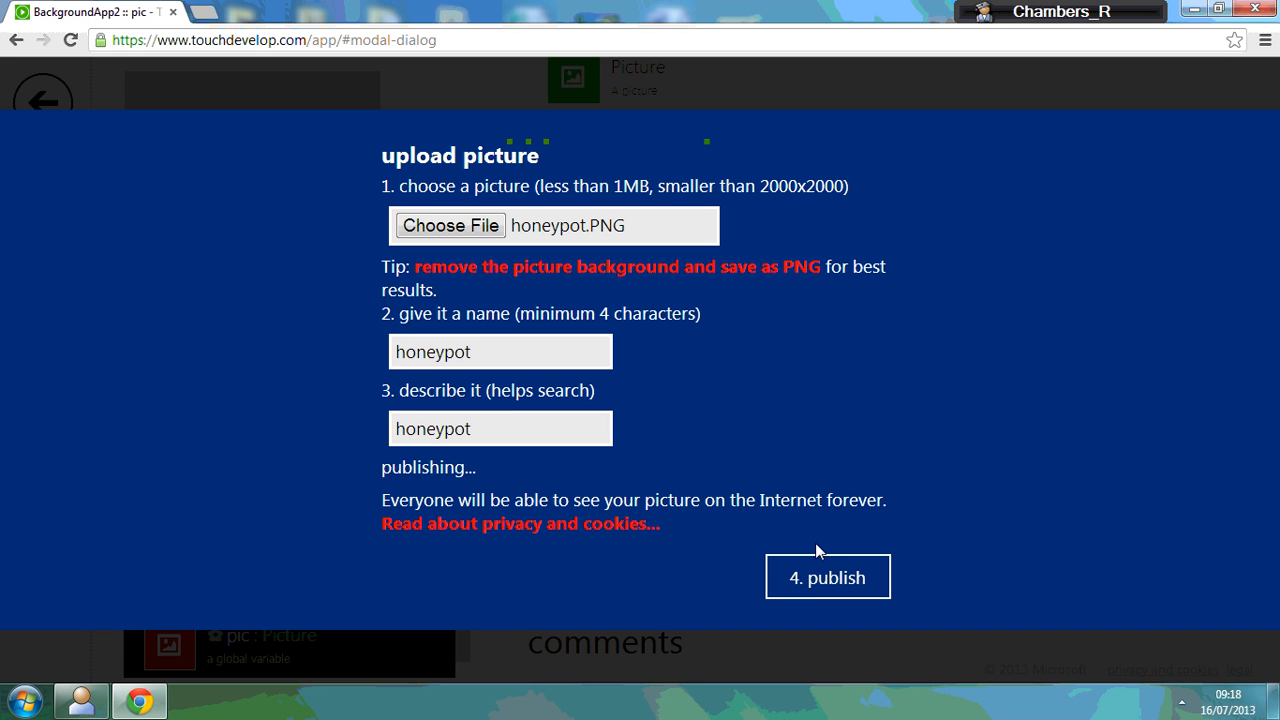
{"action": "left_click", "coordinate": [828, 576]}
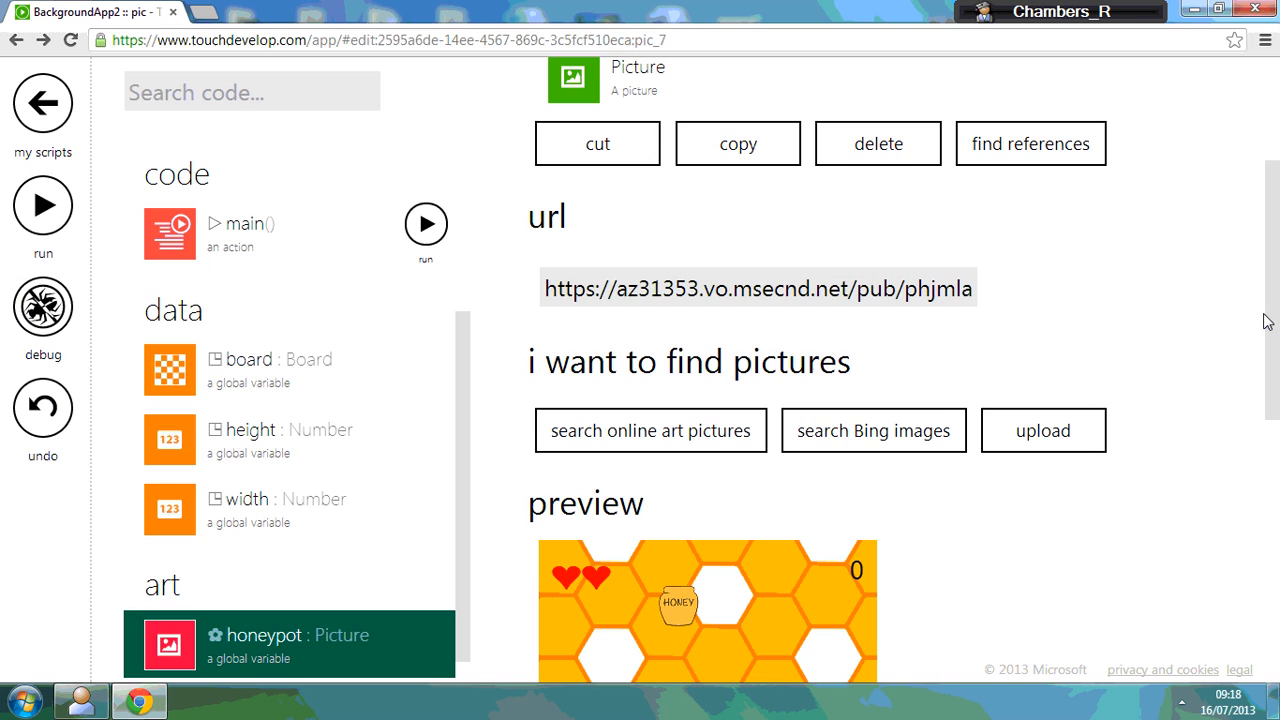
{"action": "scroll", "scroll_direction": "down", "scroll_amount": 3}
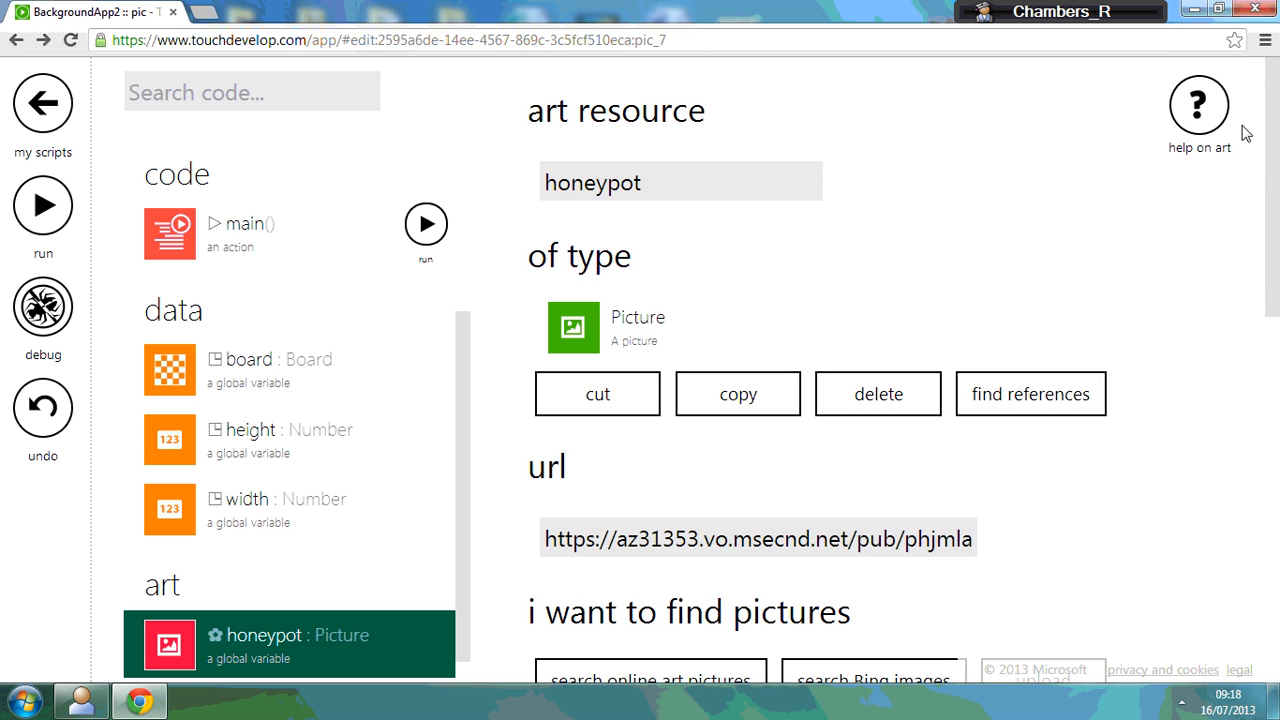
{"action": "mouse_move", "coordinate": [236, 240]}
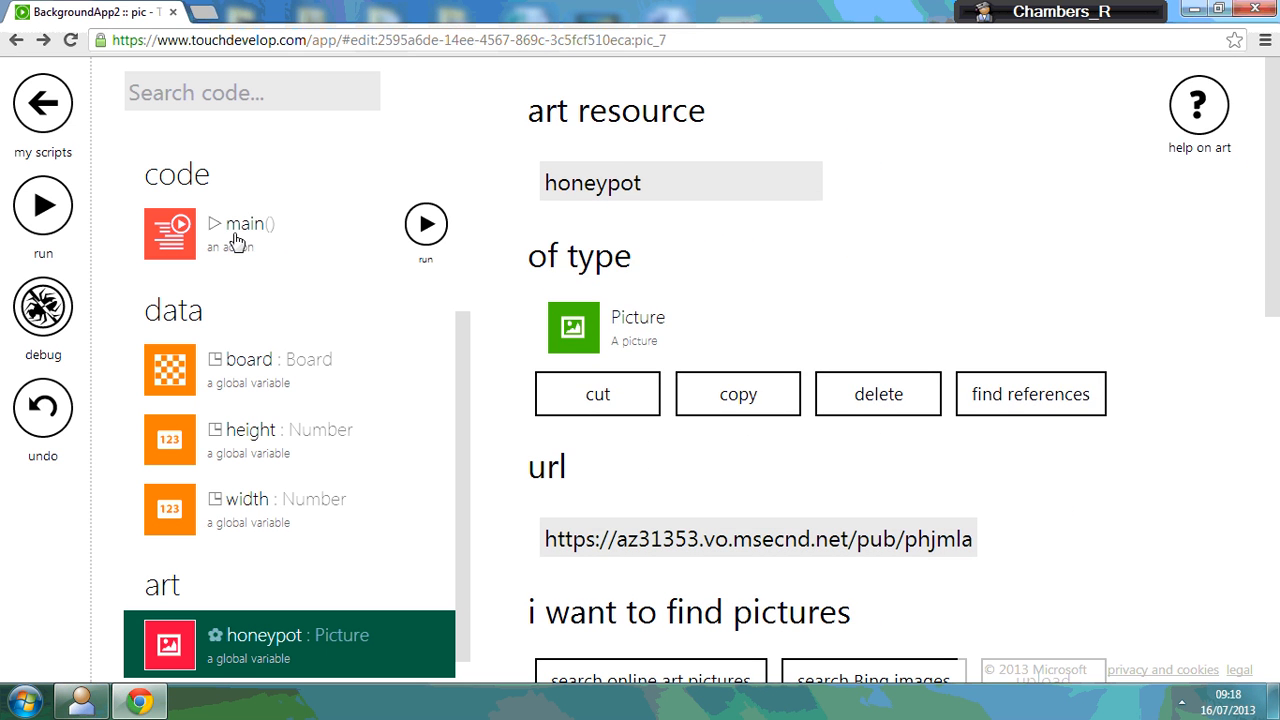
- In main, replace 'do nothing' with the statement height := 800
{"action": "left_click", "coordinate": [244, 224]}
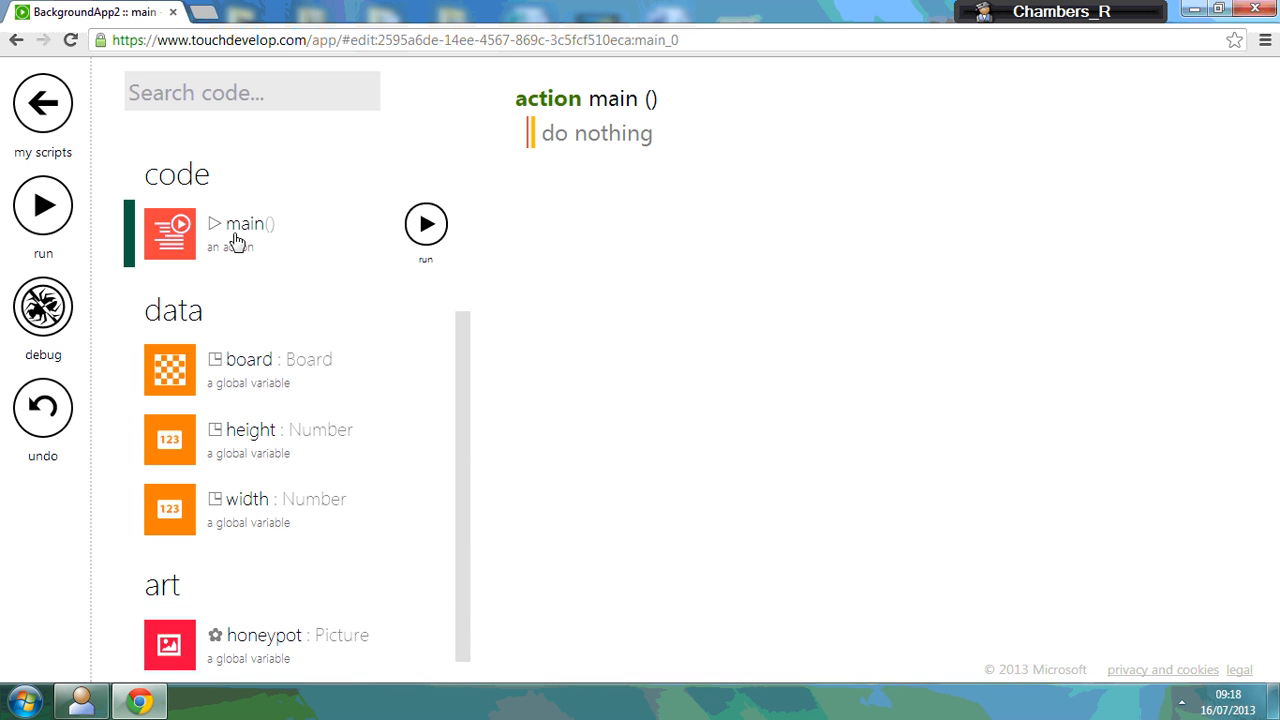
{"action": "left_click", "coordinate": [596, 132]}
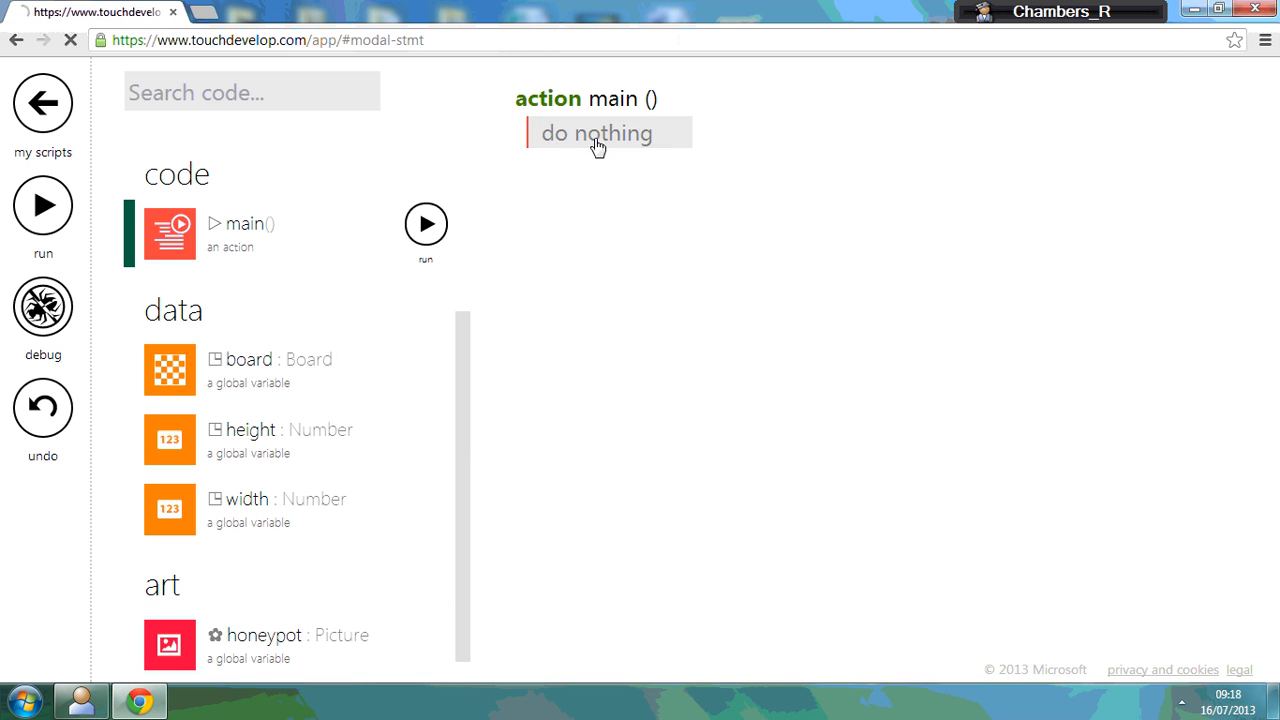
{"action": "left_click", "coordinate": [596, 132]}
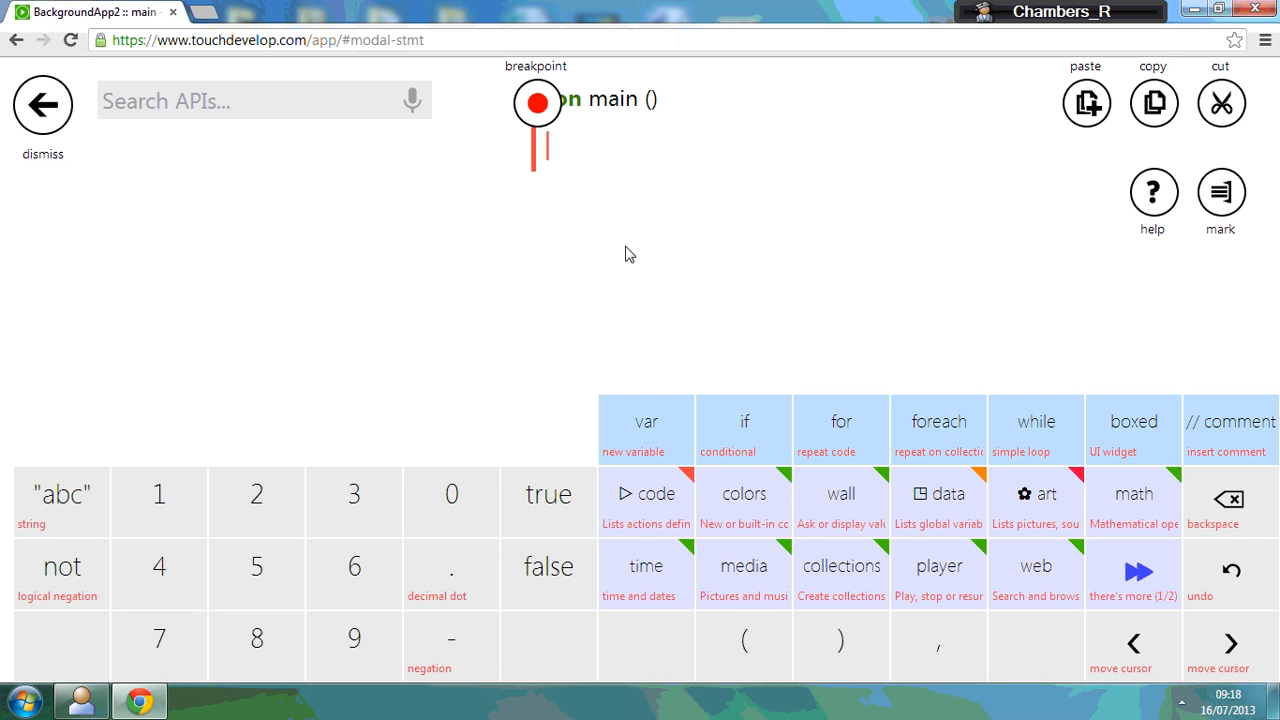
{"action": "mouse_move", "coordinate": [540, 108]}
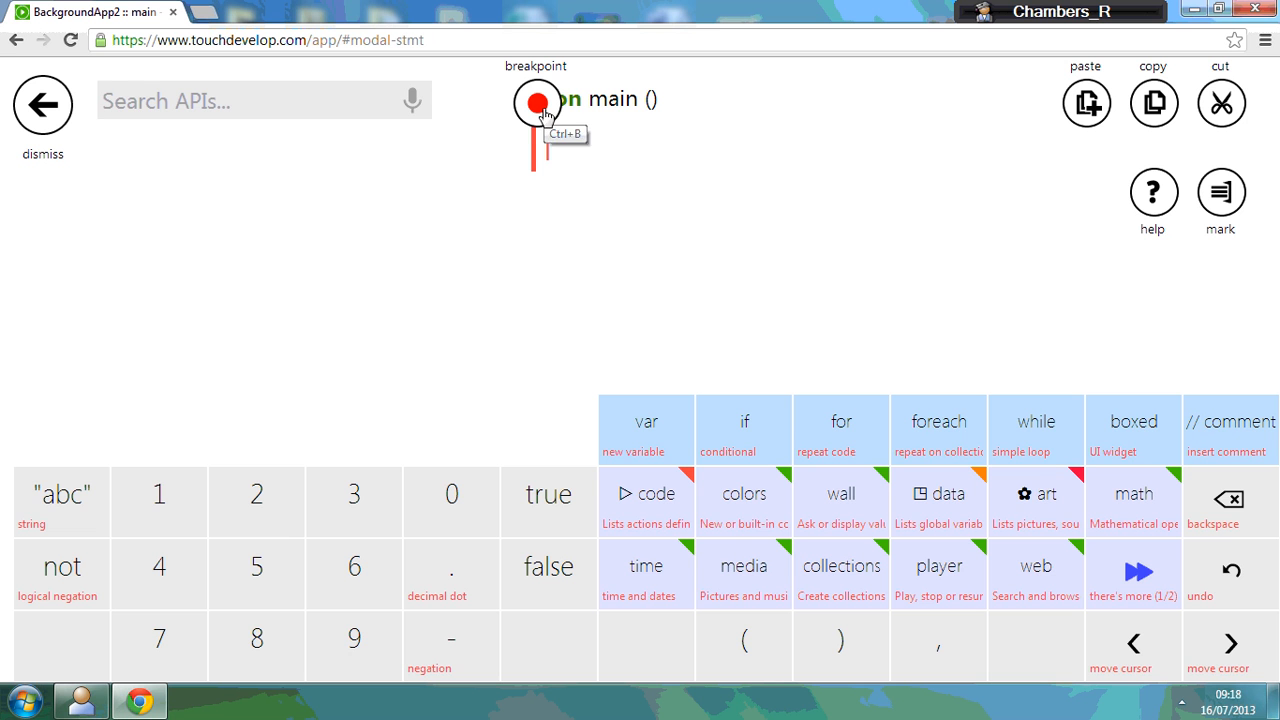
{"action": "mouse_move", "coordinate": [636, 218]}
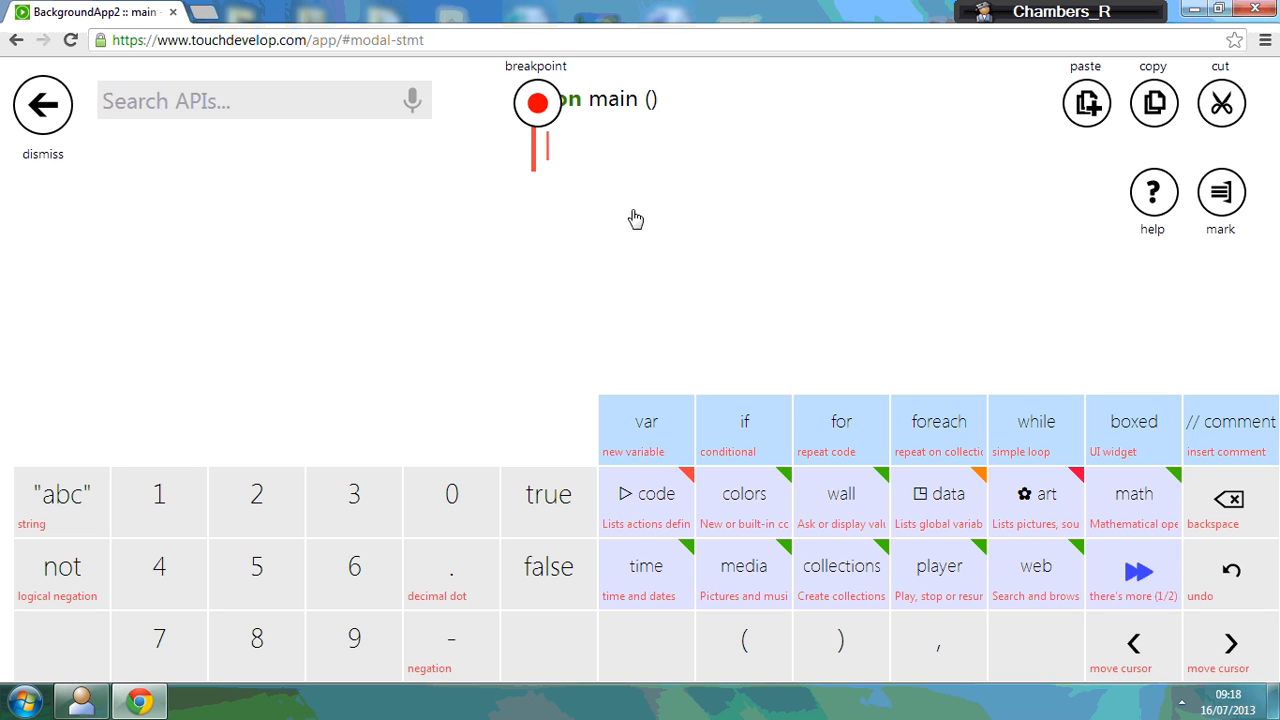
{"action": "mouse_move", "coordinate": [856, 308]}
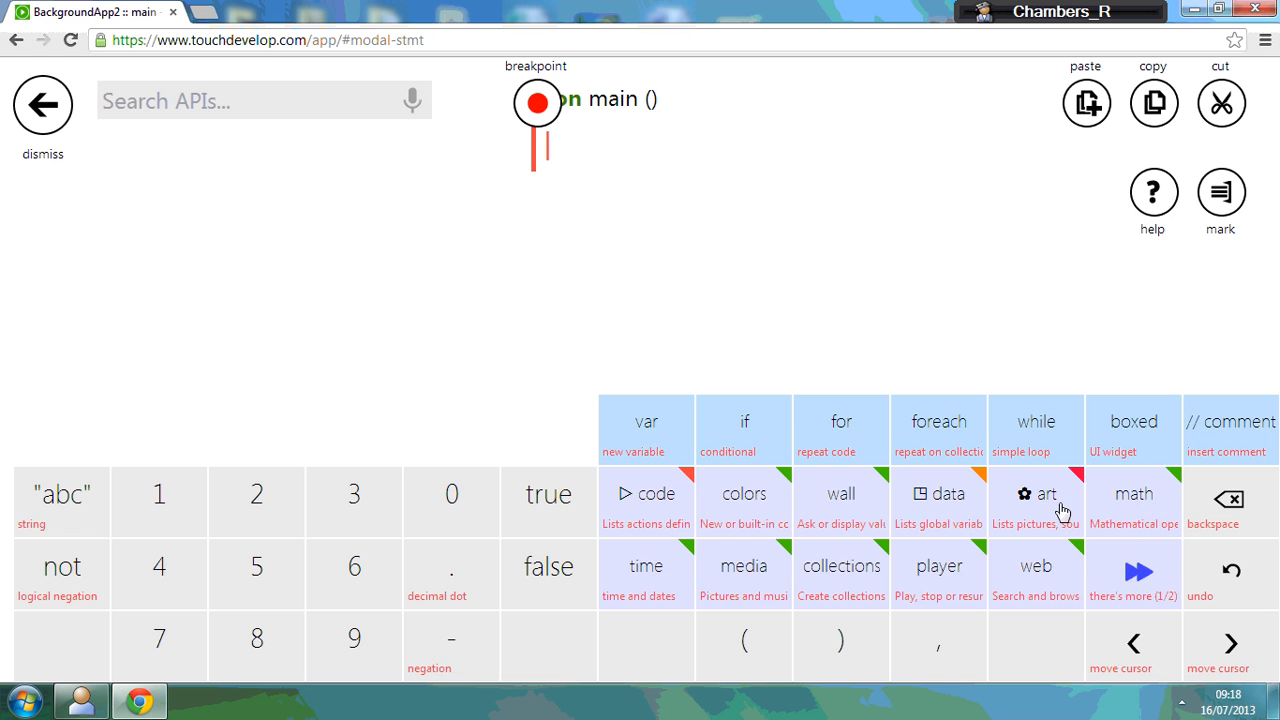
{"action": "left_click", "coordinate": [938, 492]}
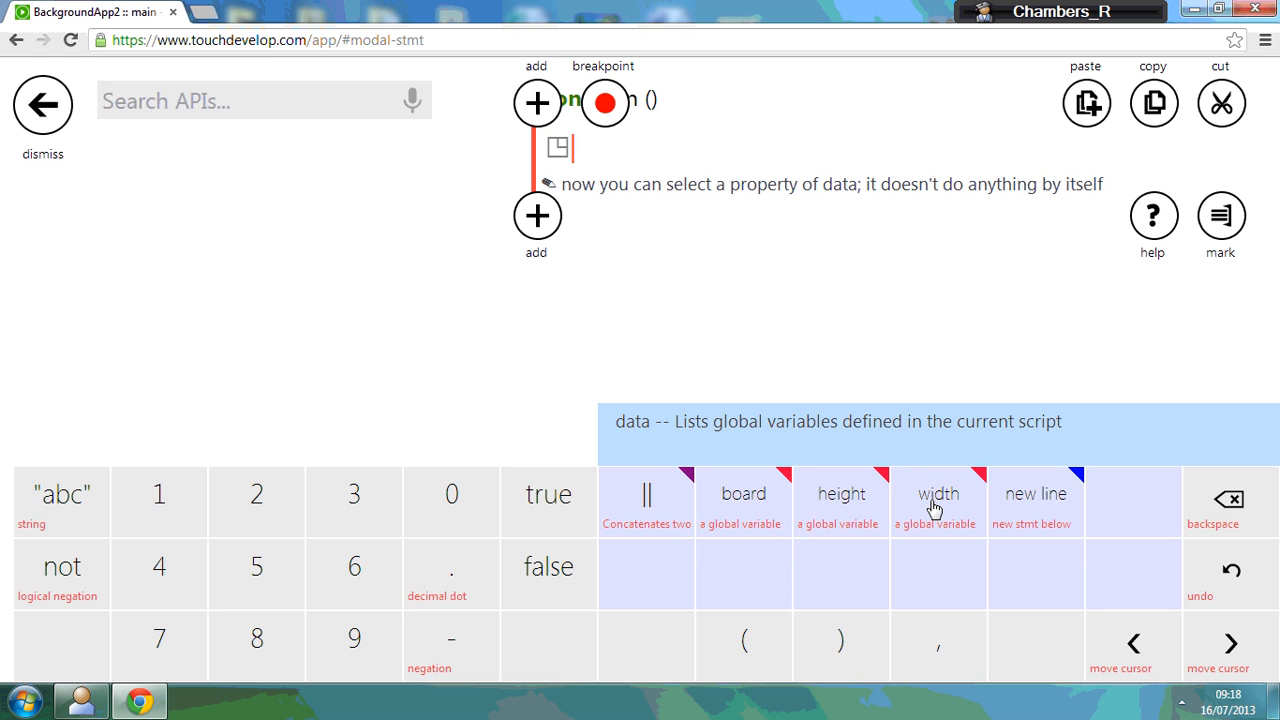
{"action": "left_click", "coordinate": [840, 500]}
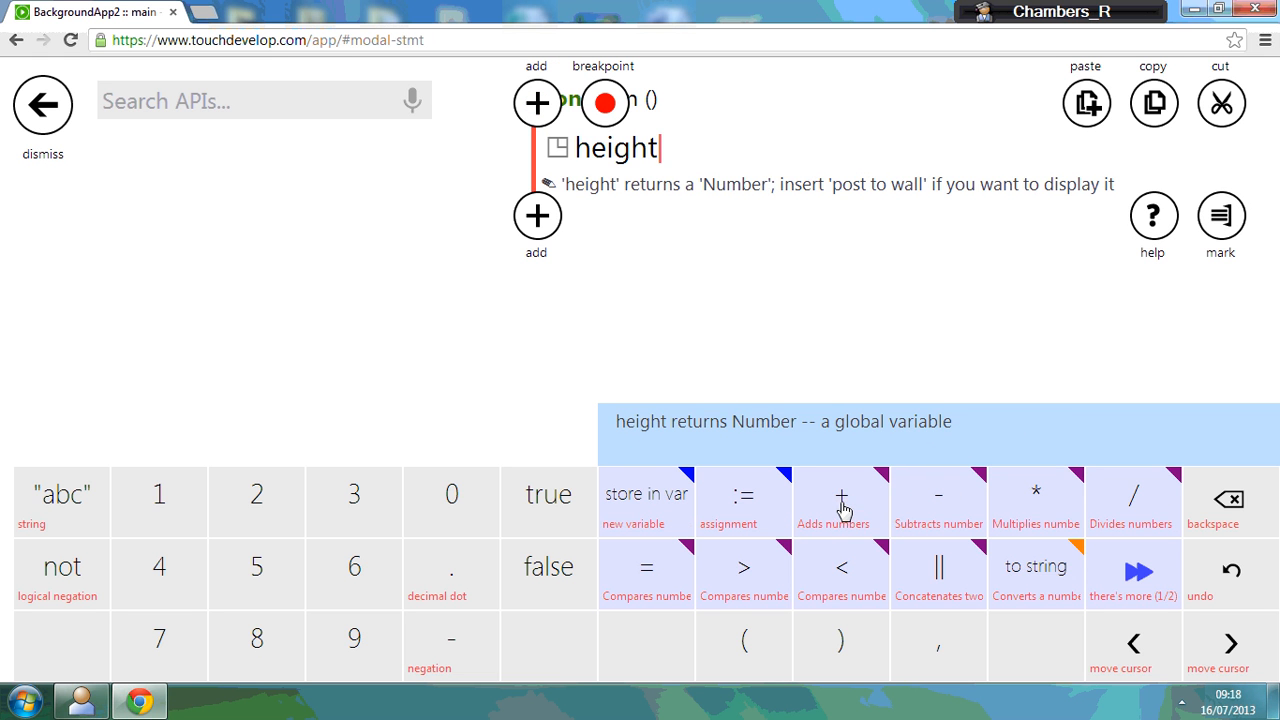
{"action": "mouse_move", "coordinate": [750, 512]}
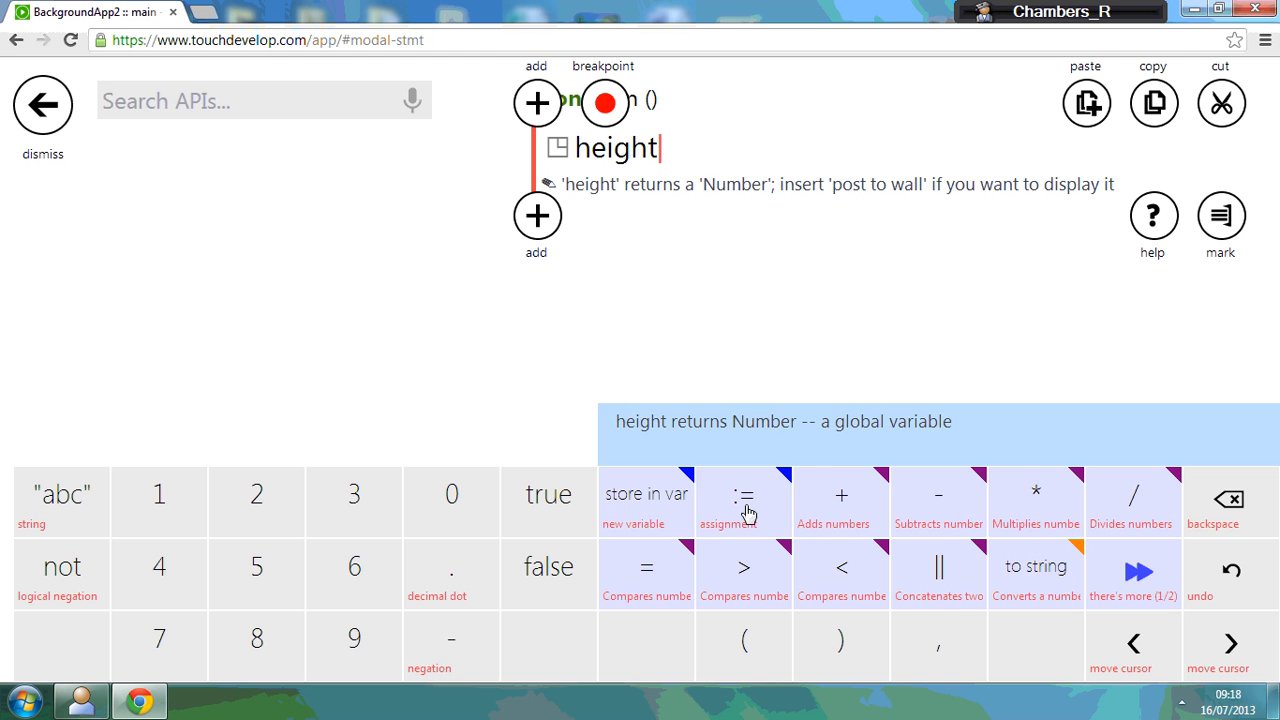
{"action": "left_click", "coordinate": [744, 492]}
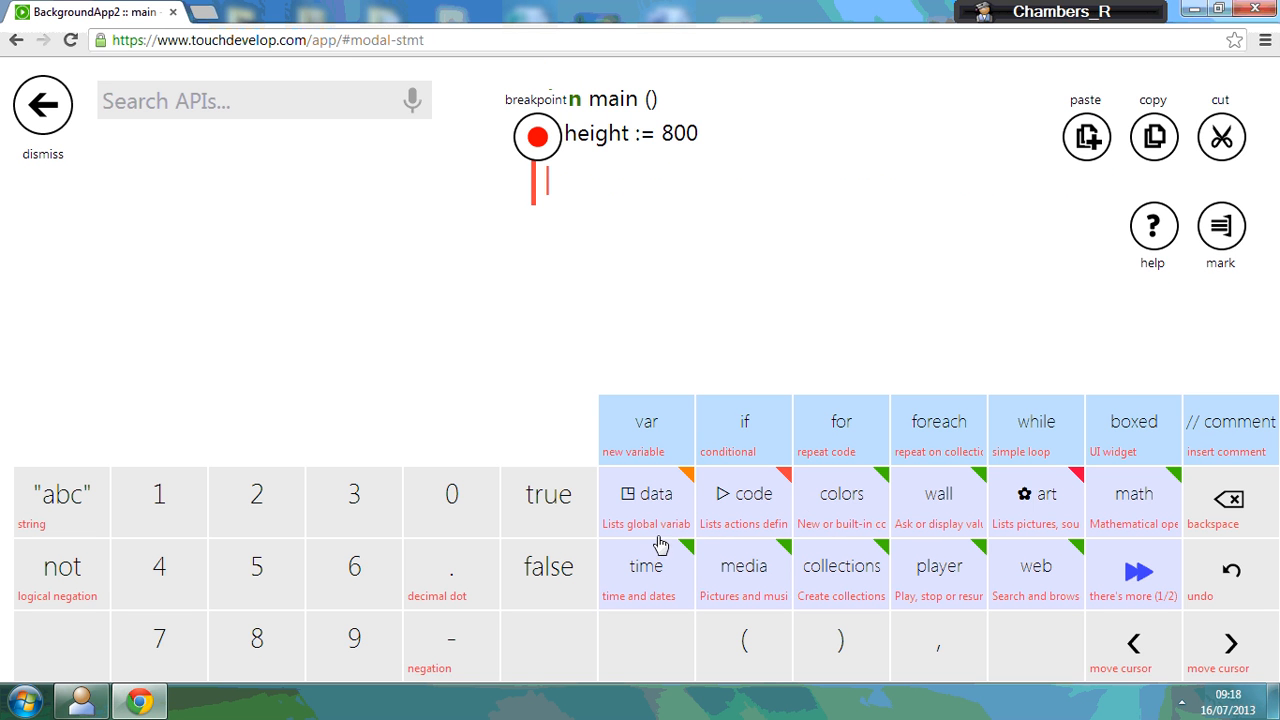
- Add the statement width := 480 below it
{"action": "left_click", "coordinate": [646, 492]}
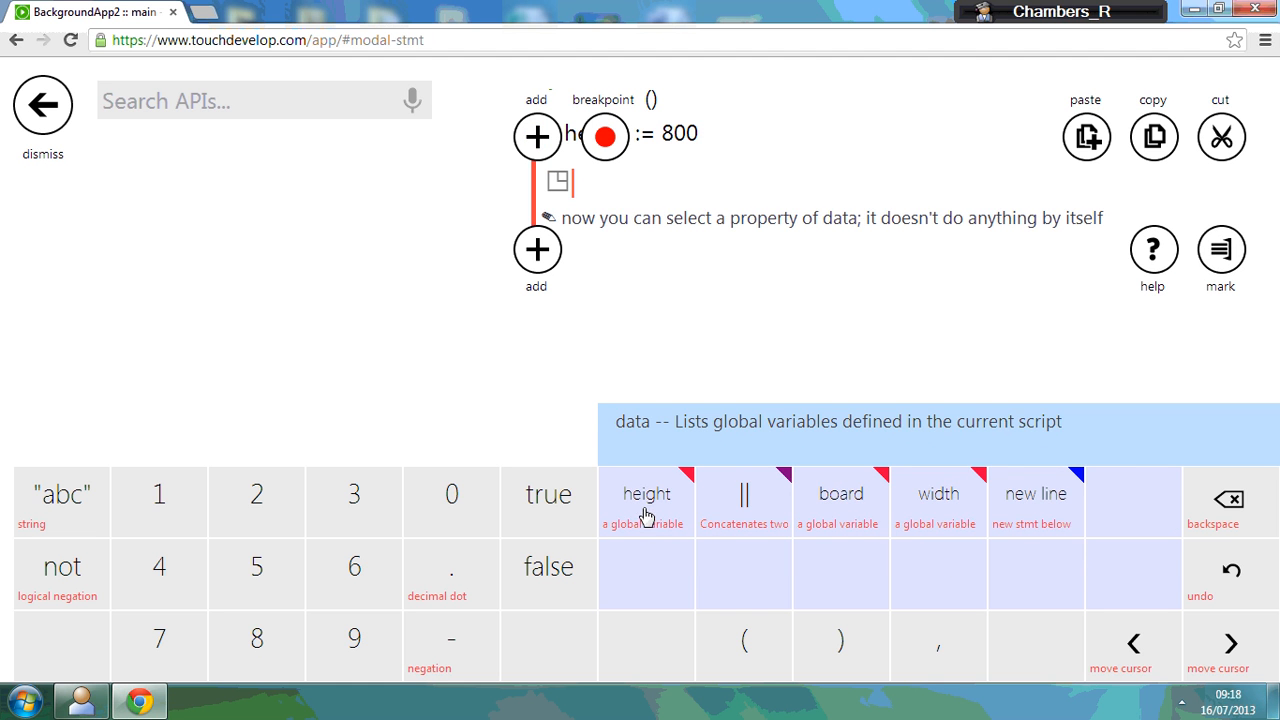
{"action": "left_click", "coordinate": [936, 502]}
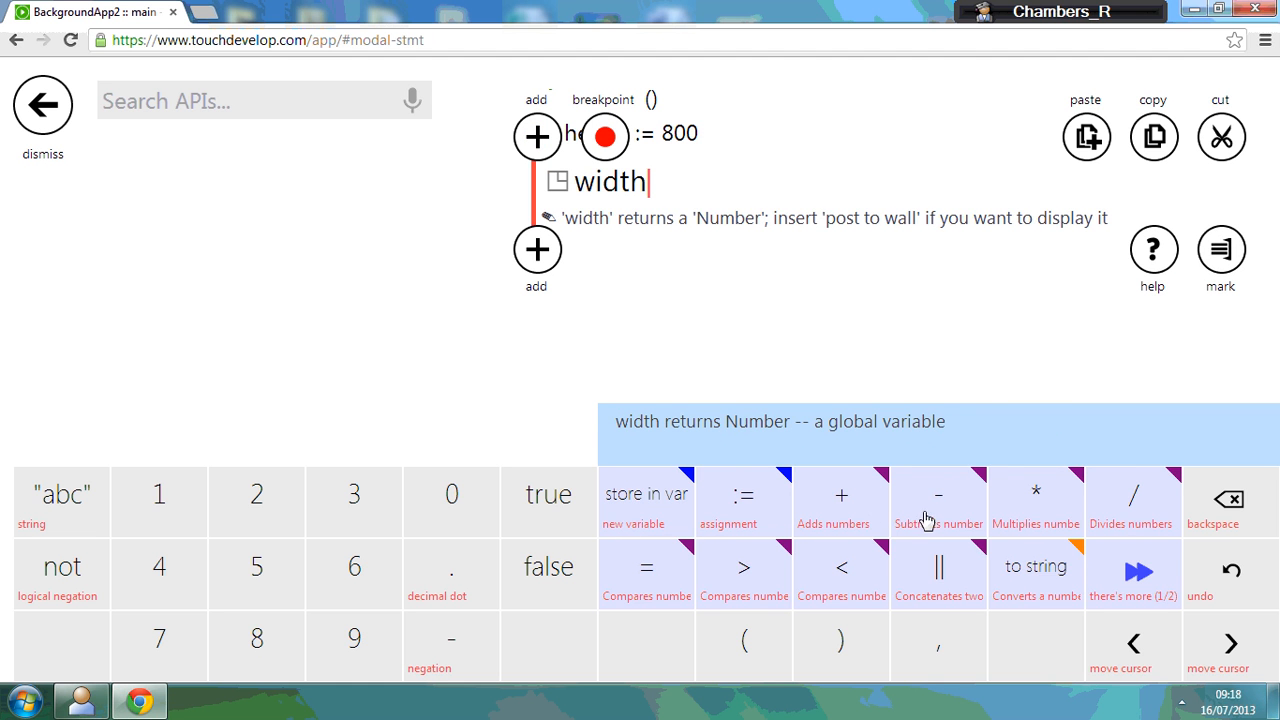
{"action": "left_click", "coordinate": [744, 496]}
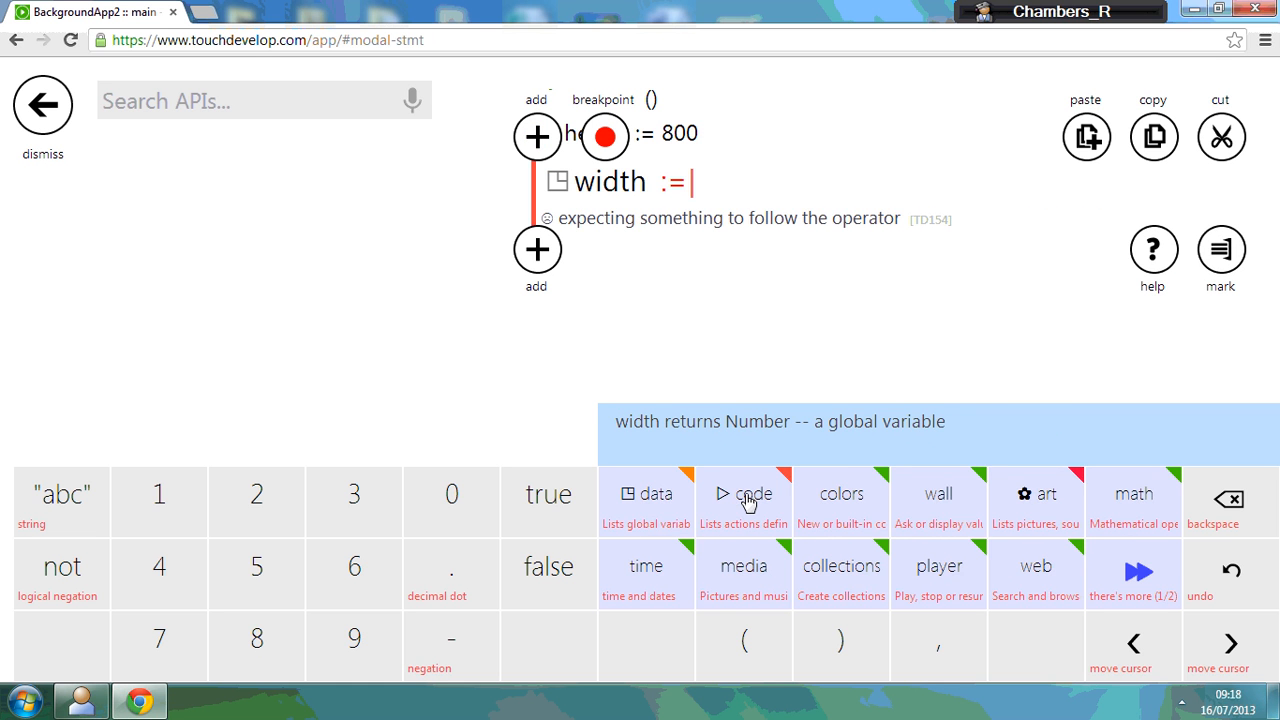
{"action": "type", "text": "480"}
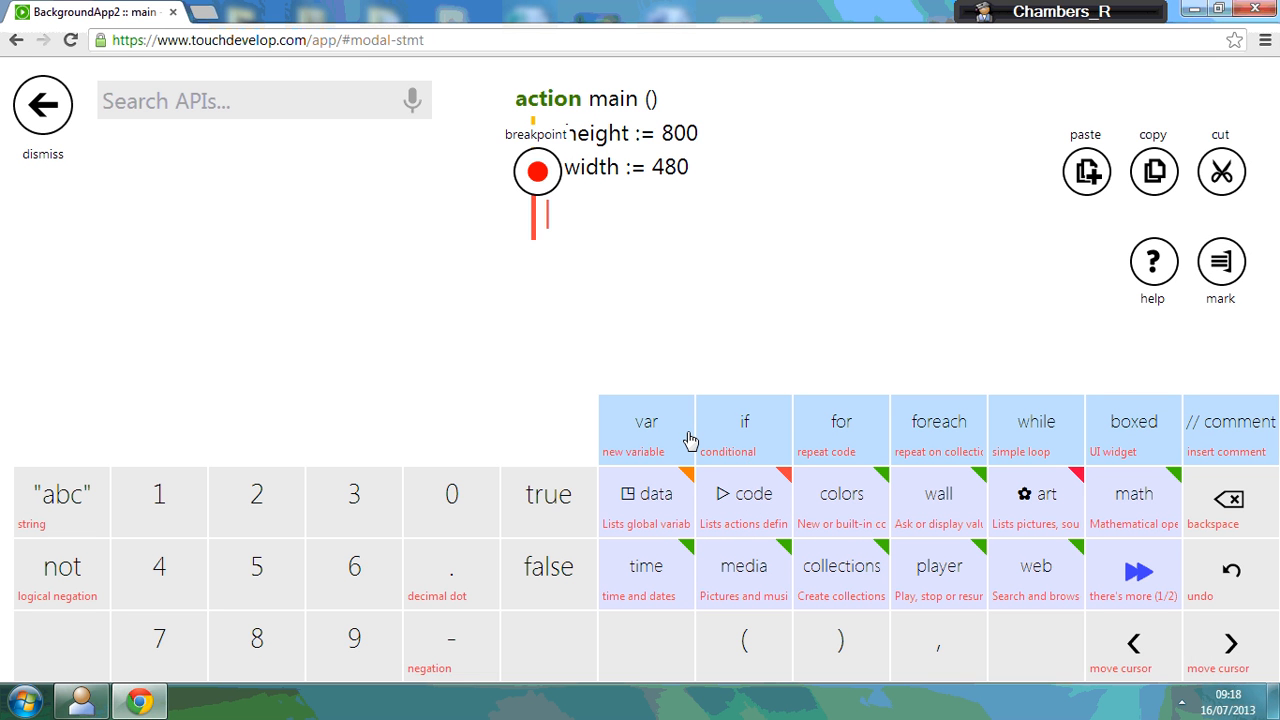
{"action": "mouse_move", "coordinate": [684, 442]}
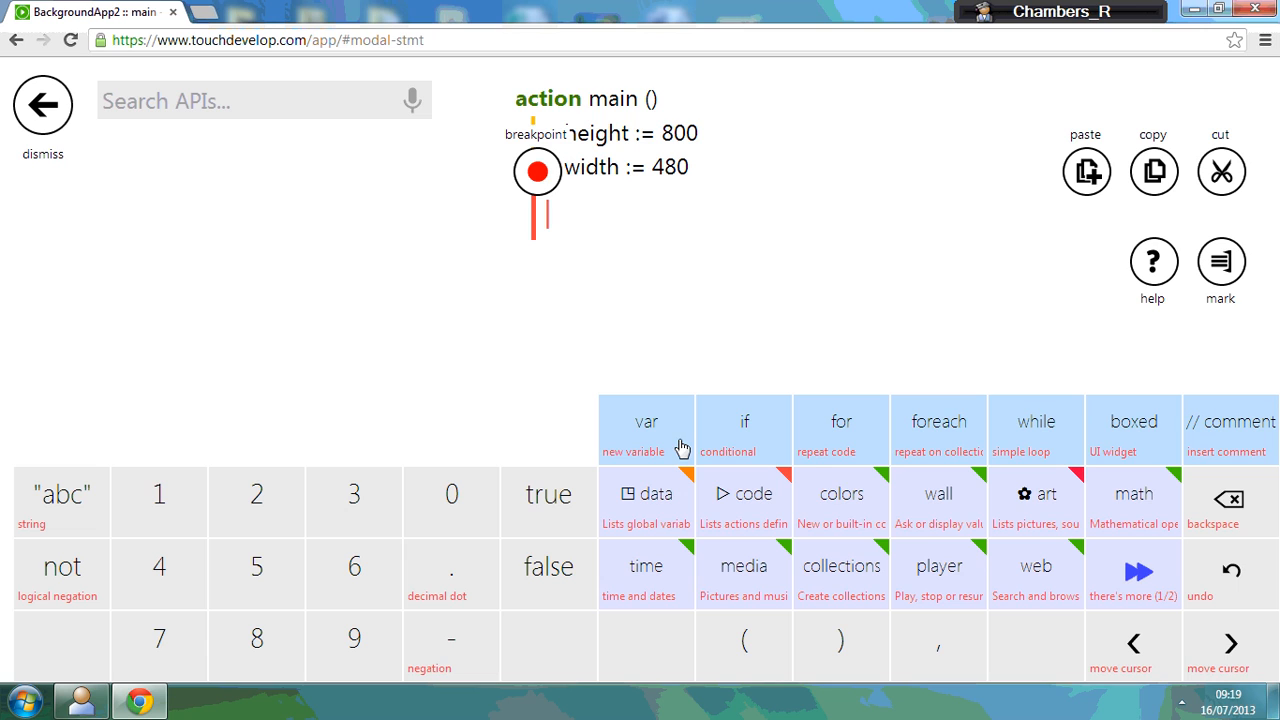
{"action": "mouse_move", "coordinate": [832, 452]}
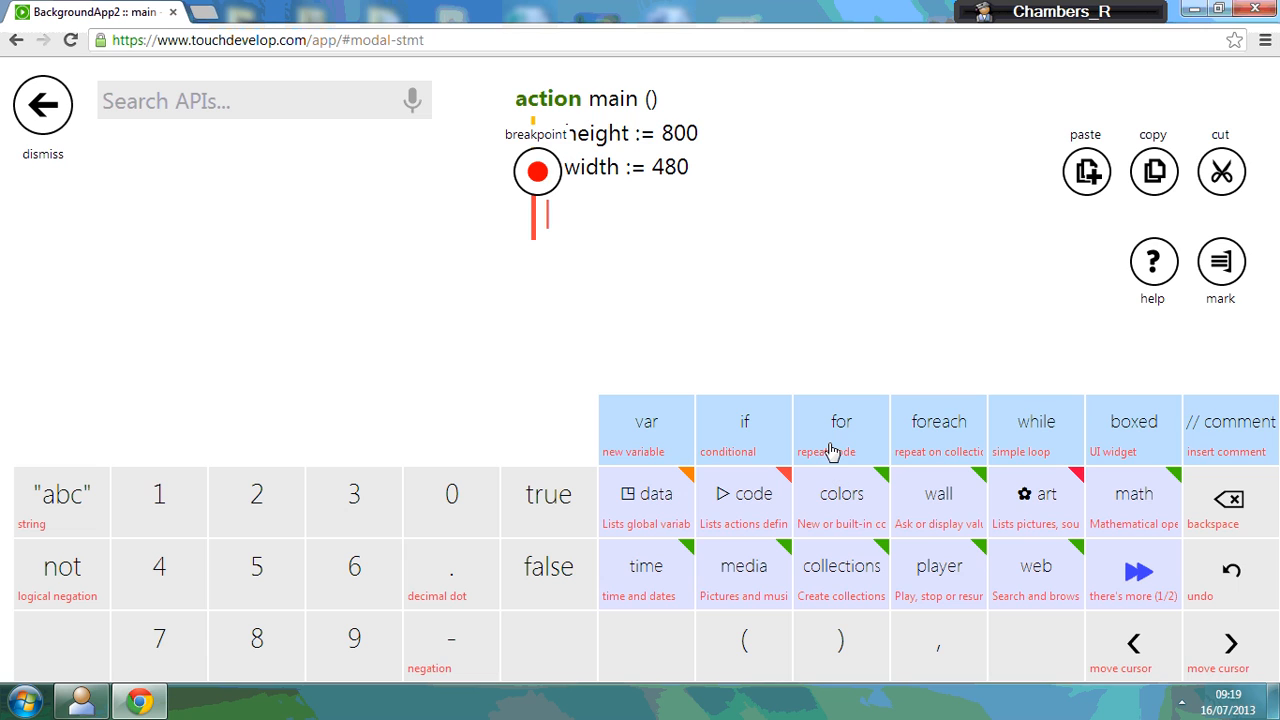
{"action": "mouse_move", "coordinate": [876, 458]}
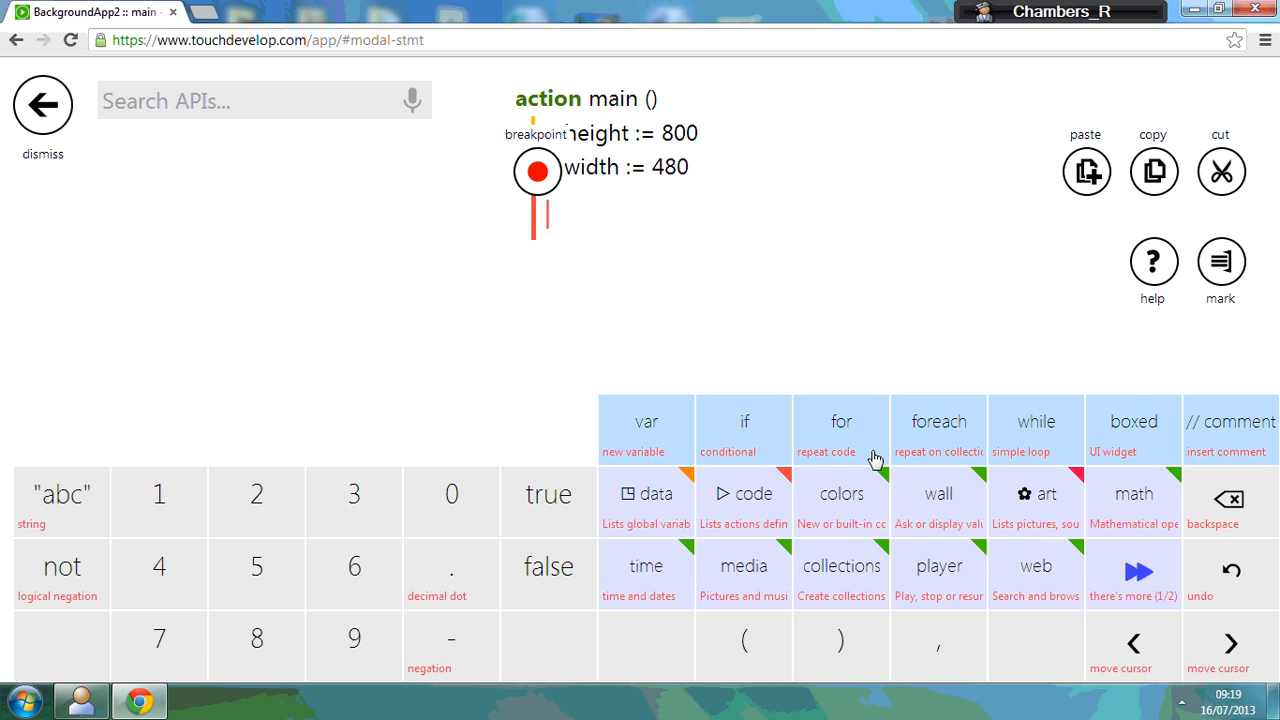
- Assign board := media → create portrait board(480, 800) on a new line in main
{"action": "left_click", "coordinate": [644, 492]}
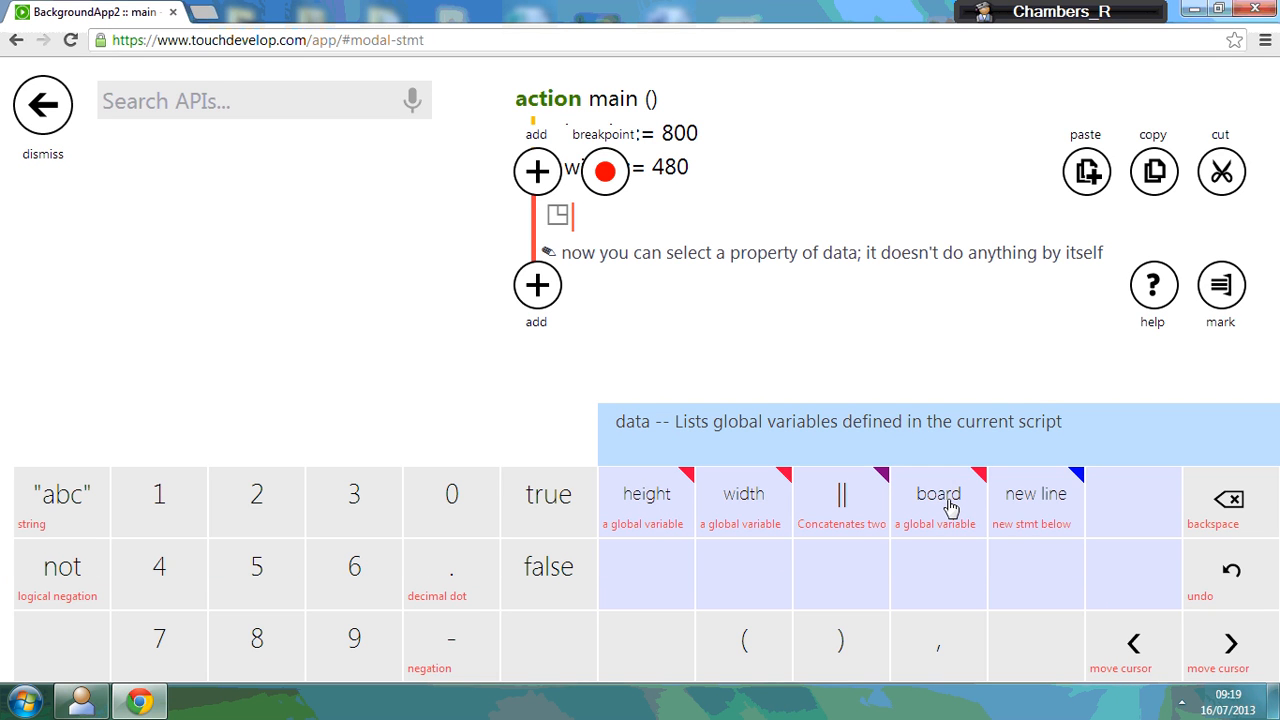
{"action": "mouse_move", "coordinate": [948, 508]}
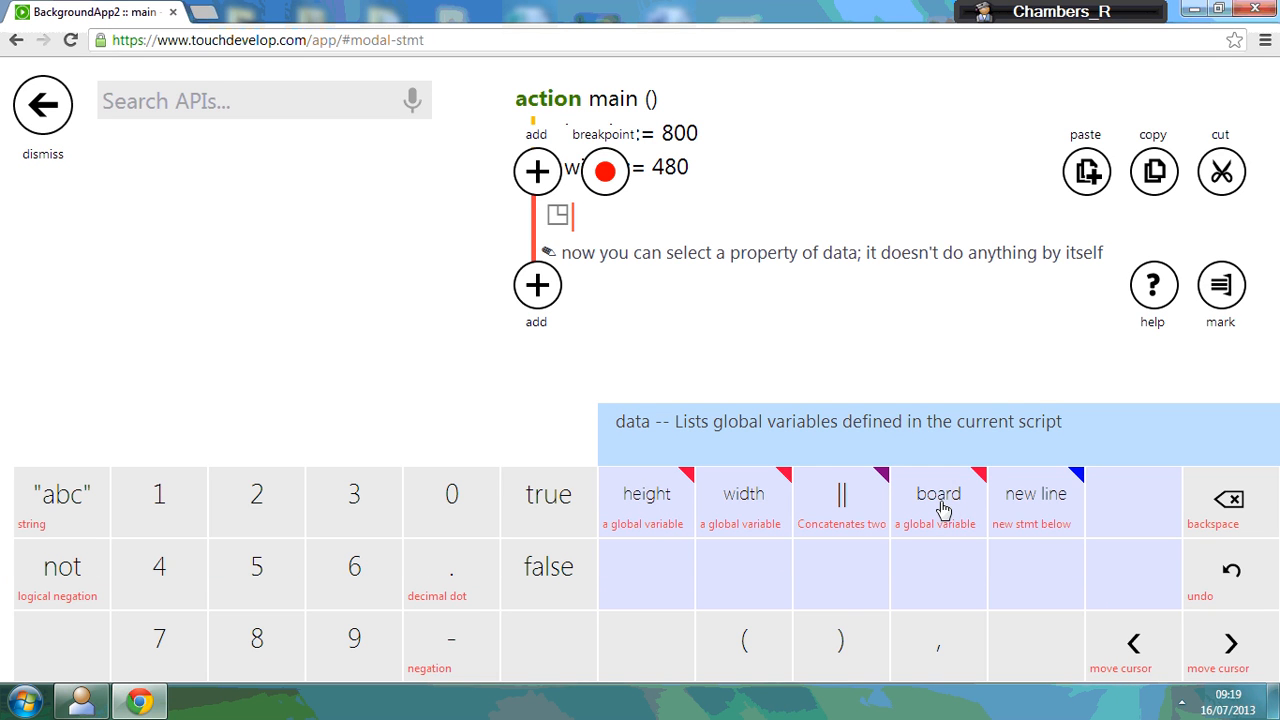
{"action": "left_click", "coordinate": [936, 502]}
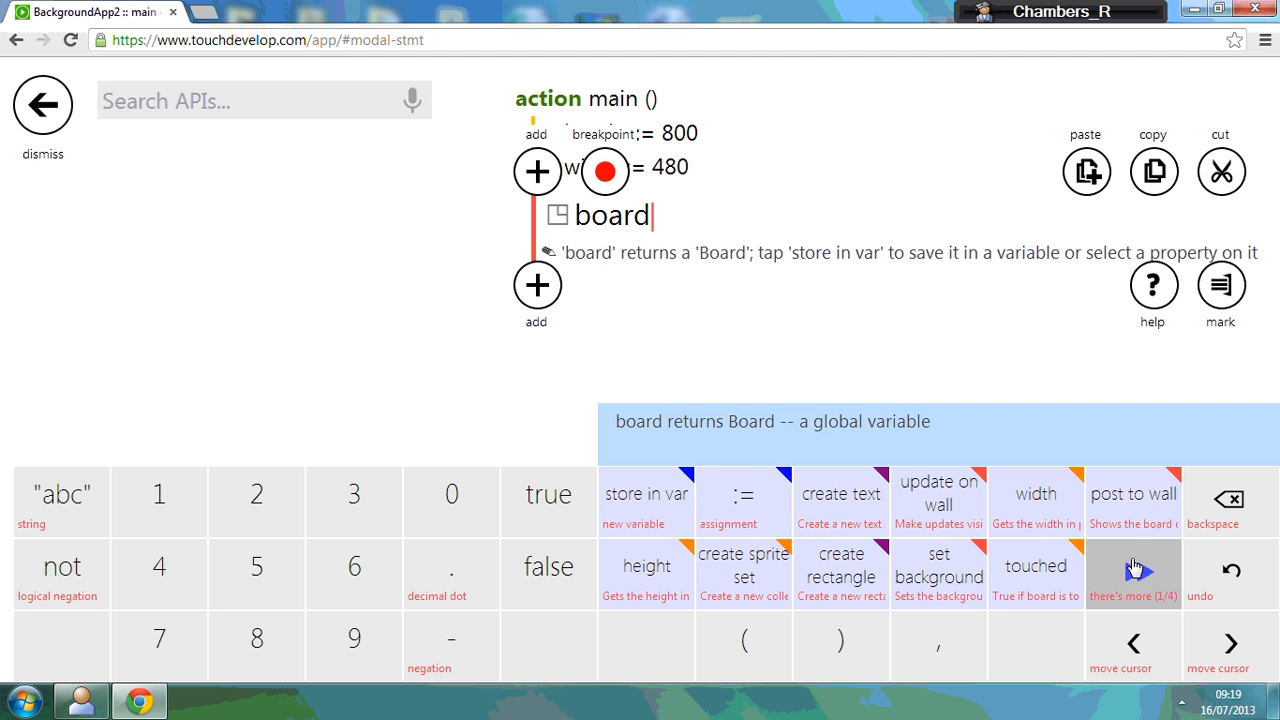
{"action": "left_click", "coordinate": [1132, 574]}
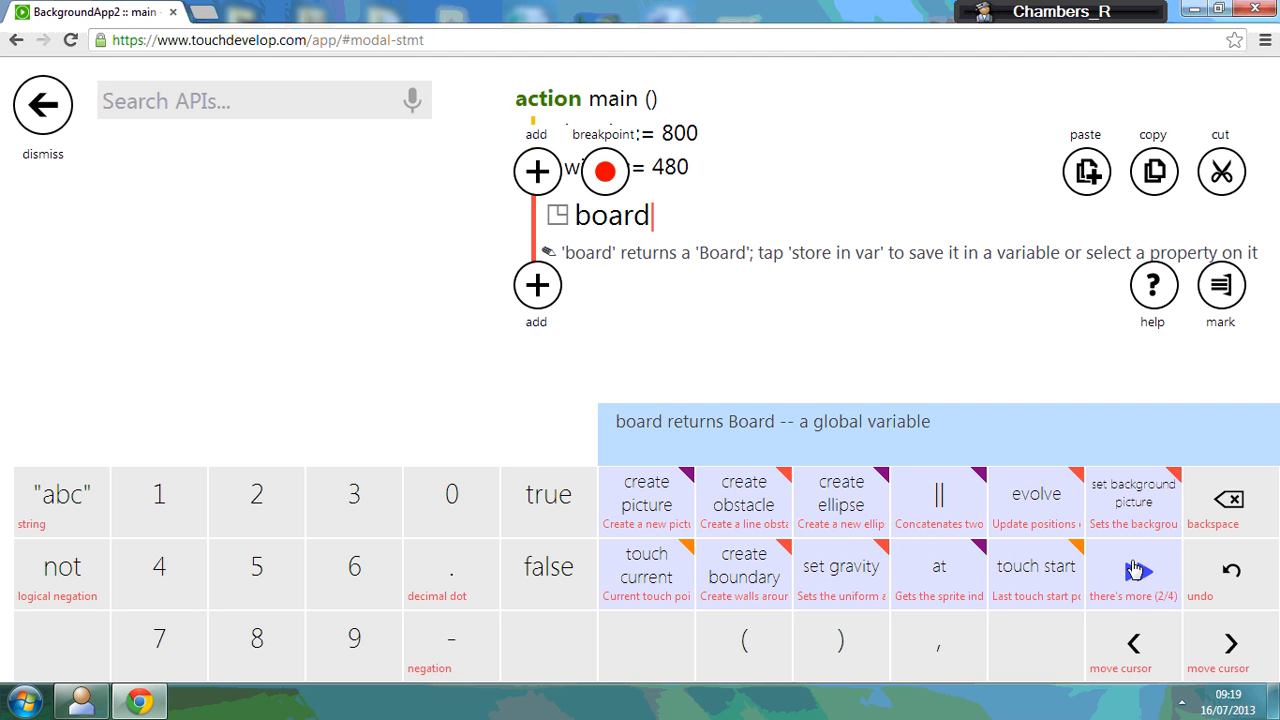
{"action": "left_click", "coordinate": [1132, 572]}
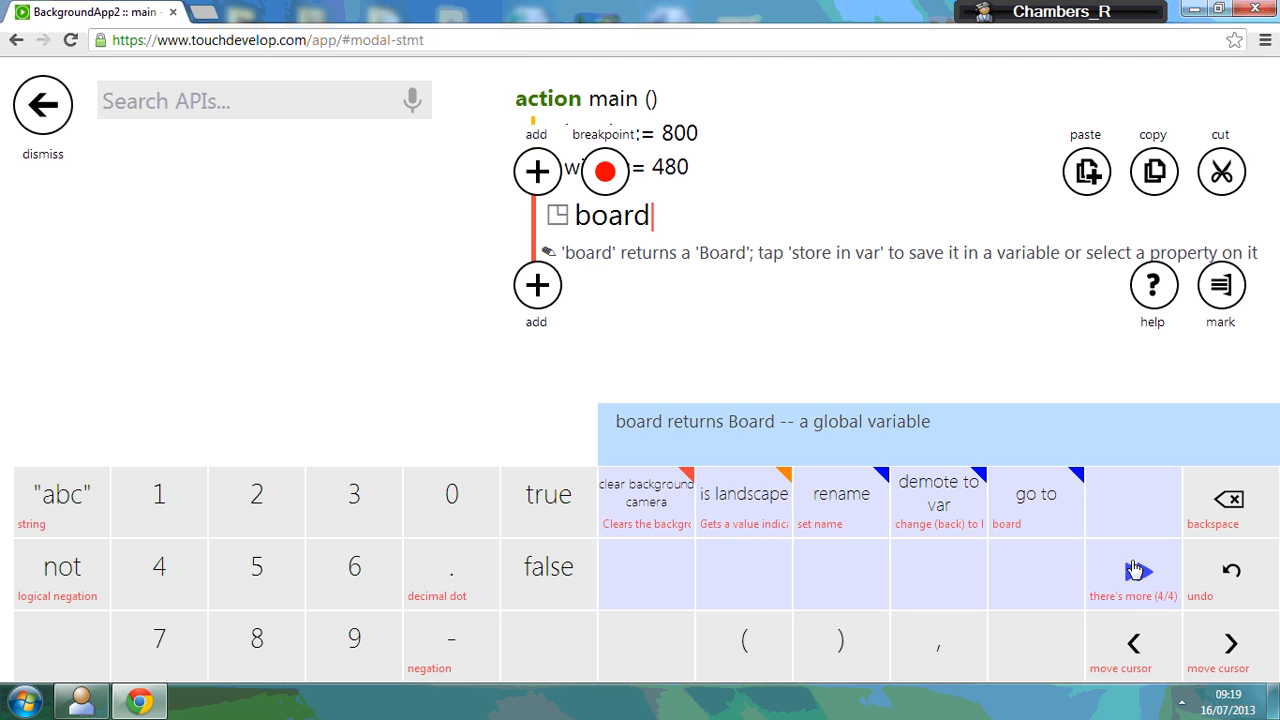
{"action": "left_click", "coordinate": [1132, 570]}
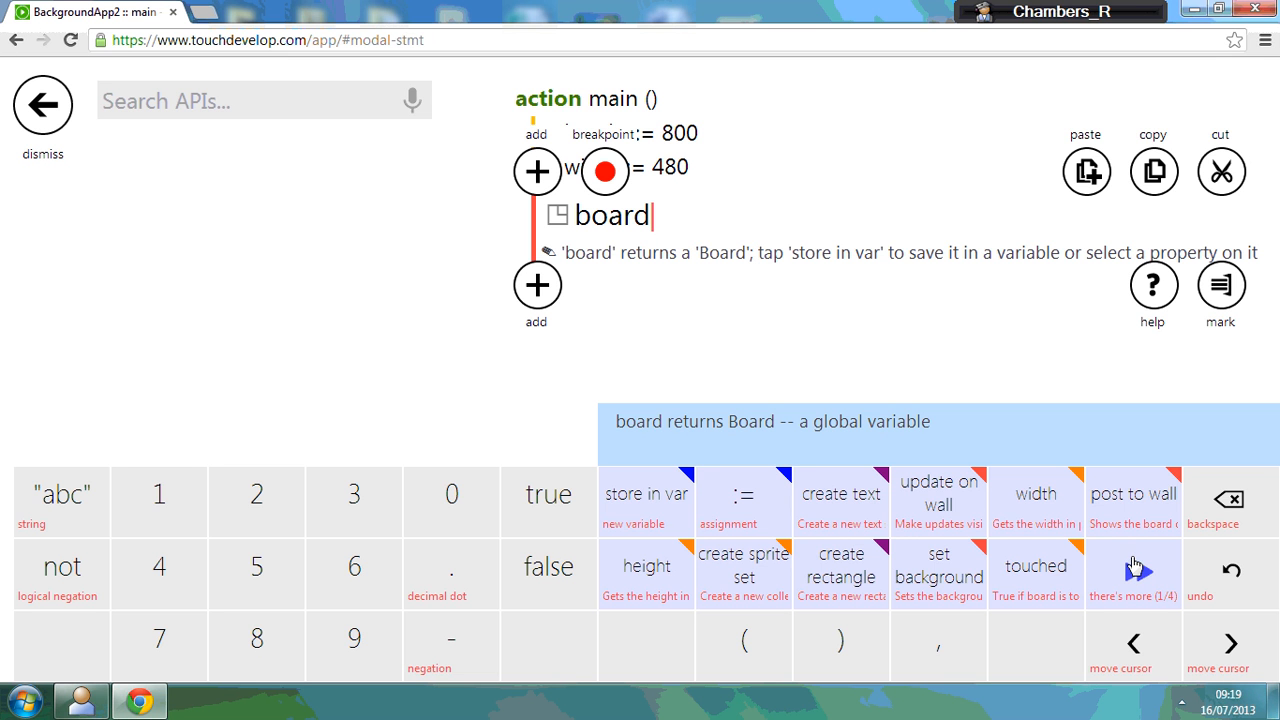
{"action": "left_click", "coordinate": [740, 496]}
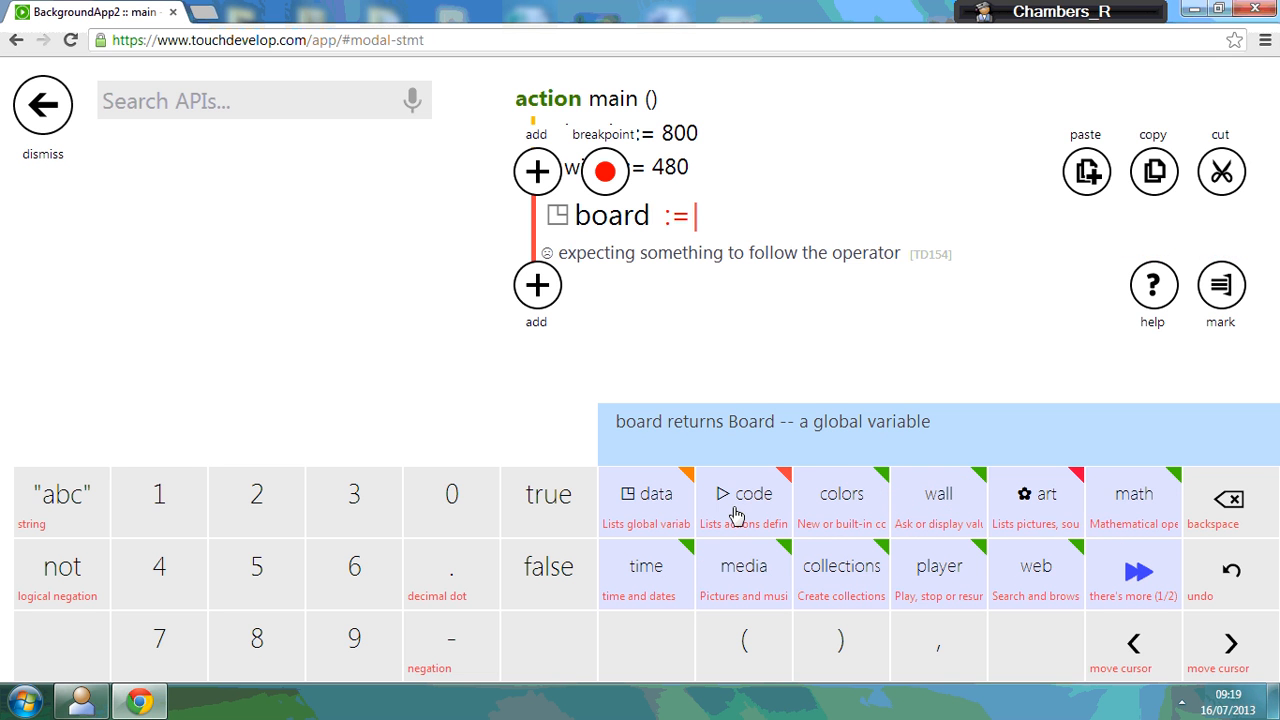
{"action": "mouse_move", "coordinate": [760, 610]}
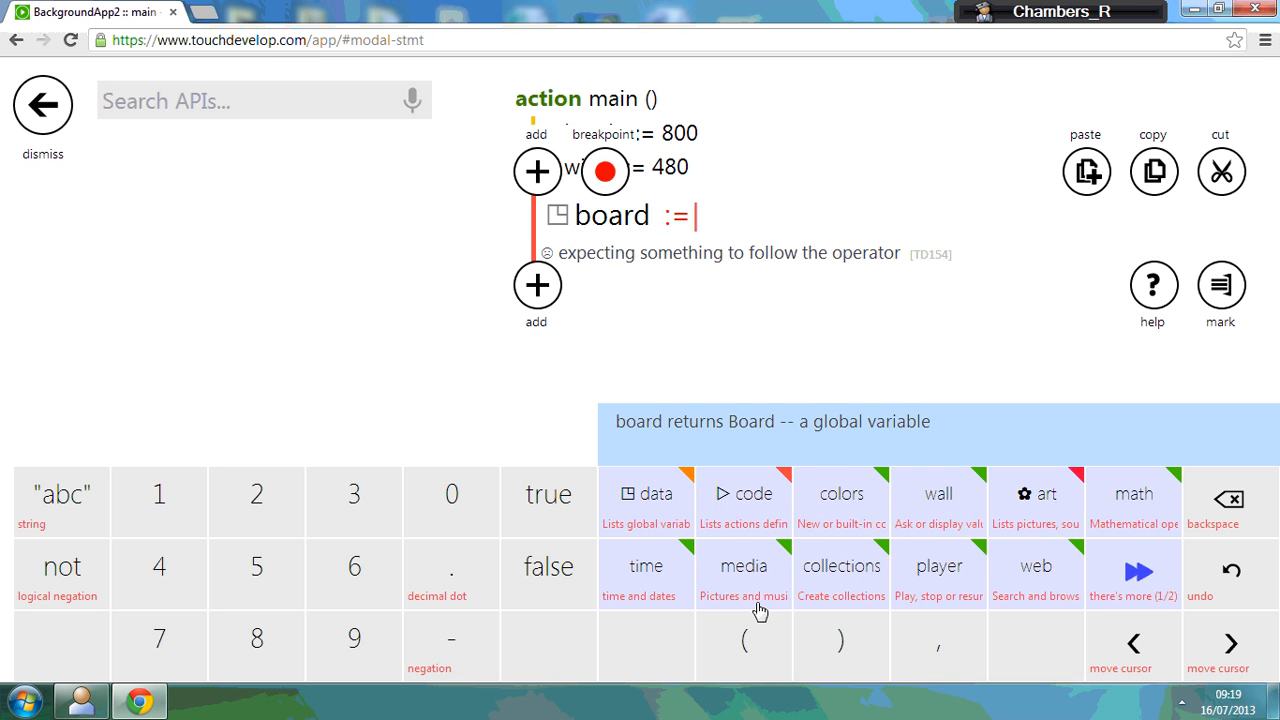
{"action": "left_click", "coordinate": [744, 566]}
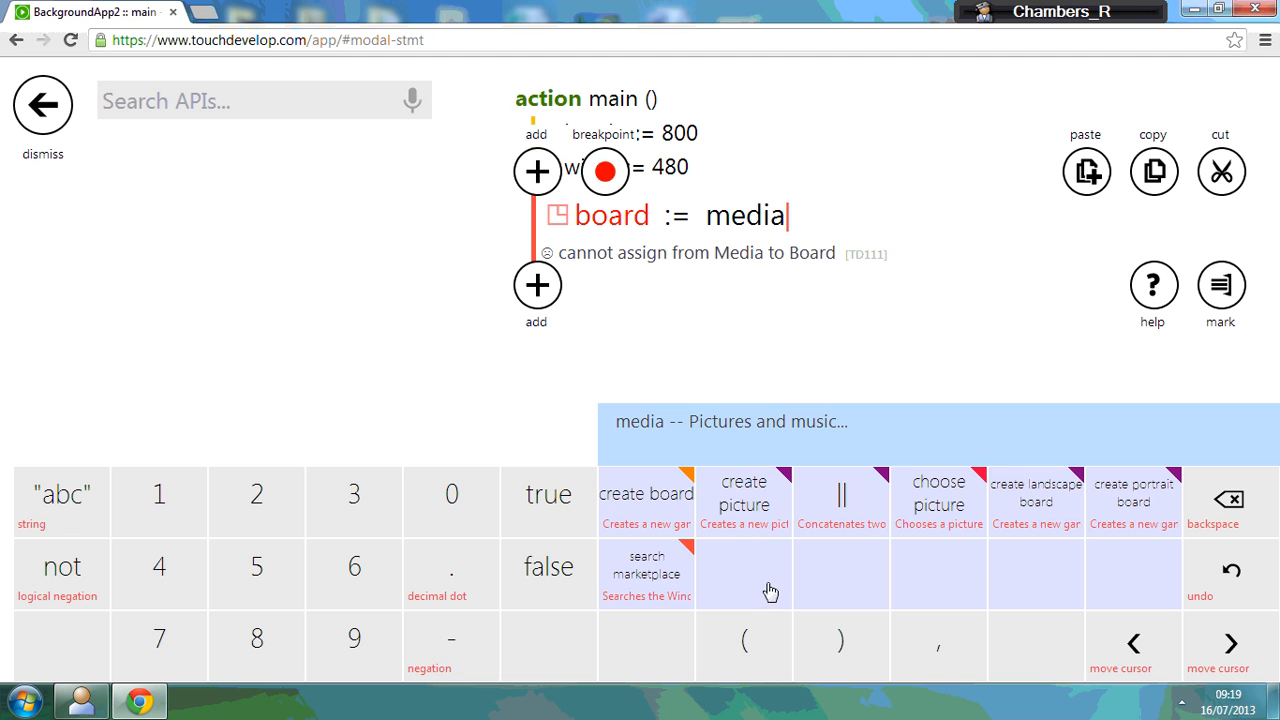
{"action": "mouse_move", "coordinate": [1128, 512]}
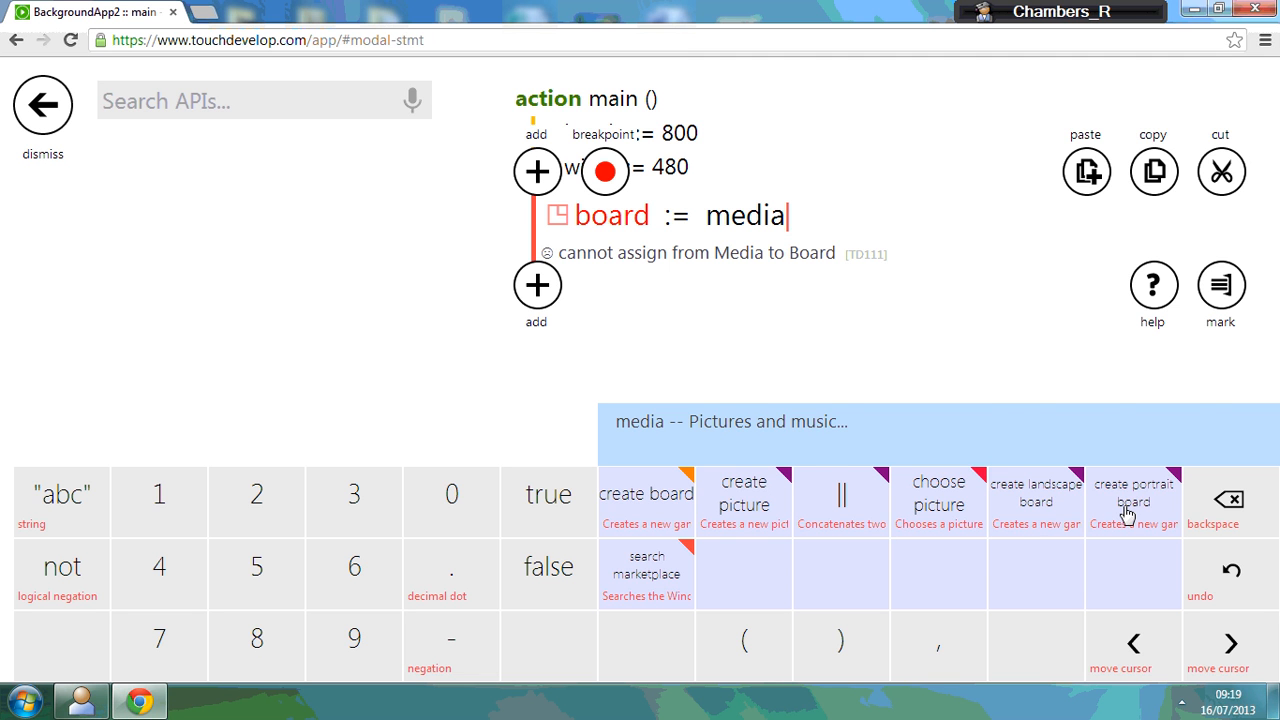
{"action": "left_click", "coordinate": [1132, 500]}
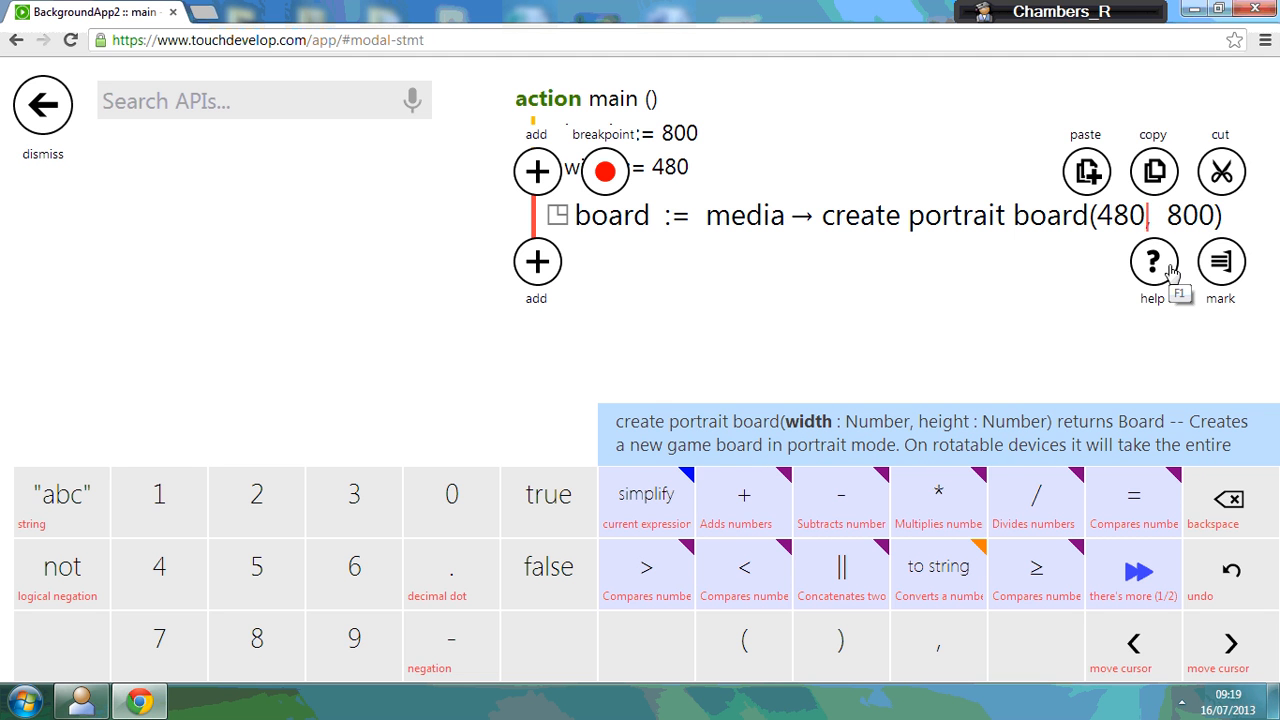
- Replace the literal size arguments so the board is create portrait board(width, height), then begin a new statement
{"action": "left_click", "coordinate": [1222, 500]}
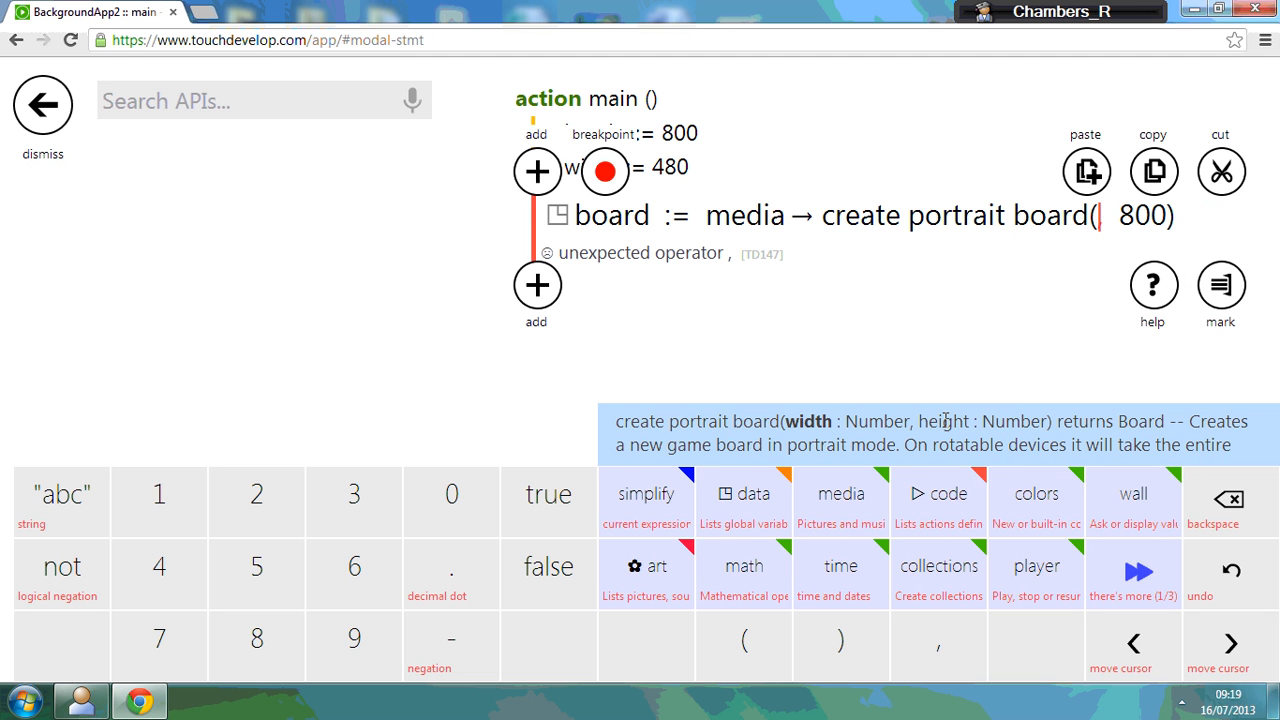
{"action": "left_click", "coordinate": [744, 492]}
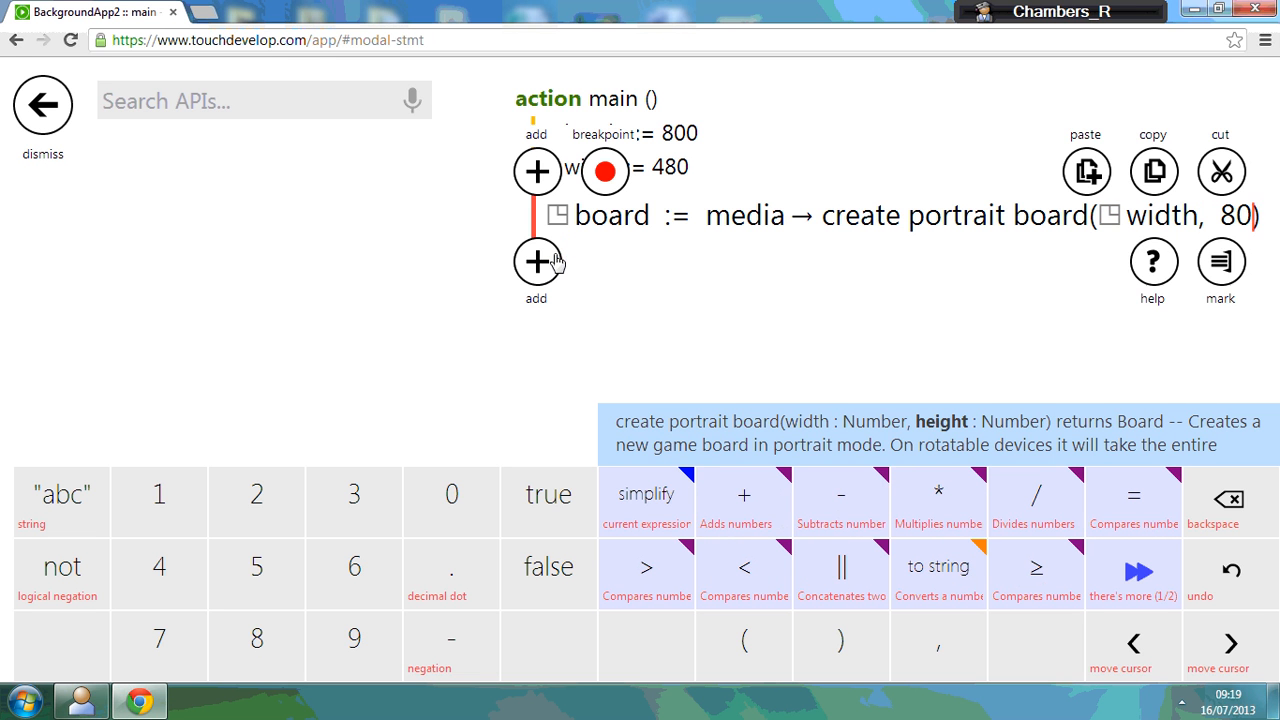
{"action": "left_click", "coordinate": [1220, 500]}
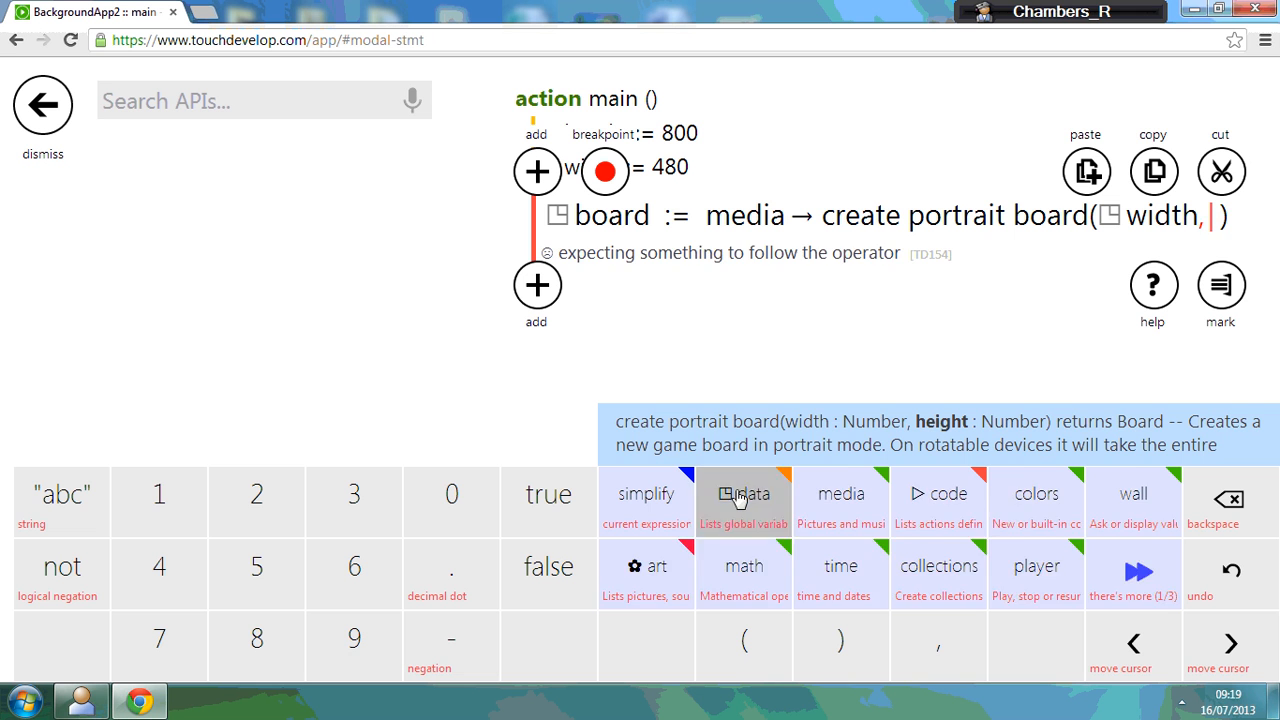
{"action": "left_click", "coordinate": [744, 492]}
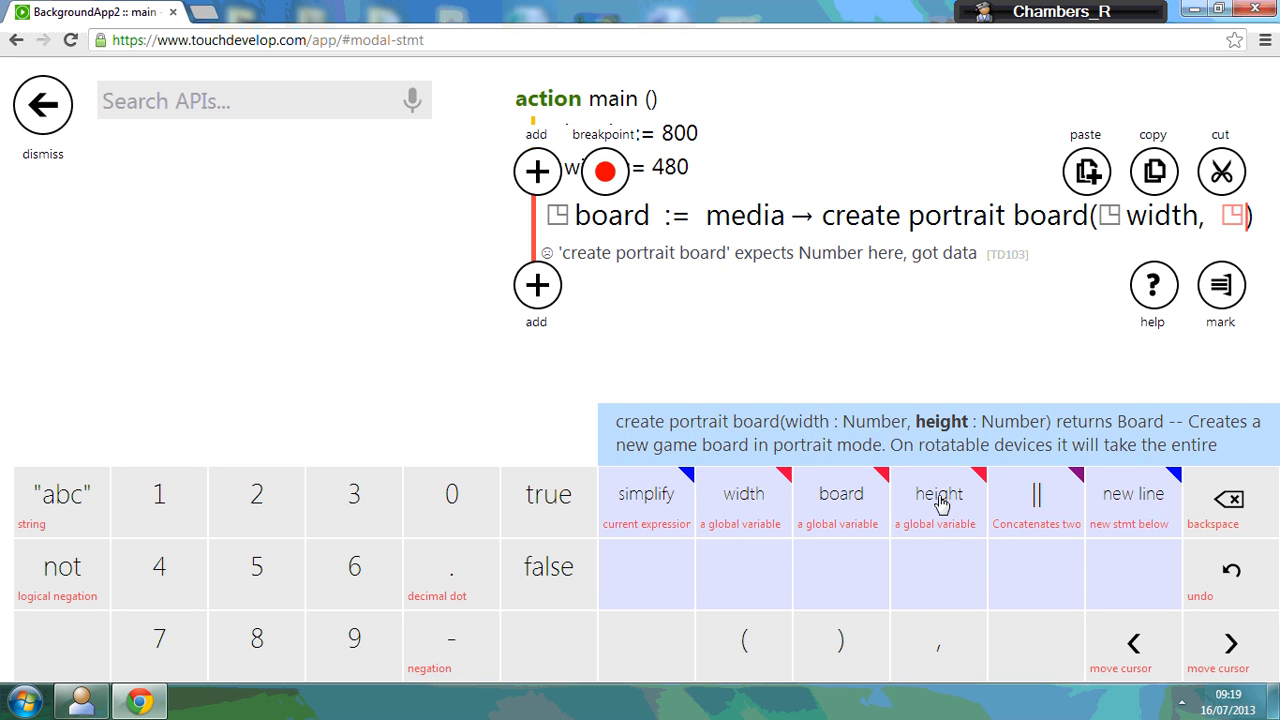
{"action": "left_click", "coordinate": [938, 492]}
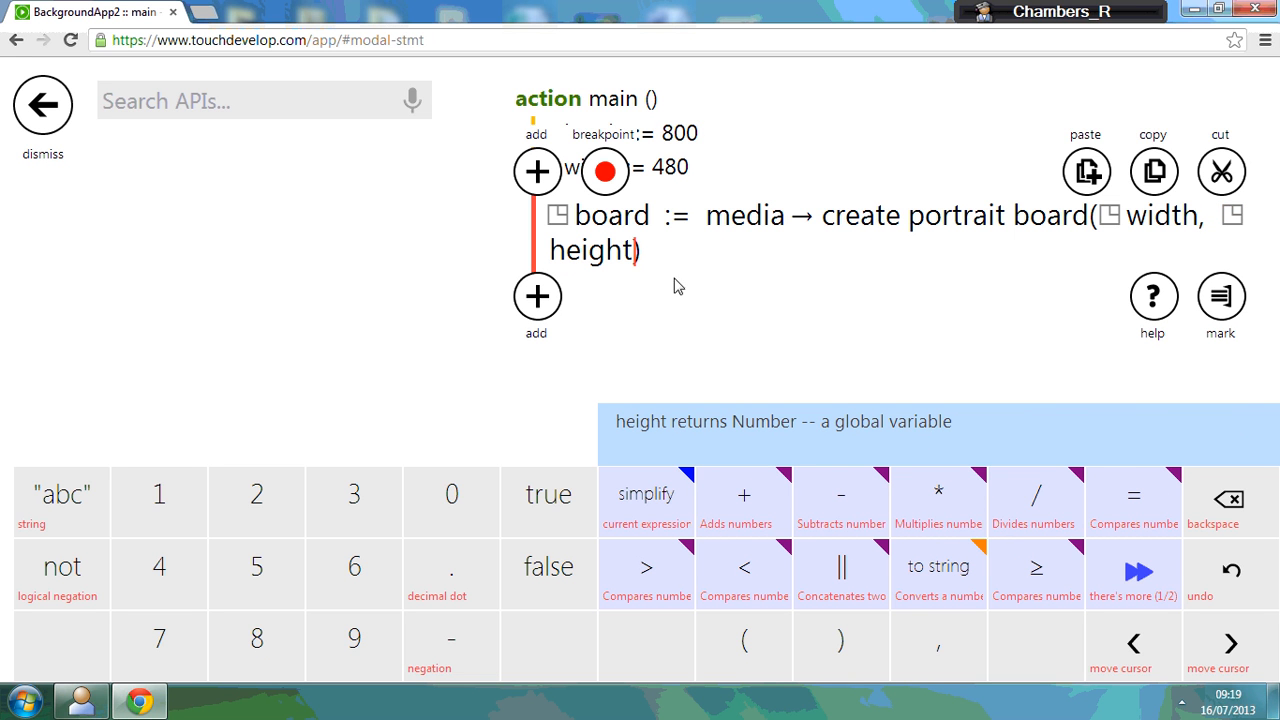
{"action": "mouse_move", "coordinate": [668, 214]}
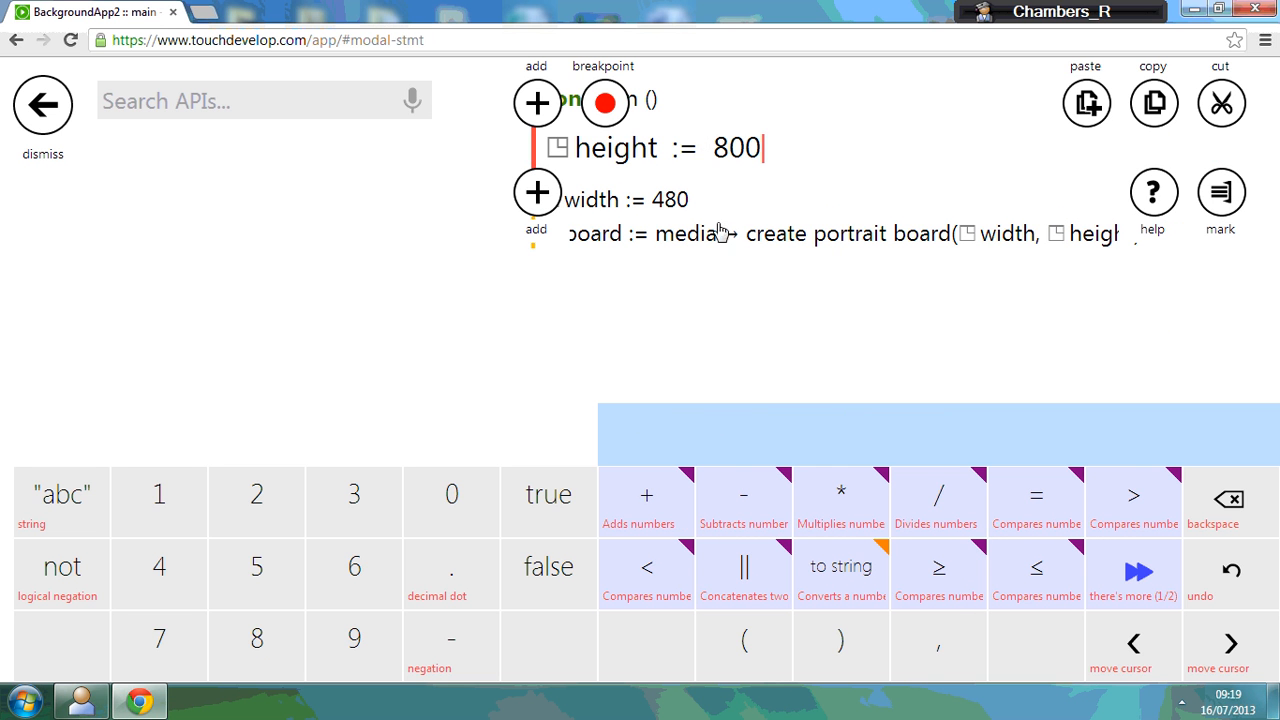
{"action": "mouse_move", "coordinate": [1096, 304]}
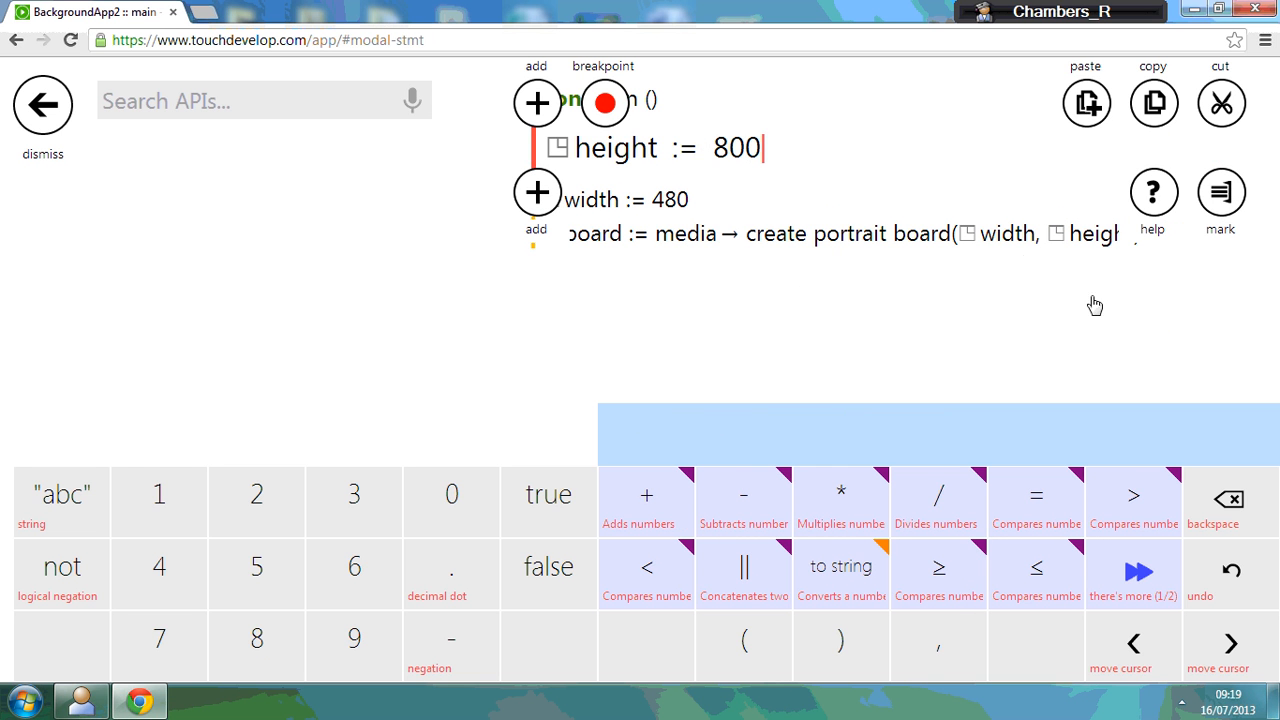
{"action": "left_click", "coordinate": [42, 104]}
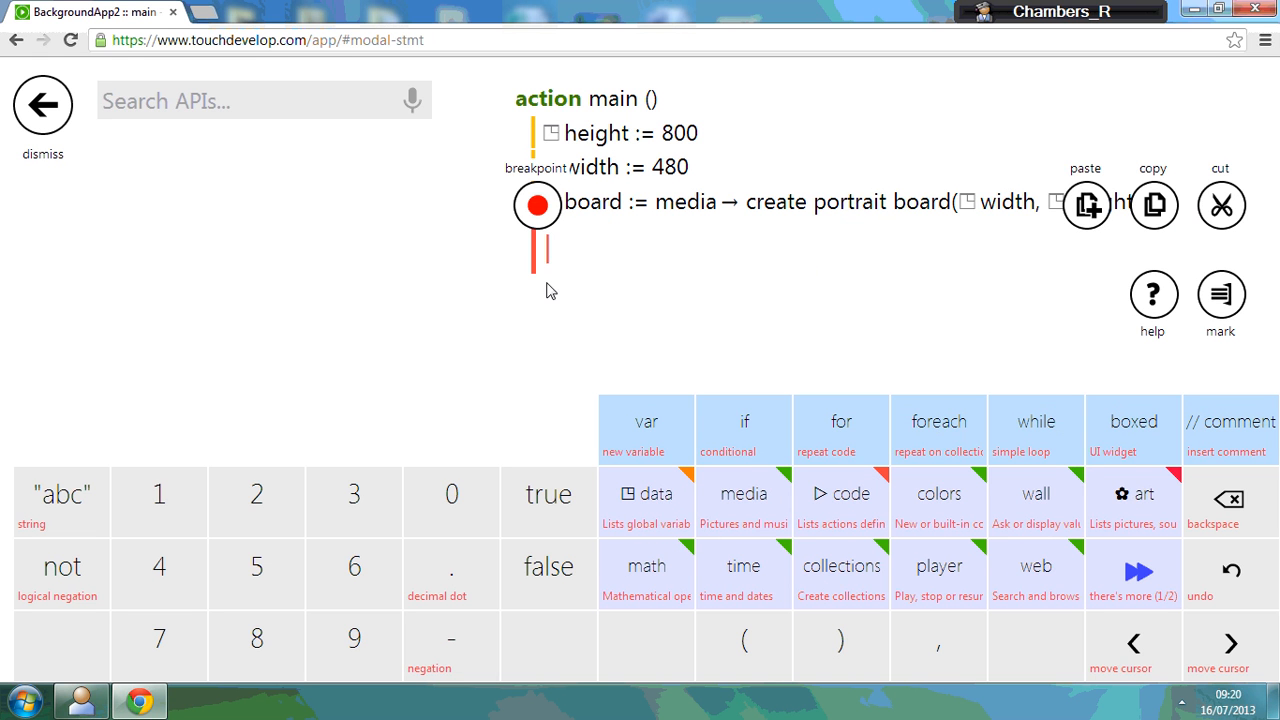
{"action": "mouse_move", "coordinate": [560, 256]}
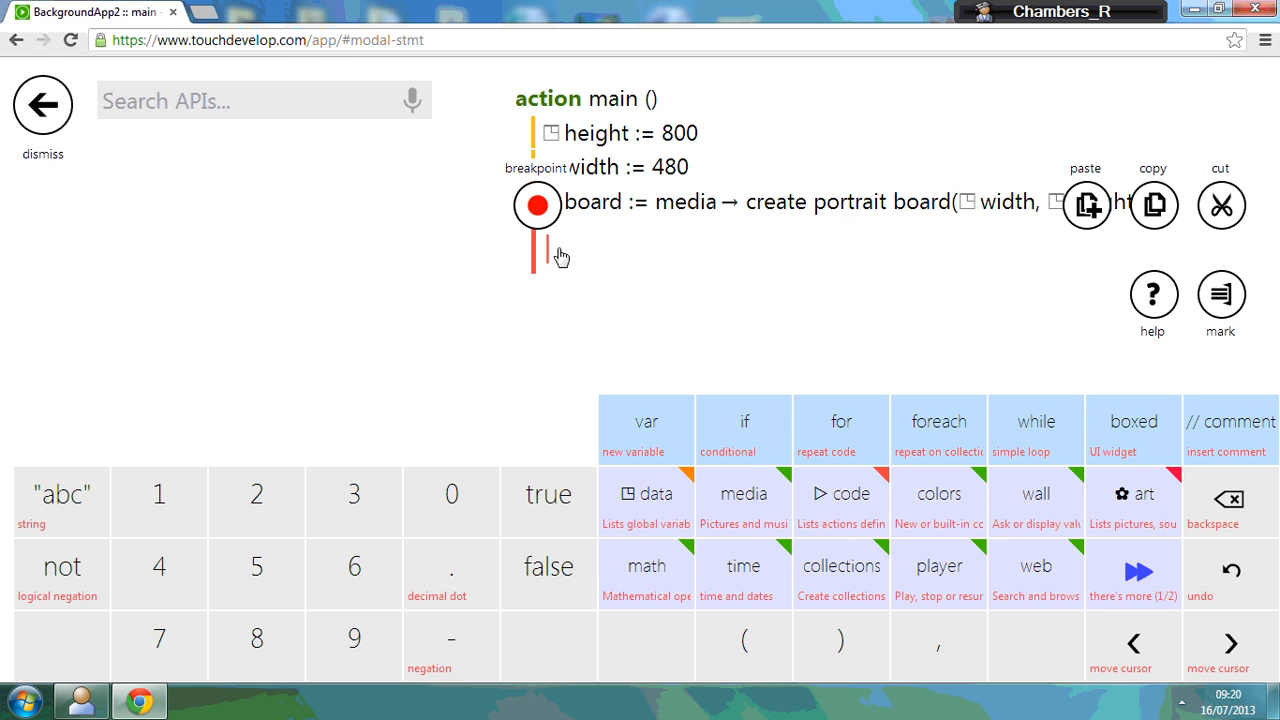
{"action": "mouse_move", "coordinate": [672, 510]}
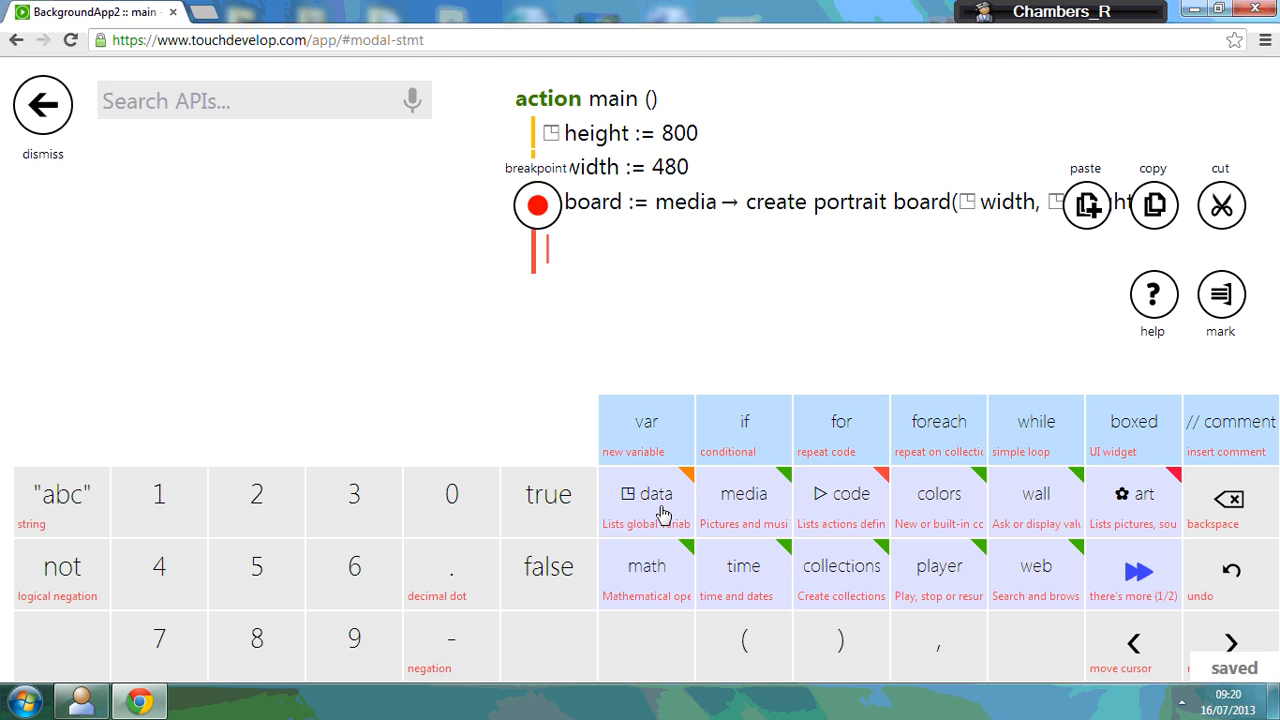
- Add board → set background picture(honeypot) as main's fourth statement and return to the script overview
{"action": "left_click", "coordinate": [646, 492]}
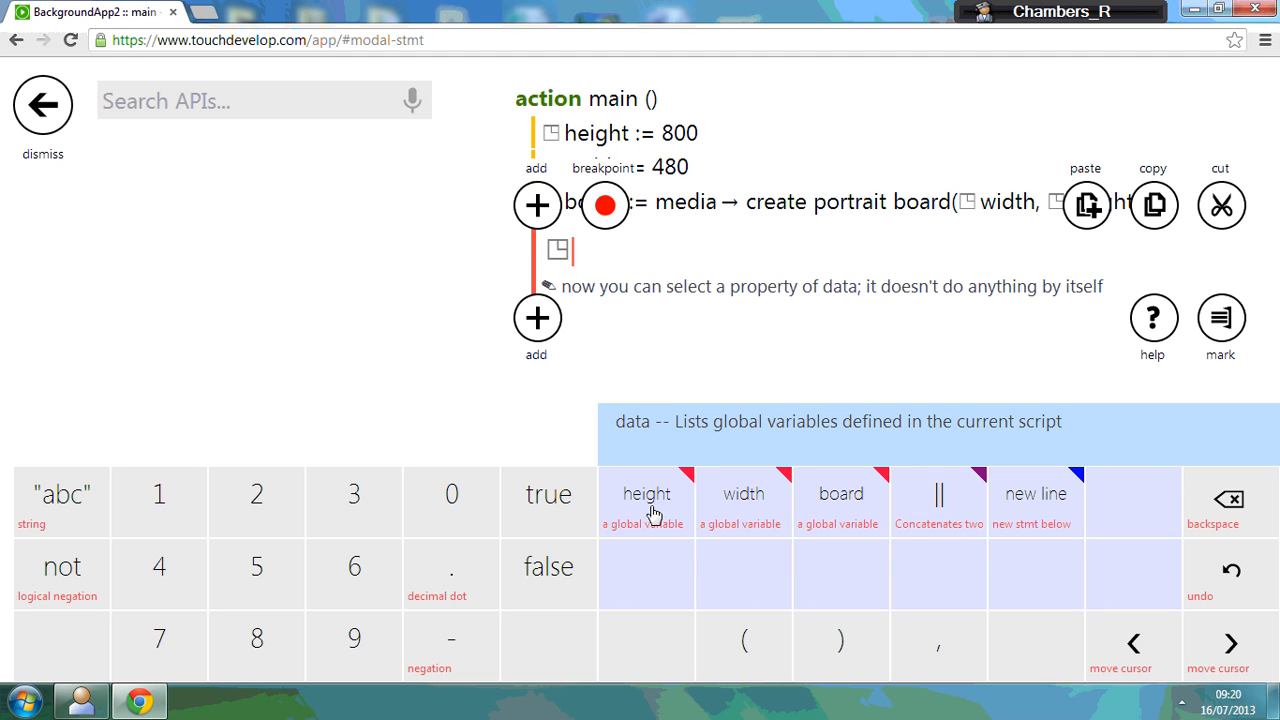
{"action": "mouse_move", "coordinate": [836, 502]}
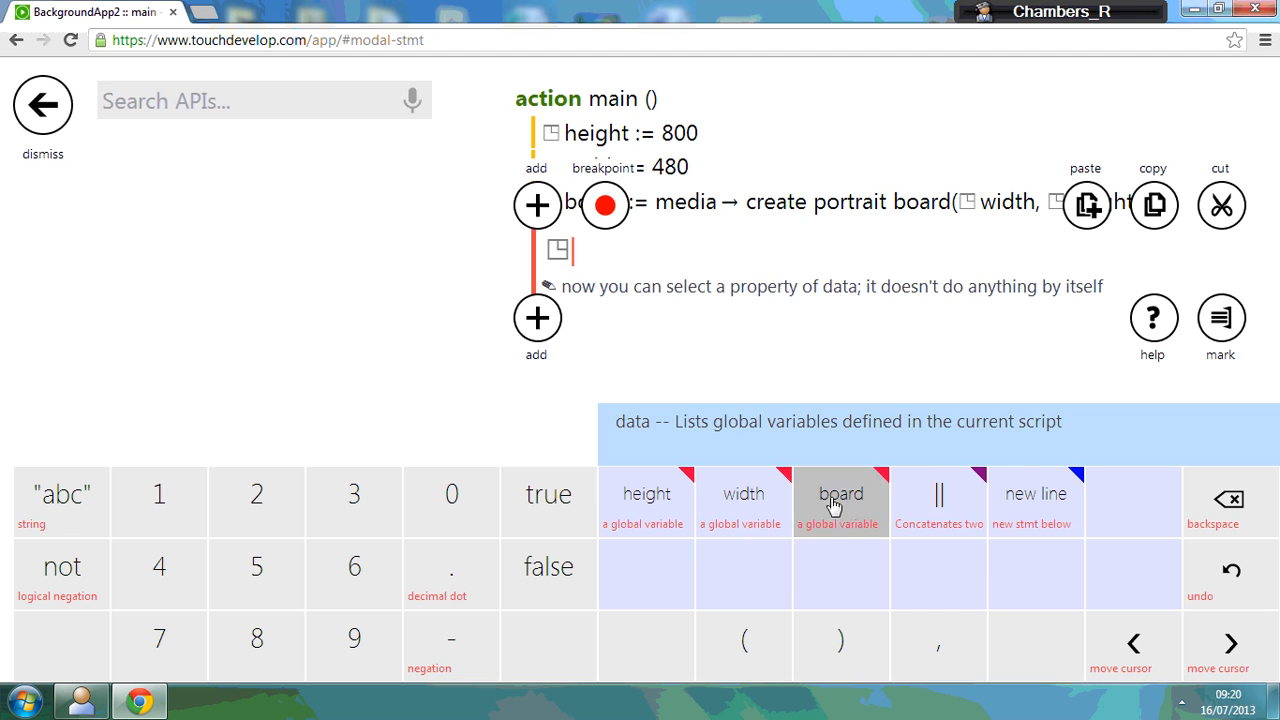
{"action": "left_click", "coordinate": [840, 502]}
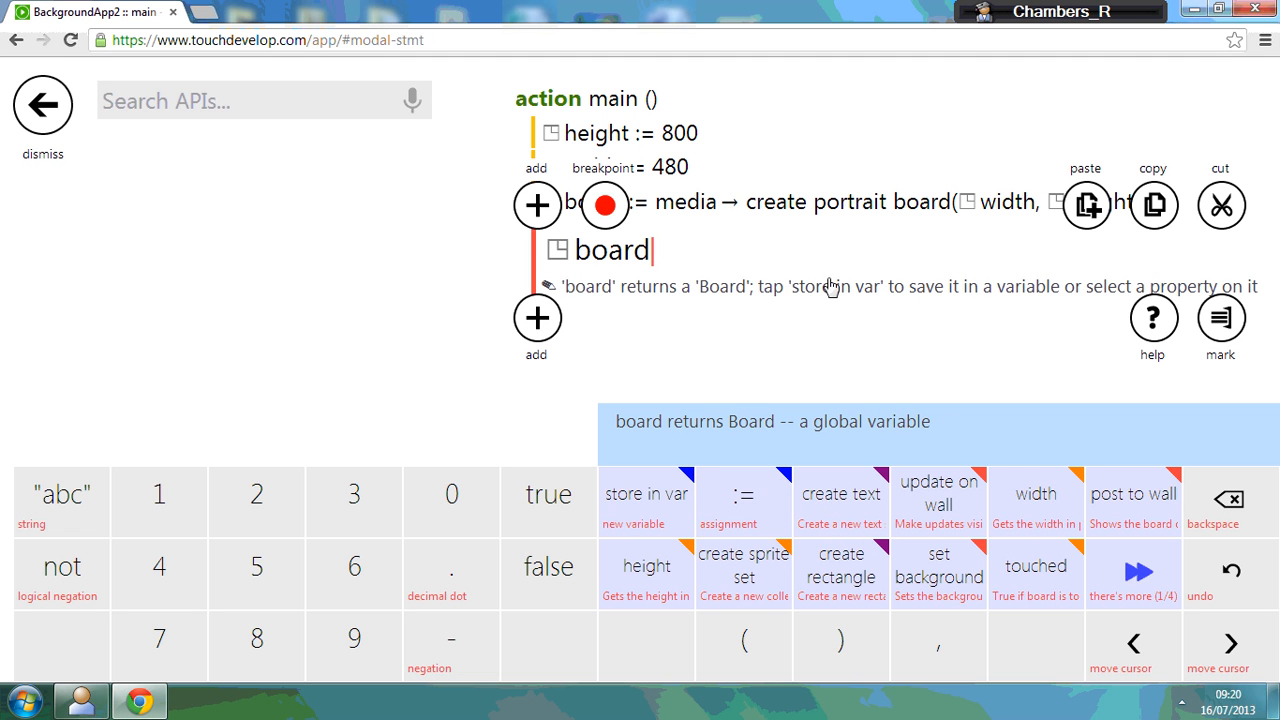
{"action": "mouse_move", "coordinate": [896, 568]}
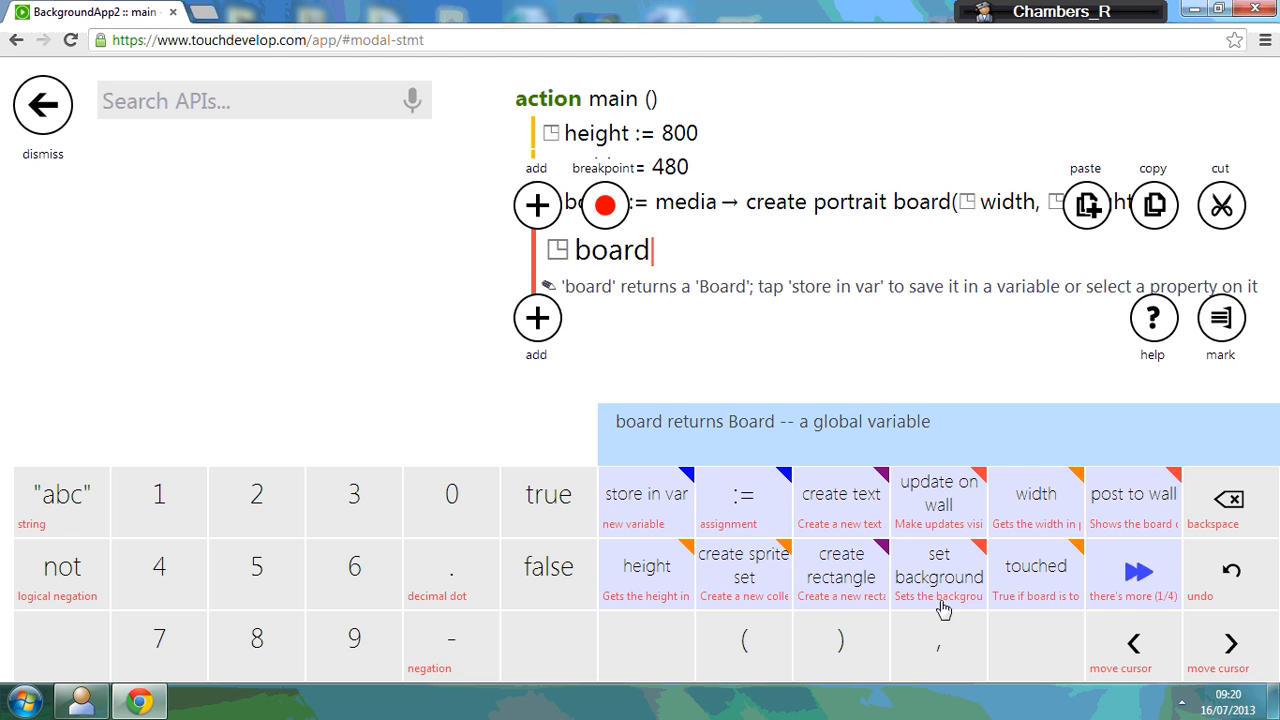
{"action": "mouse_move", "coordinate": [1128, 590]}
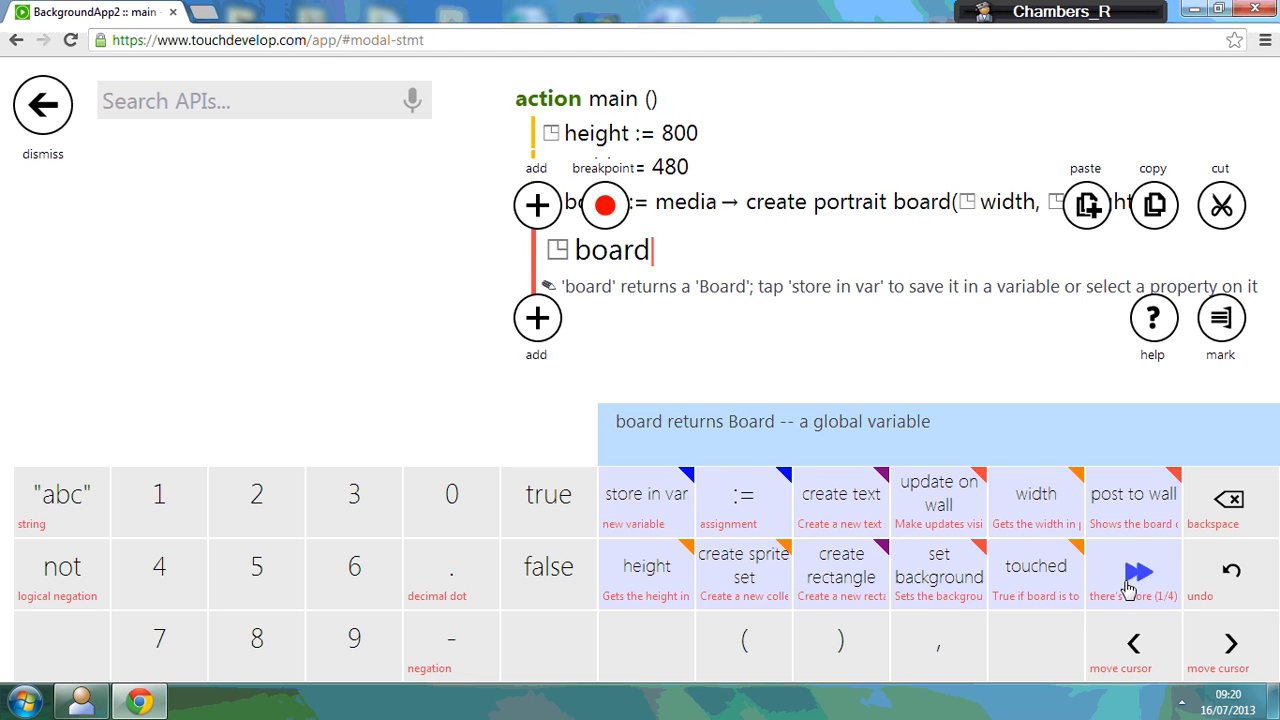
{"action": "left_click", "coordinate": [938, 574]}
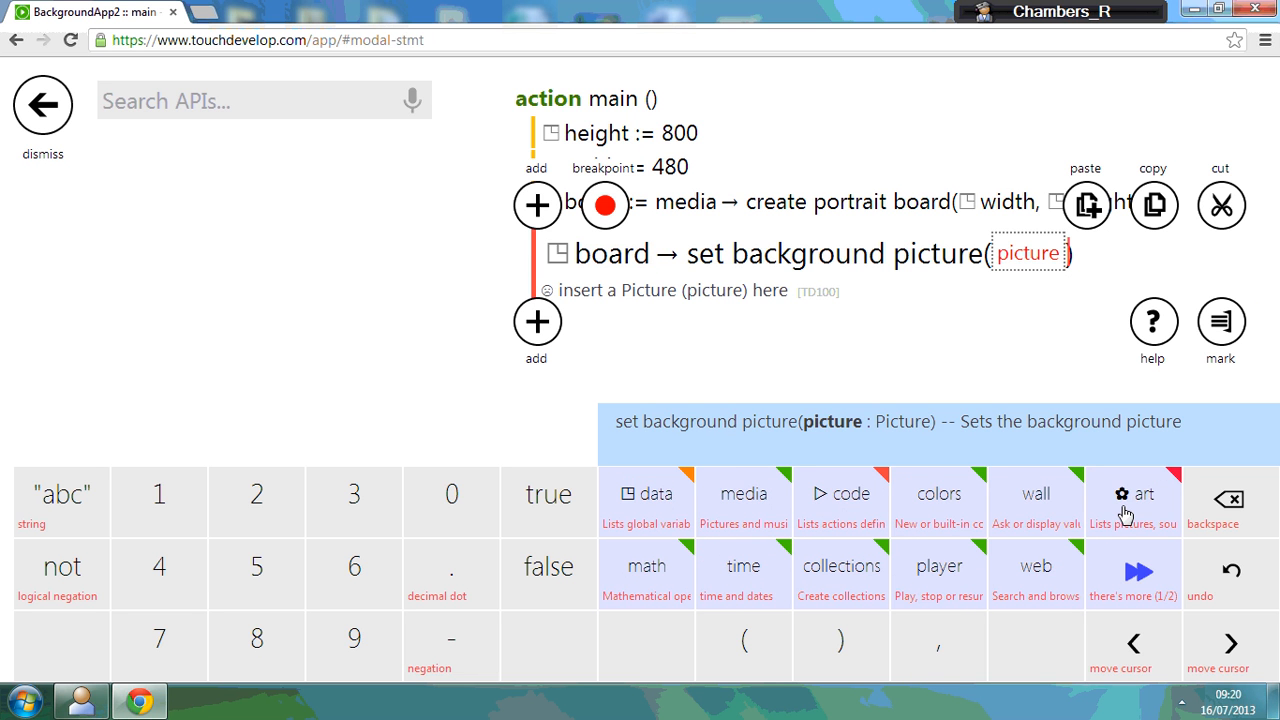
{"action": "mouse_move", "coordinate": [1072, 342]}
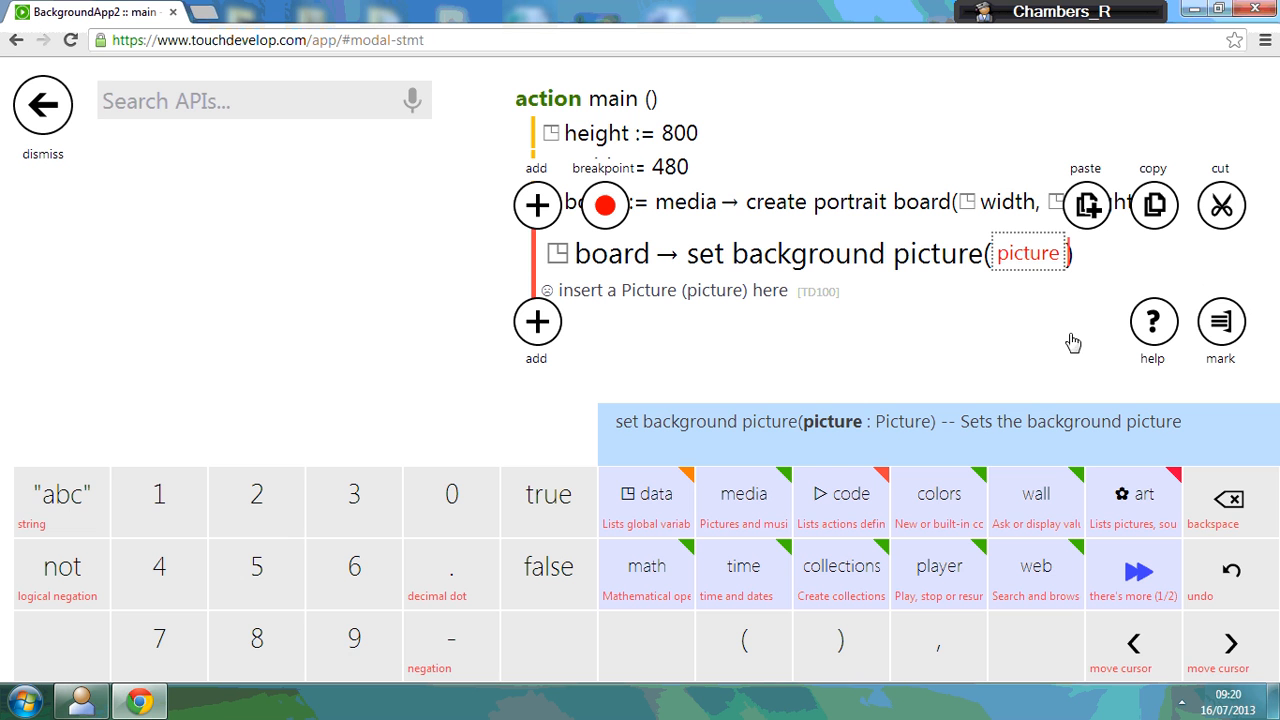
{"action": "mouse_move", "coordinate": [1032, 270]}
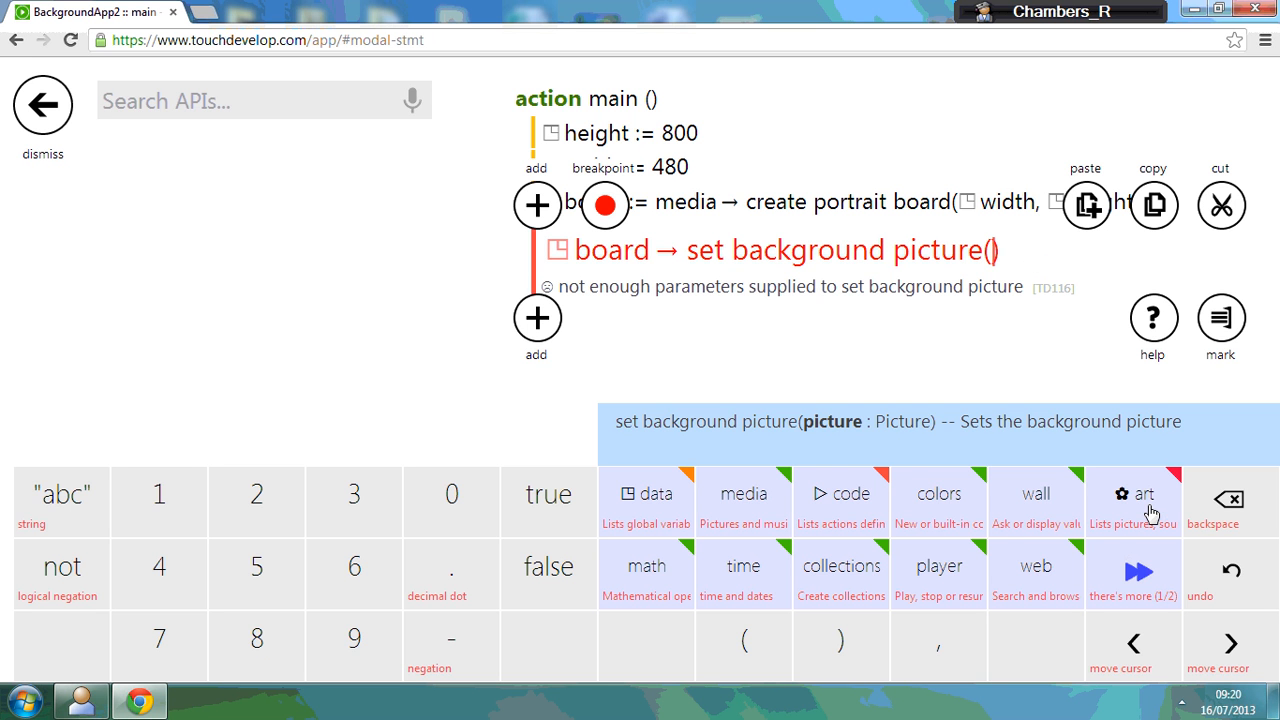
{"action": "mouse_move", "coordinate": [1148, 512]}
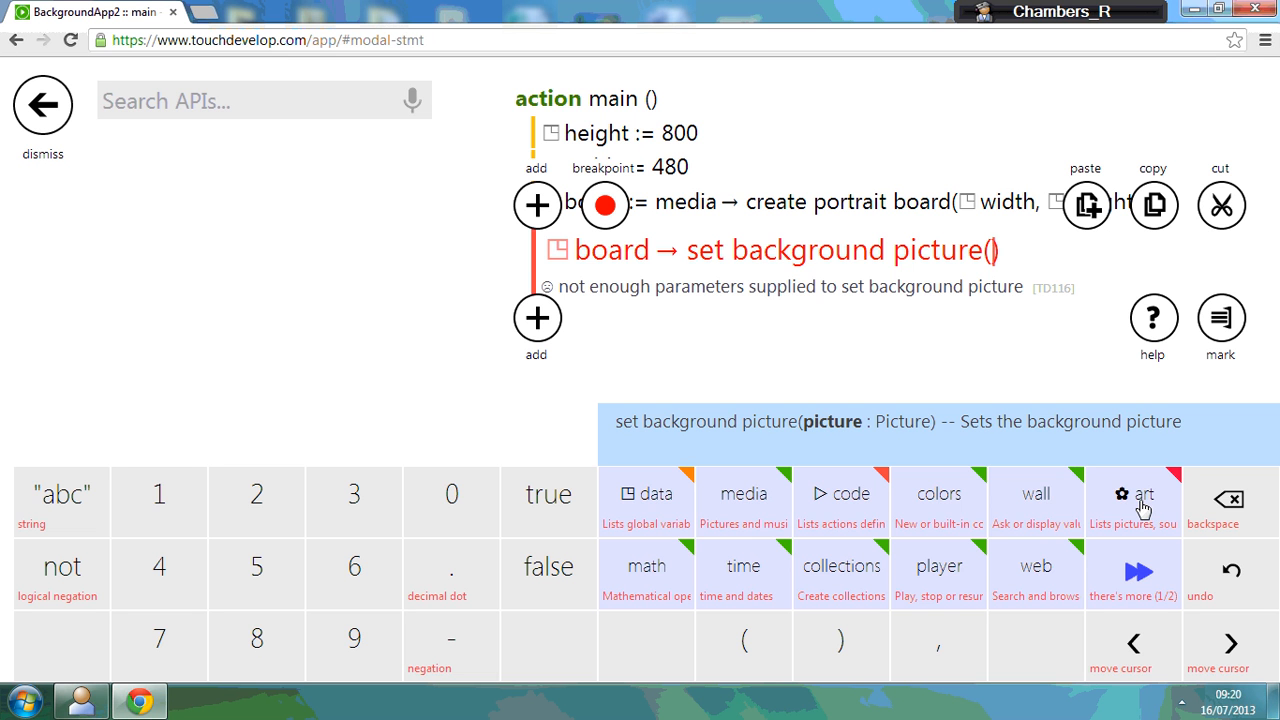
{"action": "left_click", "coordinate": [1144, 492]}
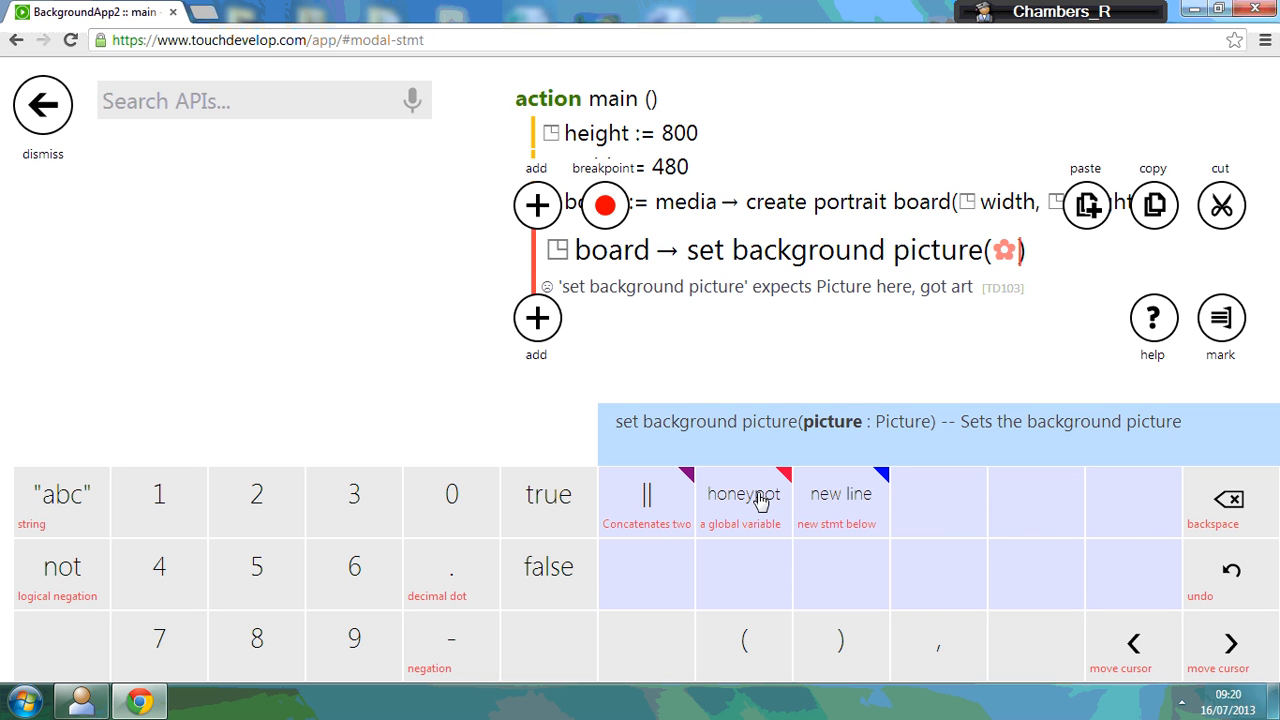
{"action": "left_click", "coordinate": [744, 492]}
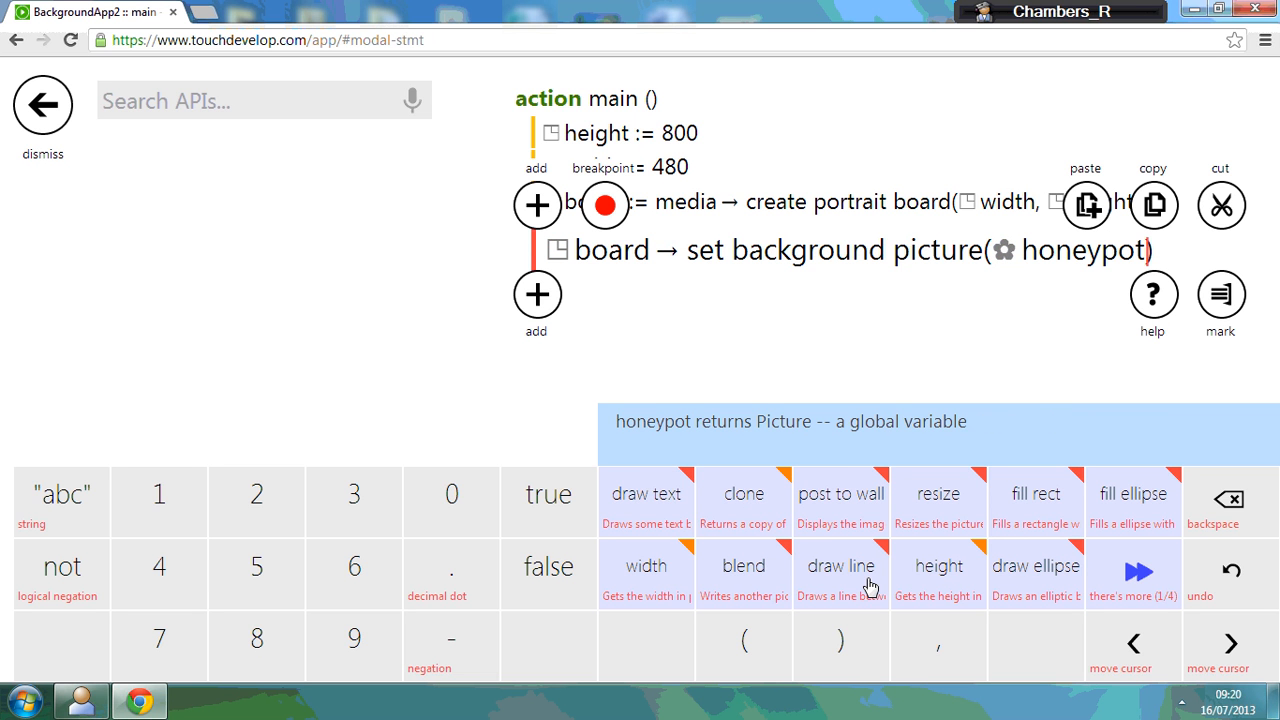
{"action": "left_click", "coordinate": [42, 104]}
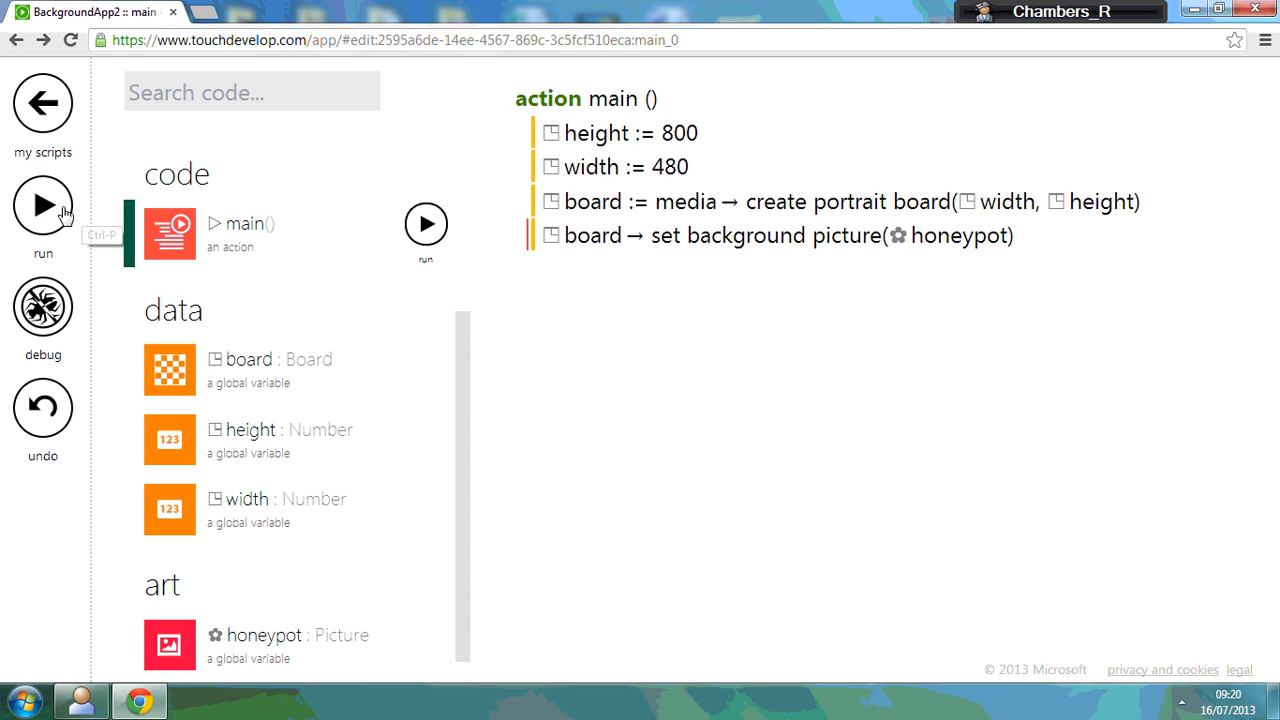
{"action": "left_click", "coordinate": [42, 204]}
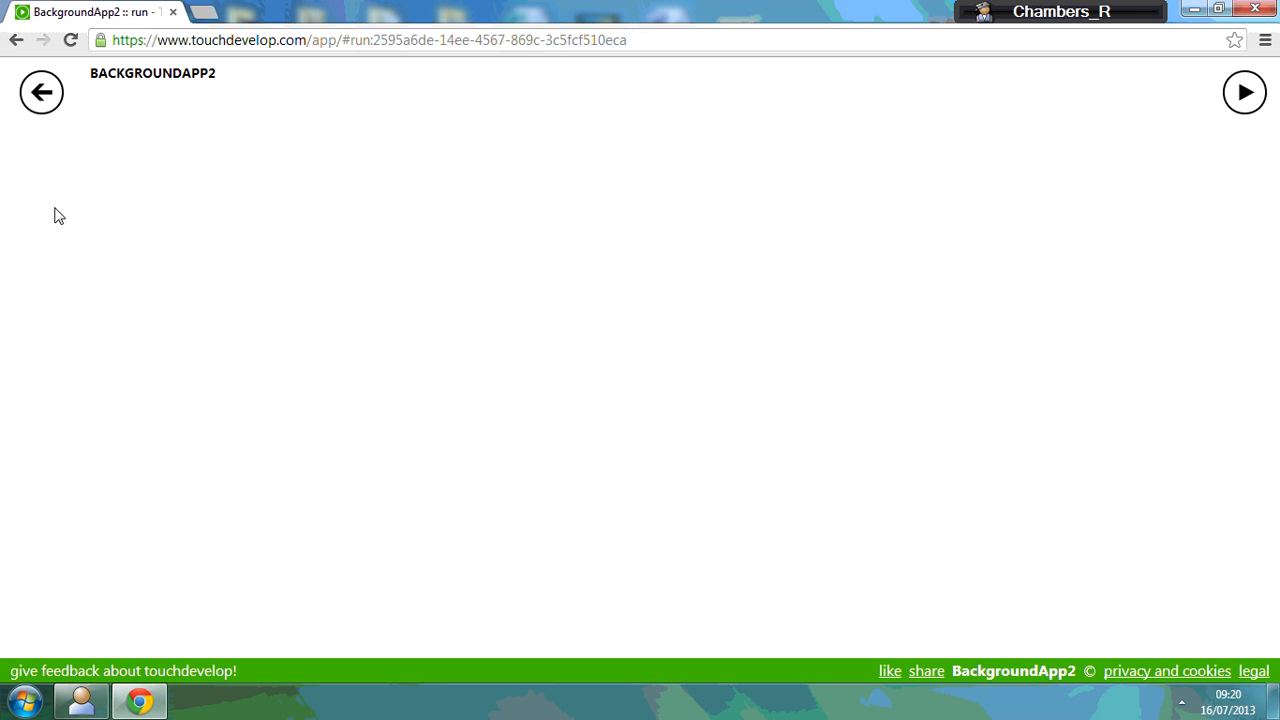
{"action": "left_click", "coordinate": [40, 92]}
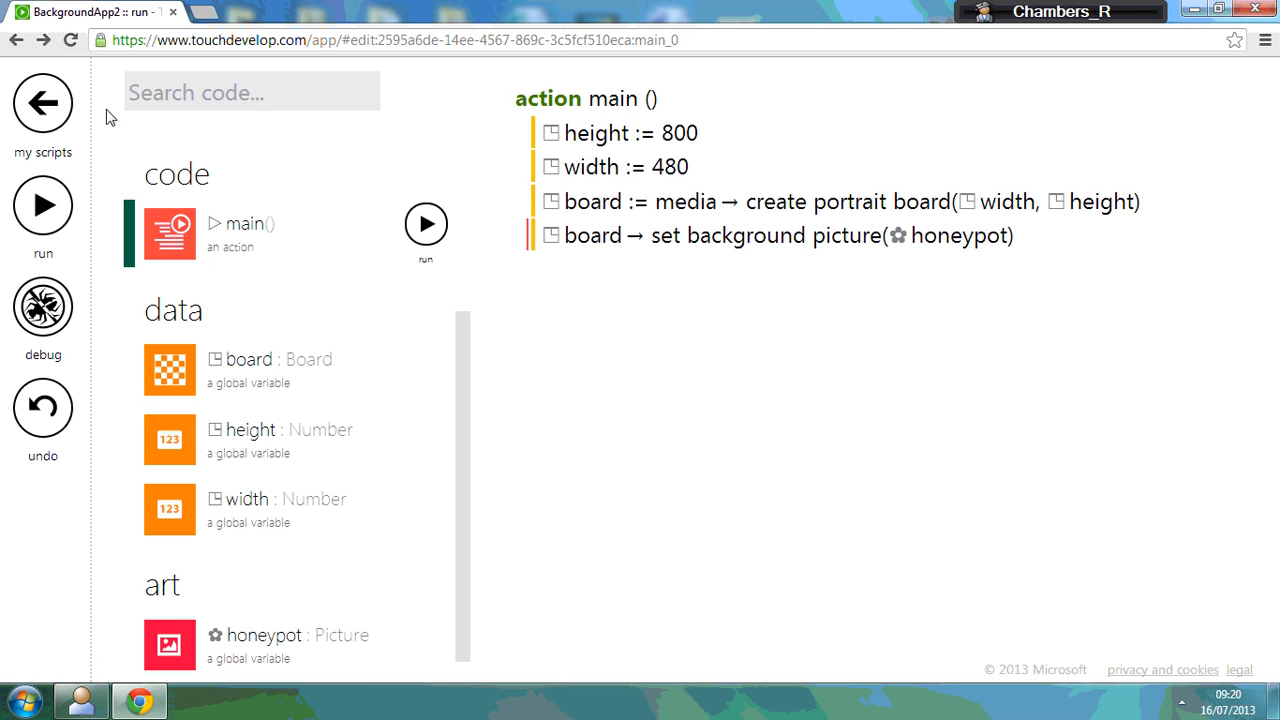
{"action": "left_click", "coordinate": [780, 236]}
{"action": "type", "text": "board"}
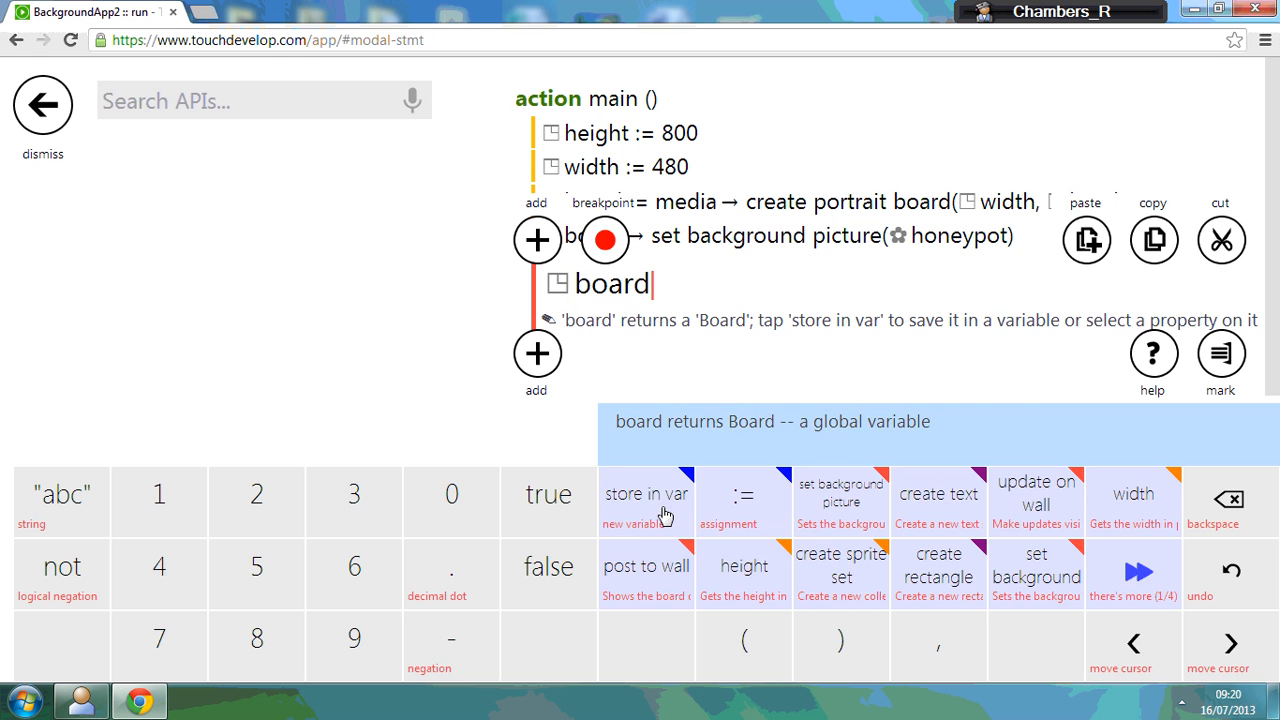
{"action": "mouse_move", "coordinate": [644, 592]}
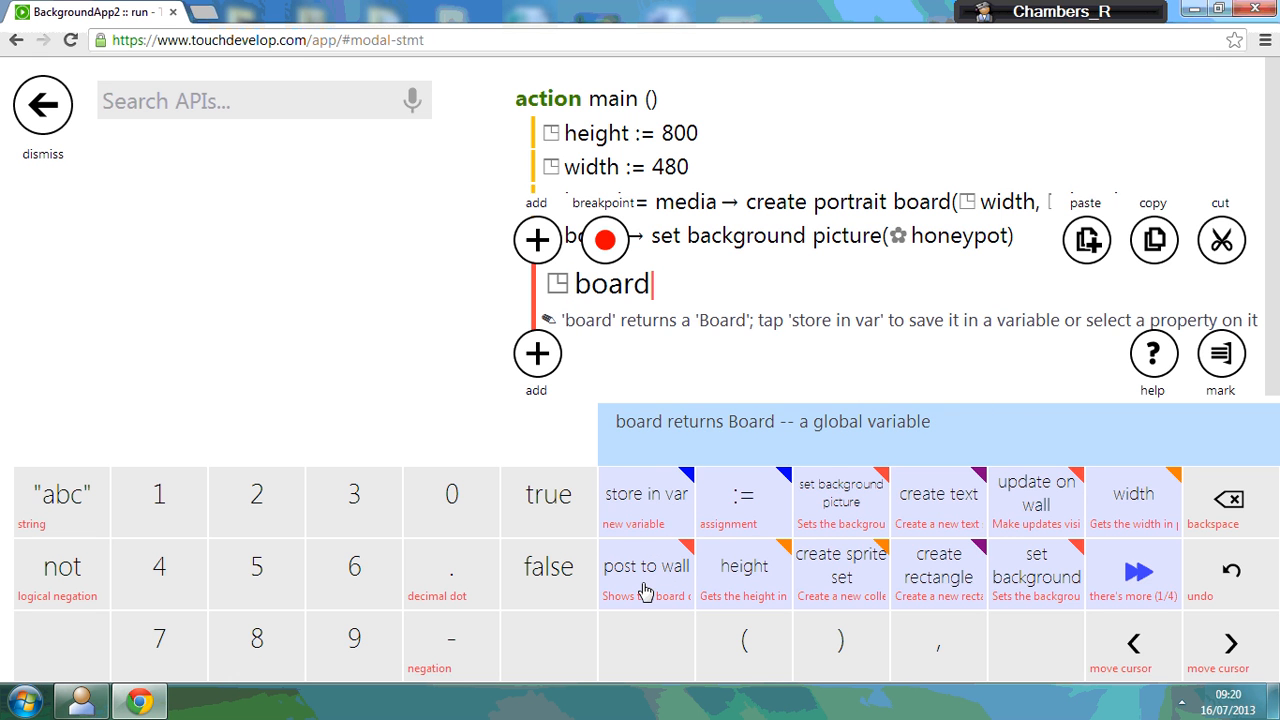
{"action": "left_click", "coordinate": [646, 564]}
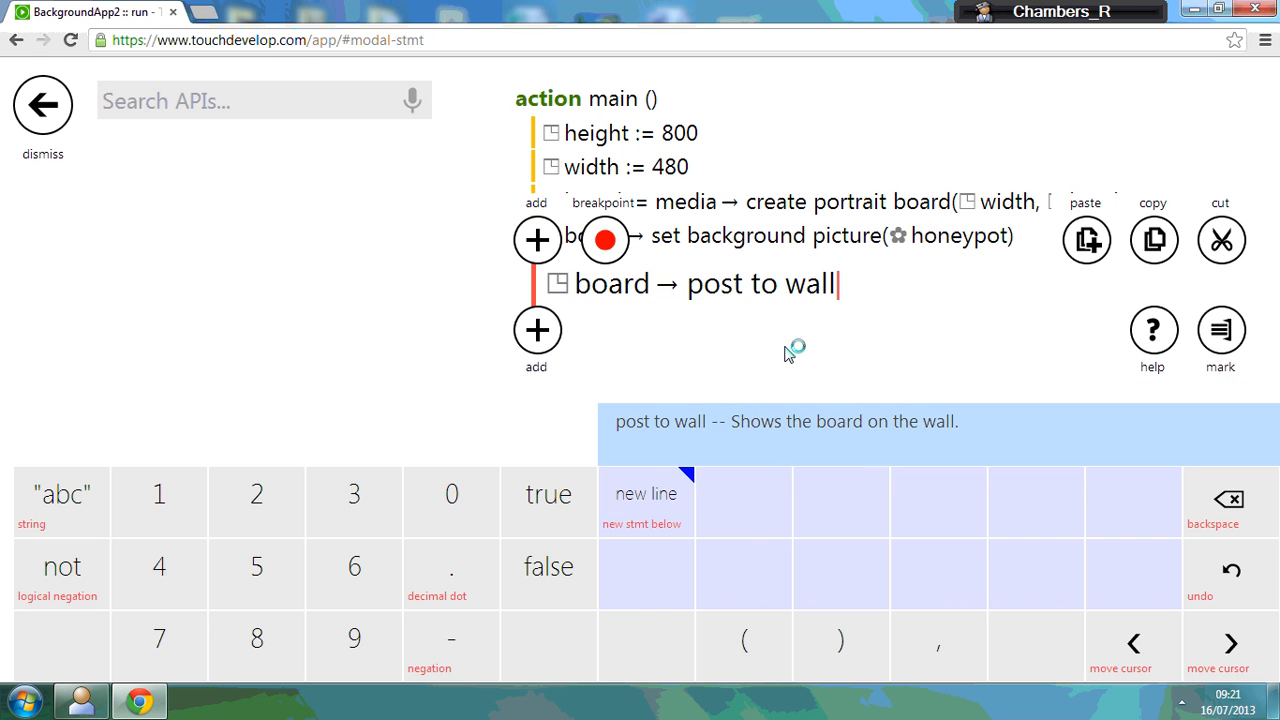
{"action": "left_click", "coordinate": [42, 104]}
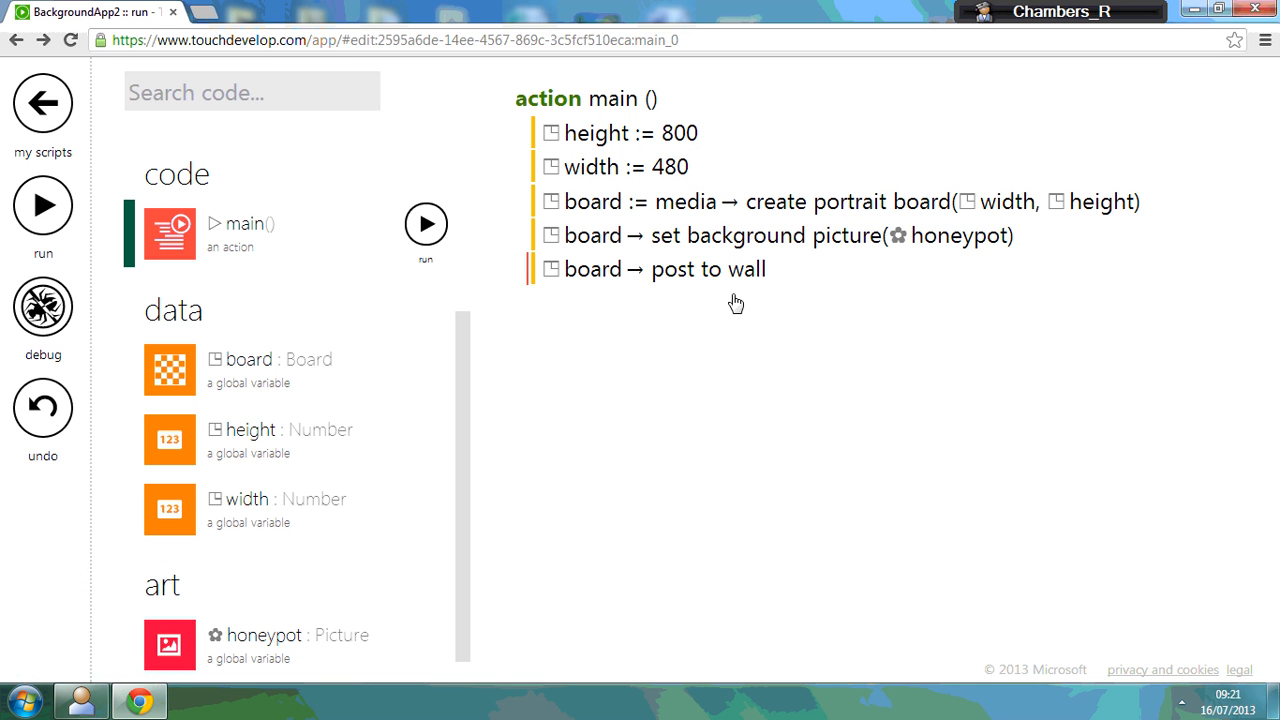
{"action": "mouse_move", "coordinate": [798, 308]}
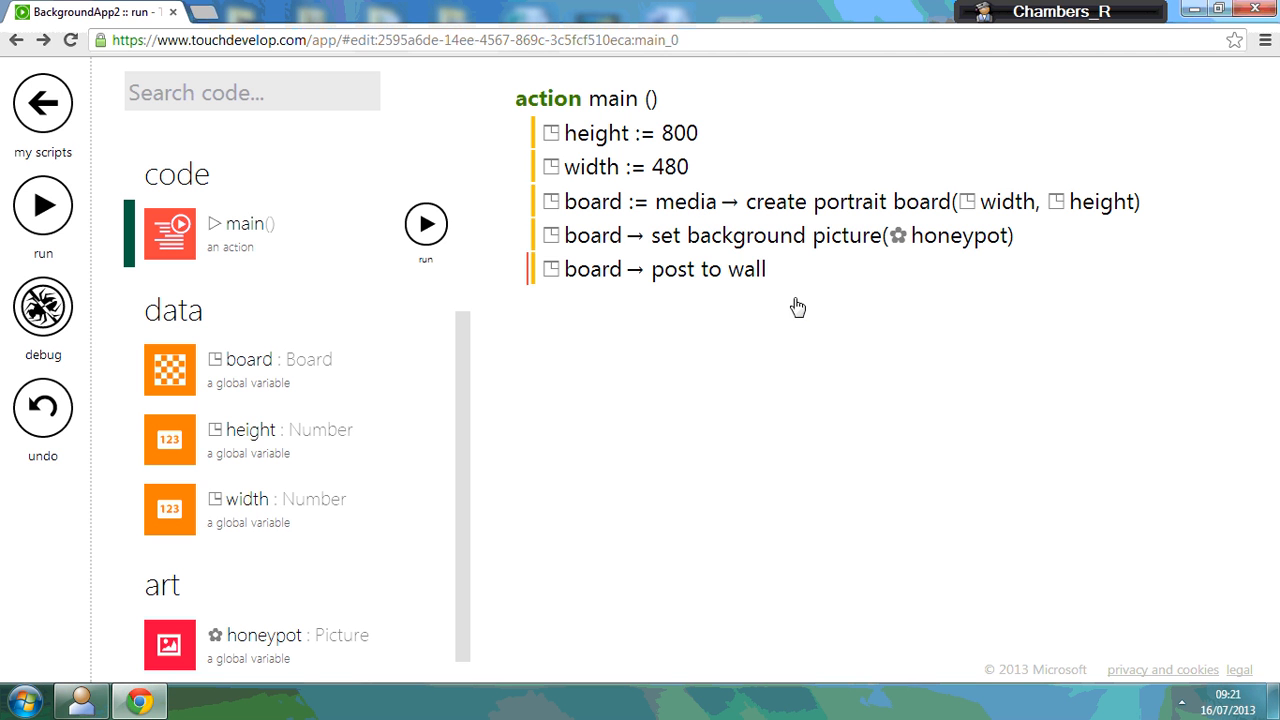
{"action": "mouse_move", "coordinate": [42, 204]}
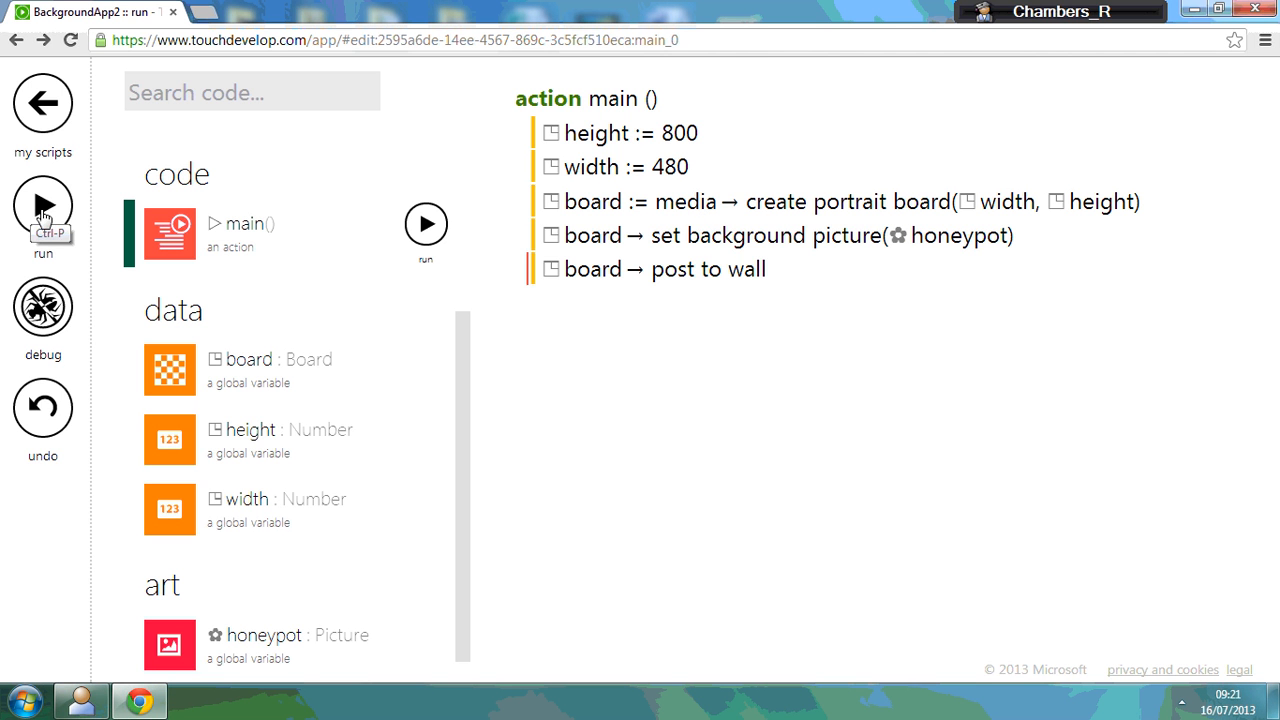
{"action": "left_click", "coordinate": [42, 214]}
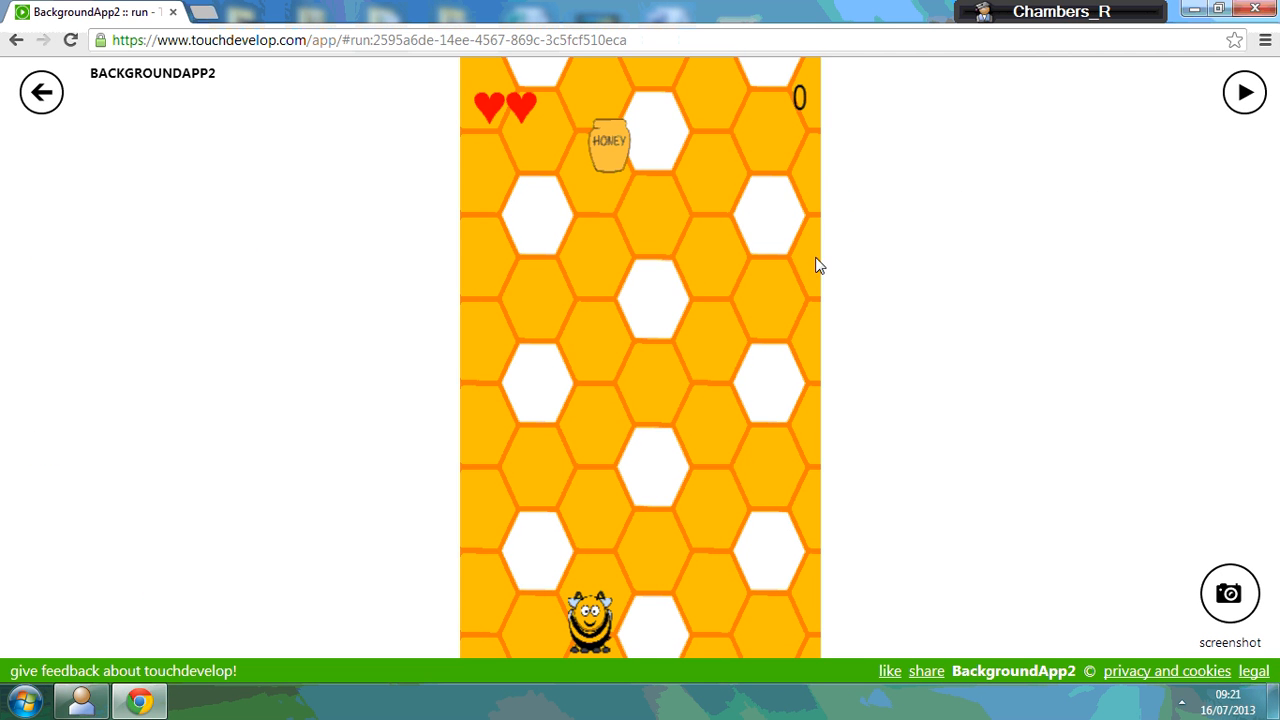
{"action": "mouse_move", "coordinate": [42, 92]}
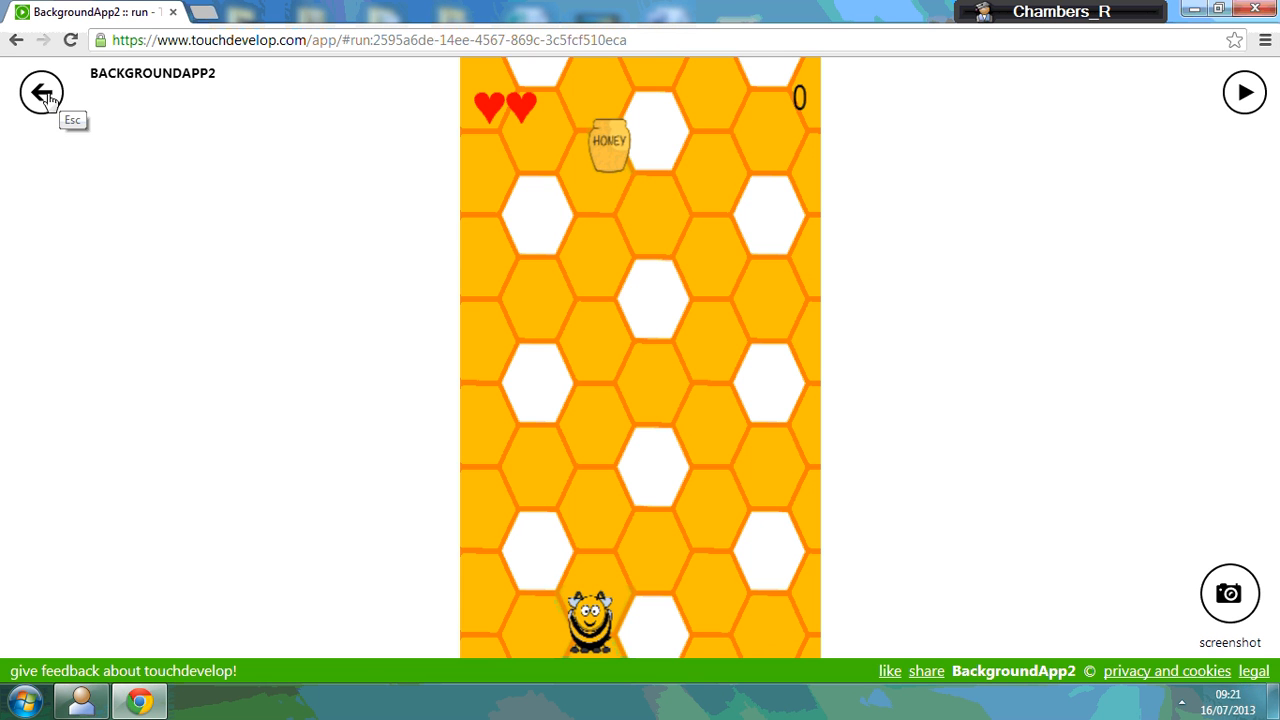
{"action": "left_click", "coordinate": [42, 92]}
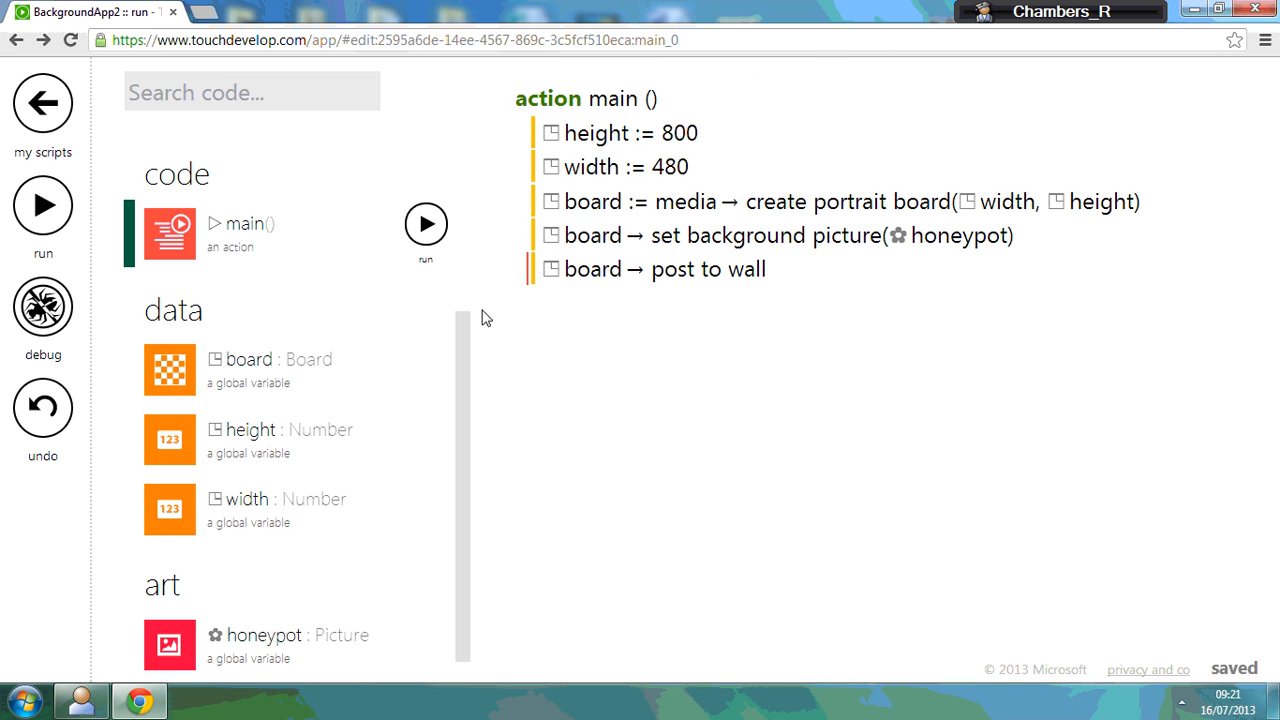
- Add a new Picture art resource to the script and name it FootballField
{"action": "scroll", "scroll_direction": "down", "scroll_amount": 3}
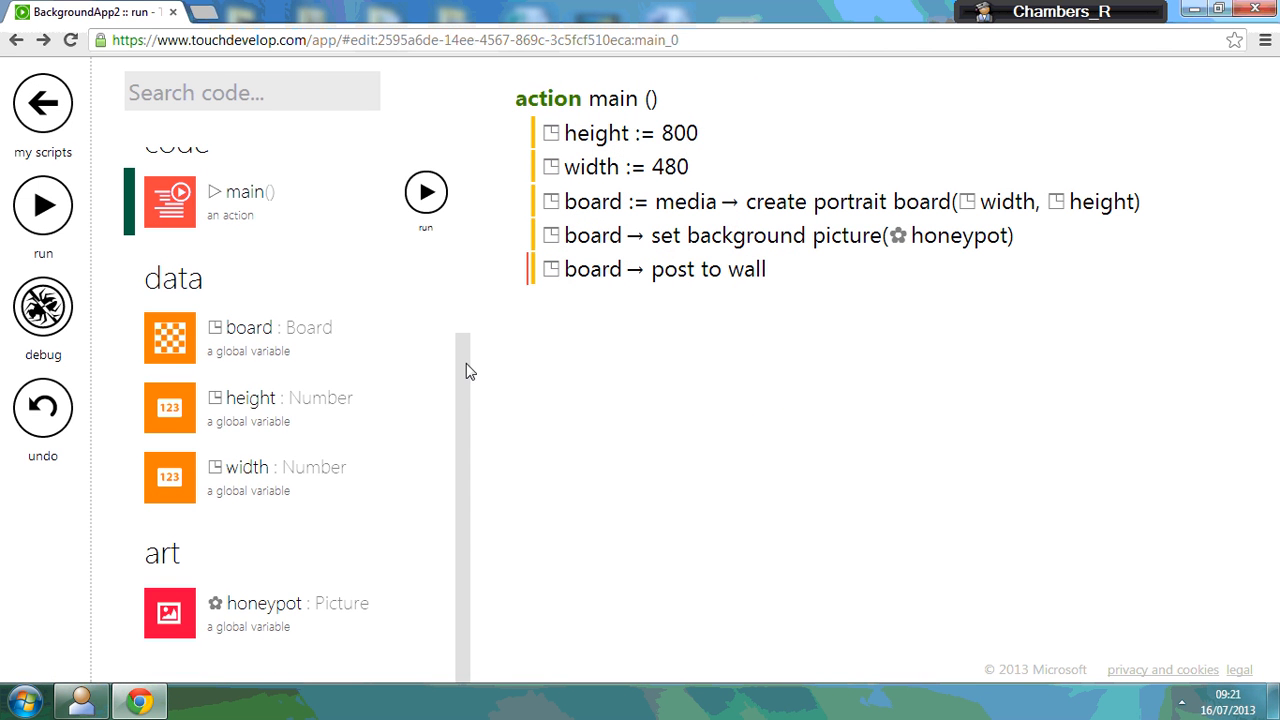
{"action": "scroll", "scroll_direction": "up", "scroll_amount": 3}
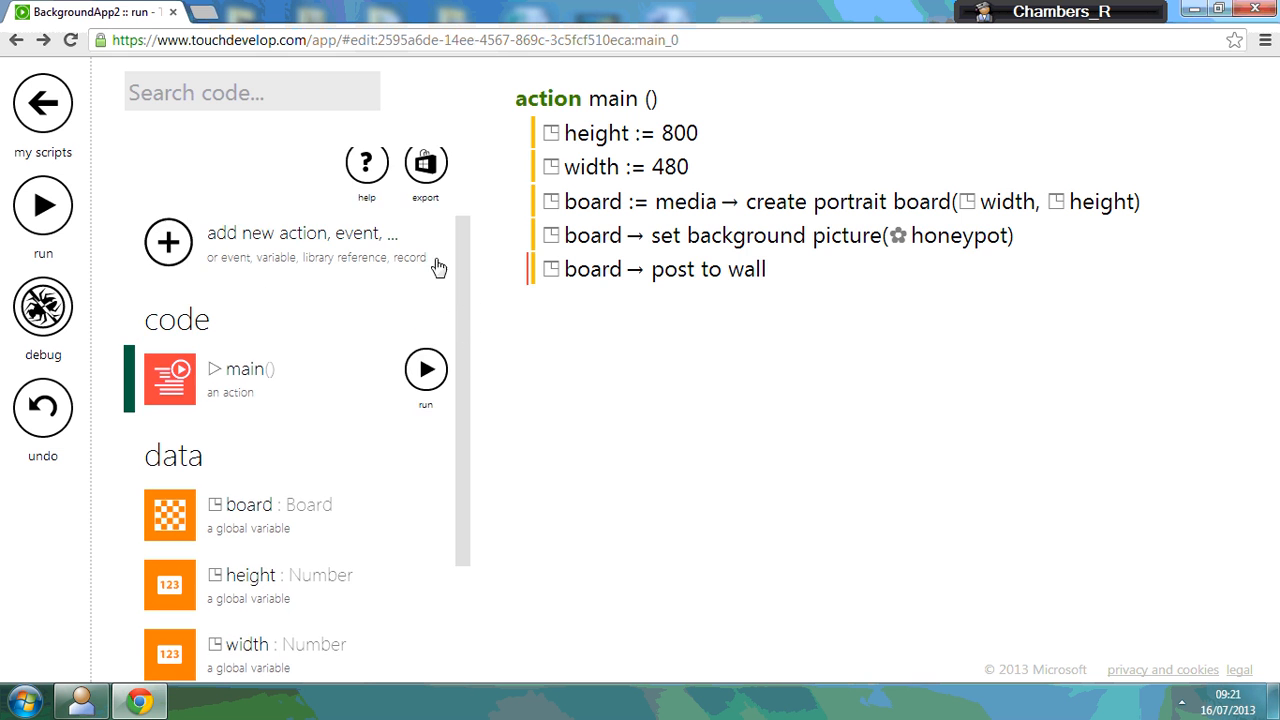
{"action": "left_click", "coordinate": [168, 242]}
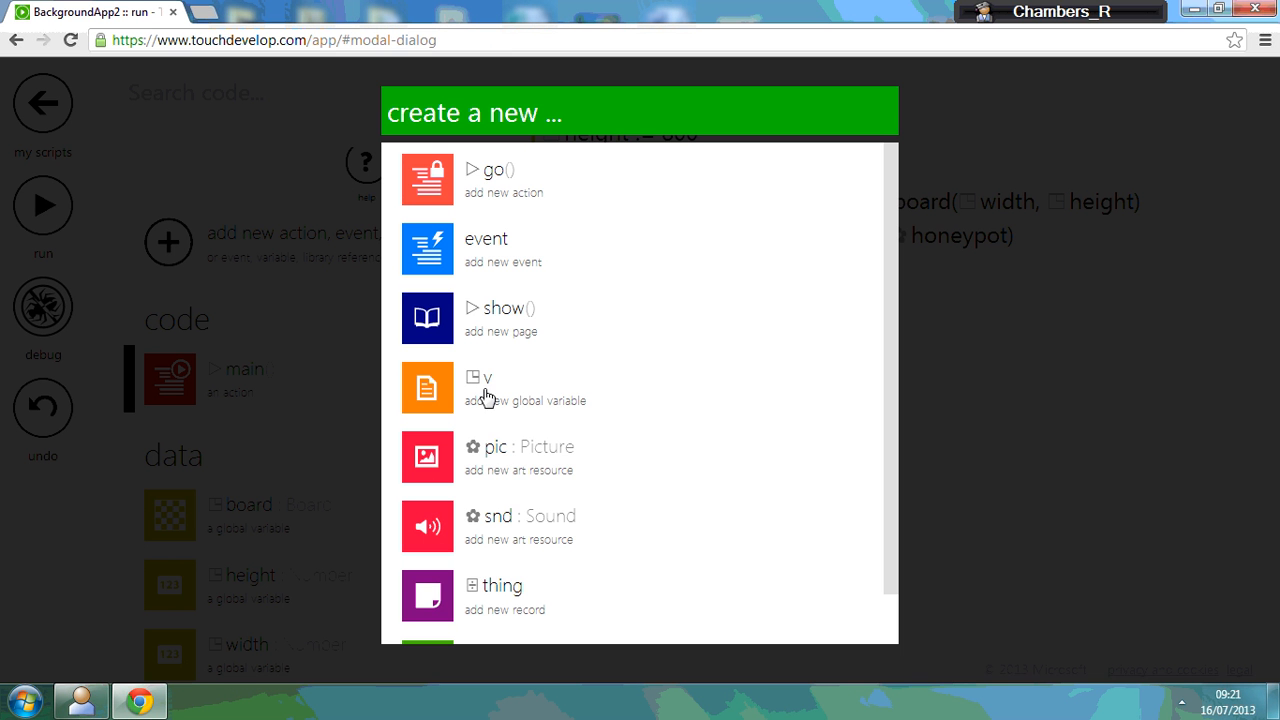
{"action": "mouse_move", "coordinate": [444, 470]}
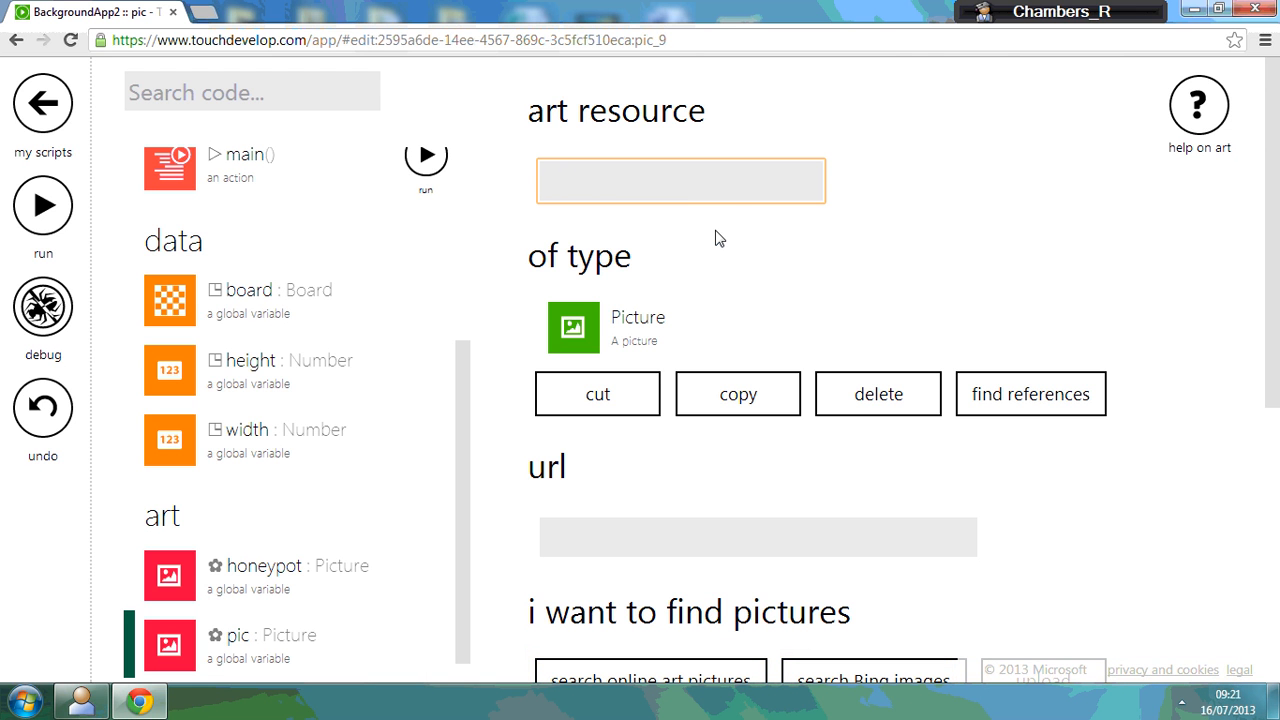
{"action": "type", "text": "Football"}
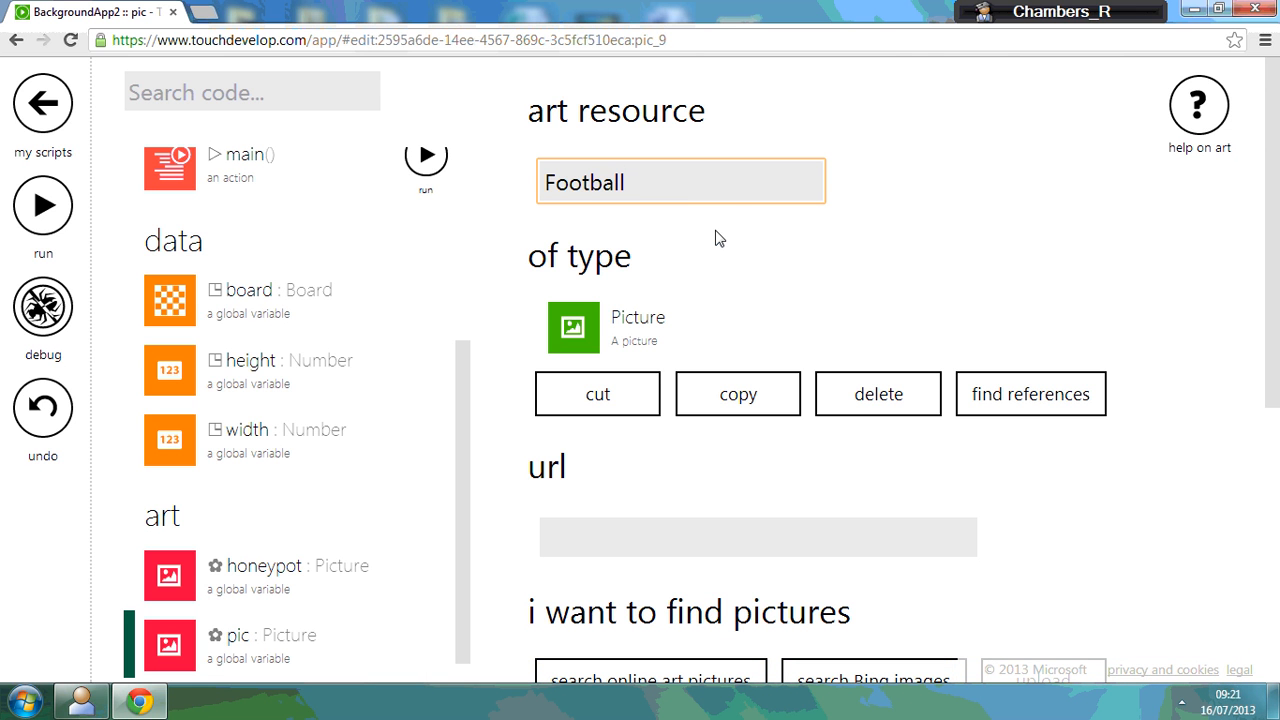
{"action": "type", "text": "Field"}
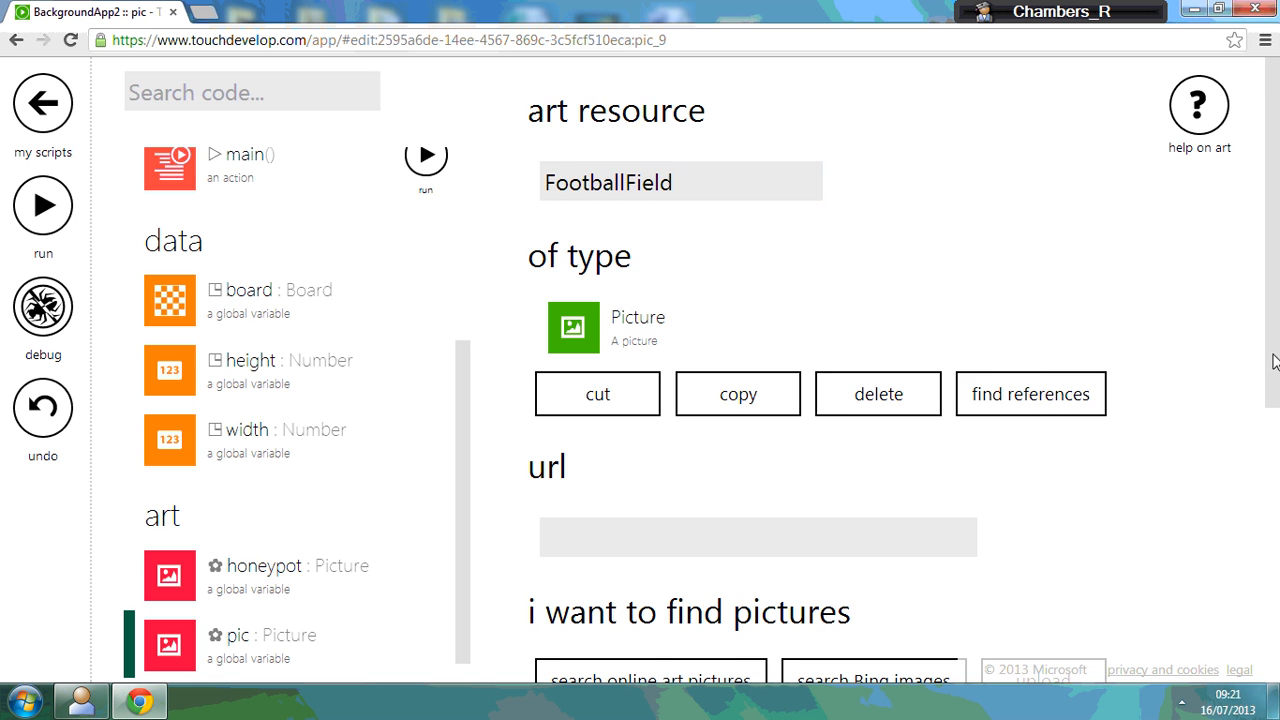
{"action": "scroll", "scroll_direction": "down", "scroll_amount": 3}
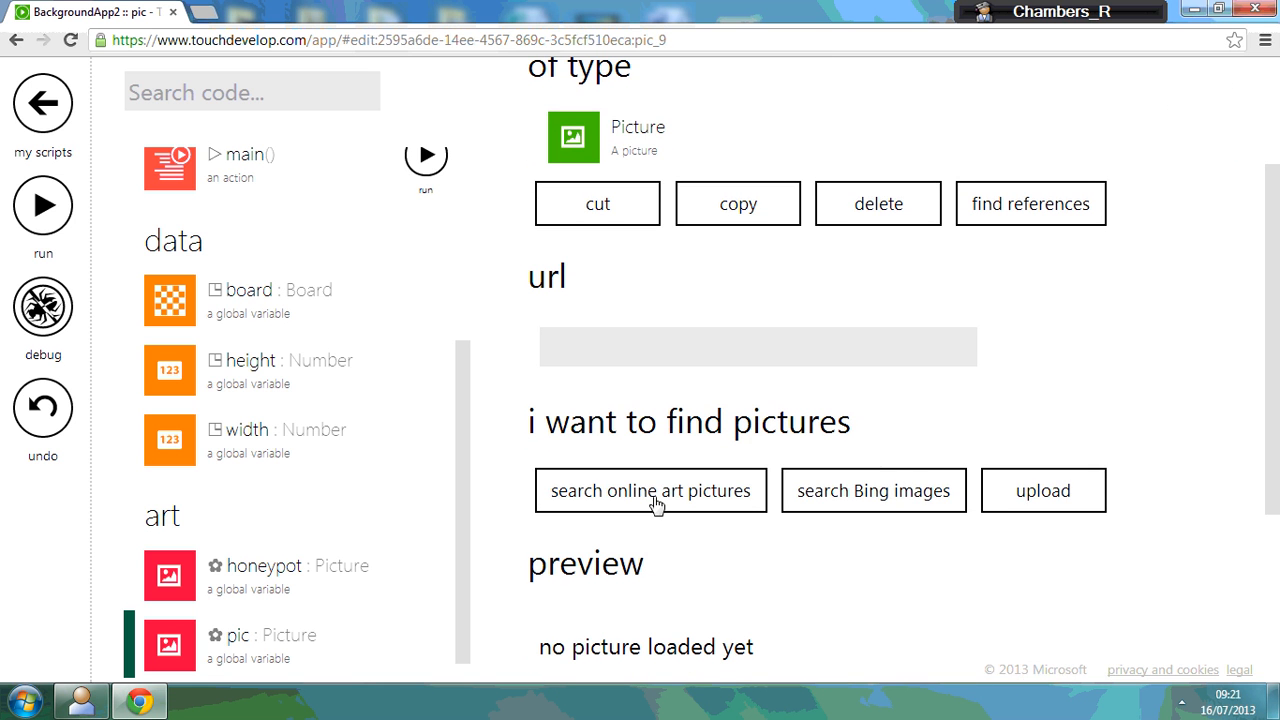
- Search online art for 'football', pick Craig Leitch's Football stadium photo for the resource, and return to main
{"action": "left_click", "coordinate": [650, 492]}
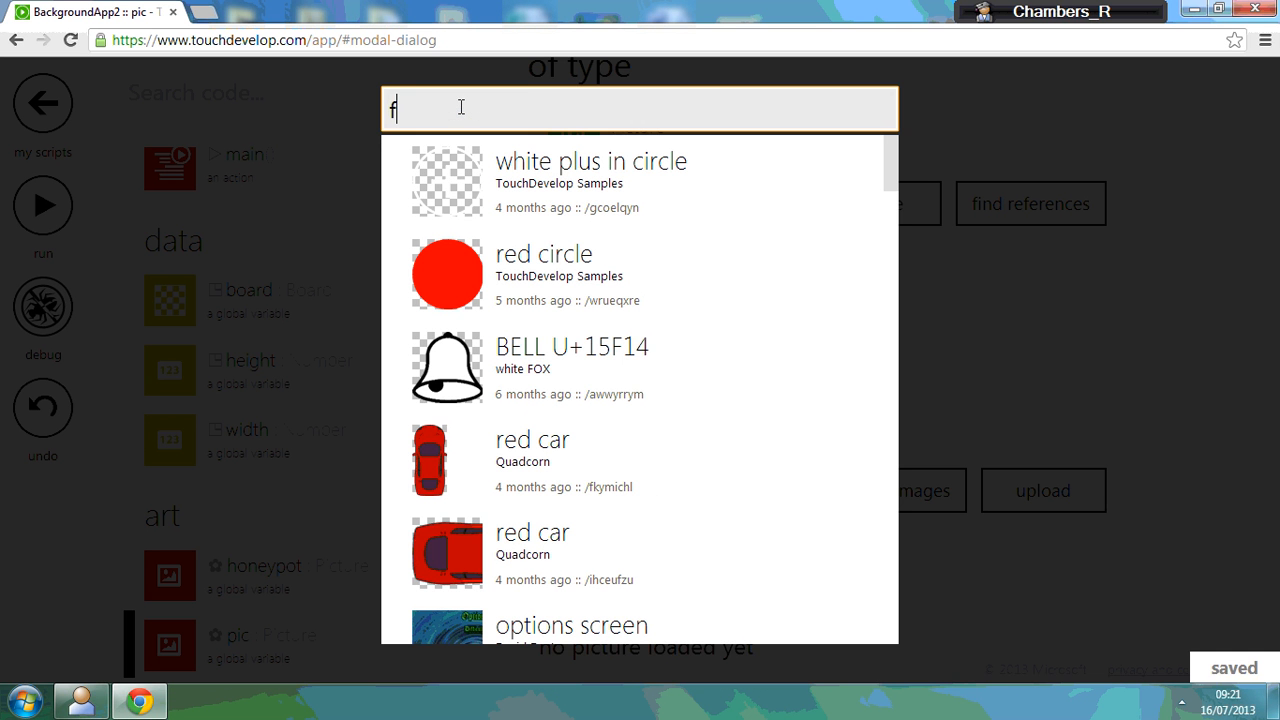
{"action": "type", "text": "ootball"}
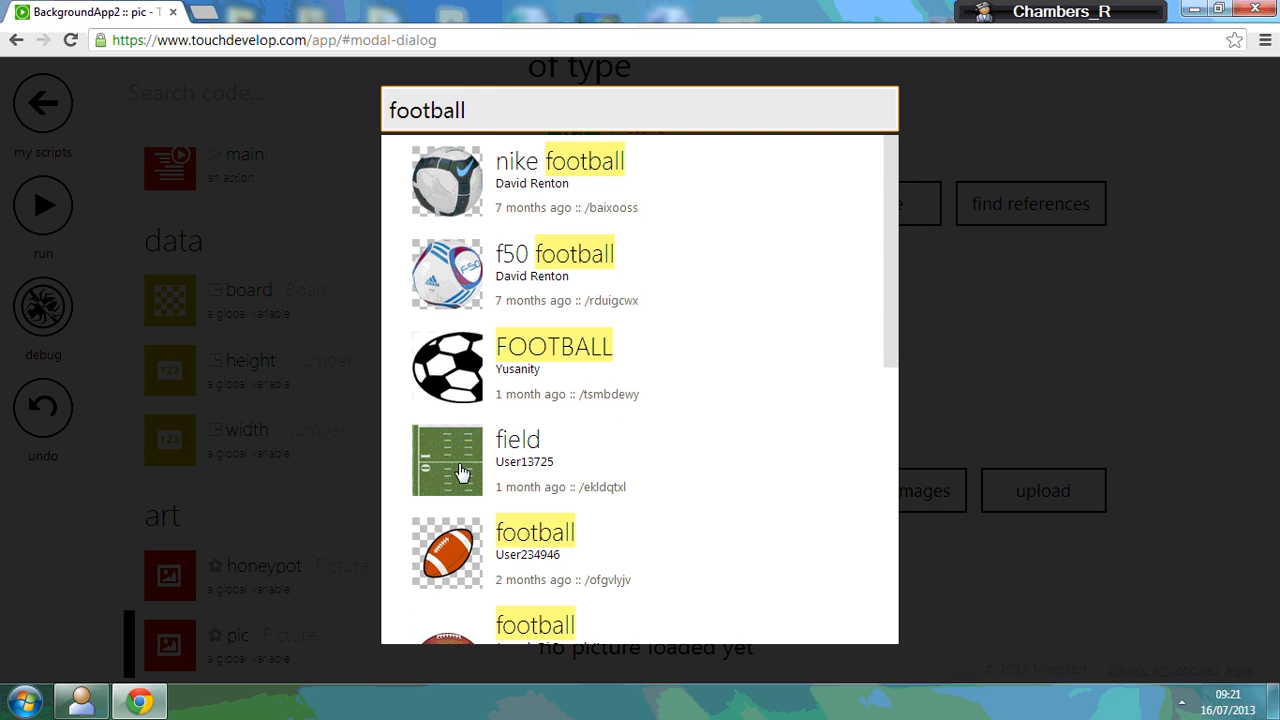
{"action": "scroll", "scroll_direction": "down", "scroll_amount": 3}
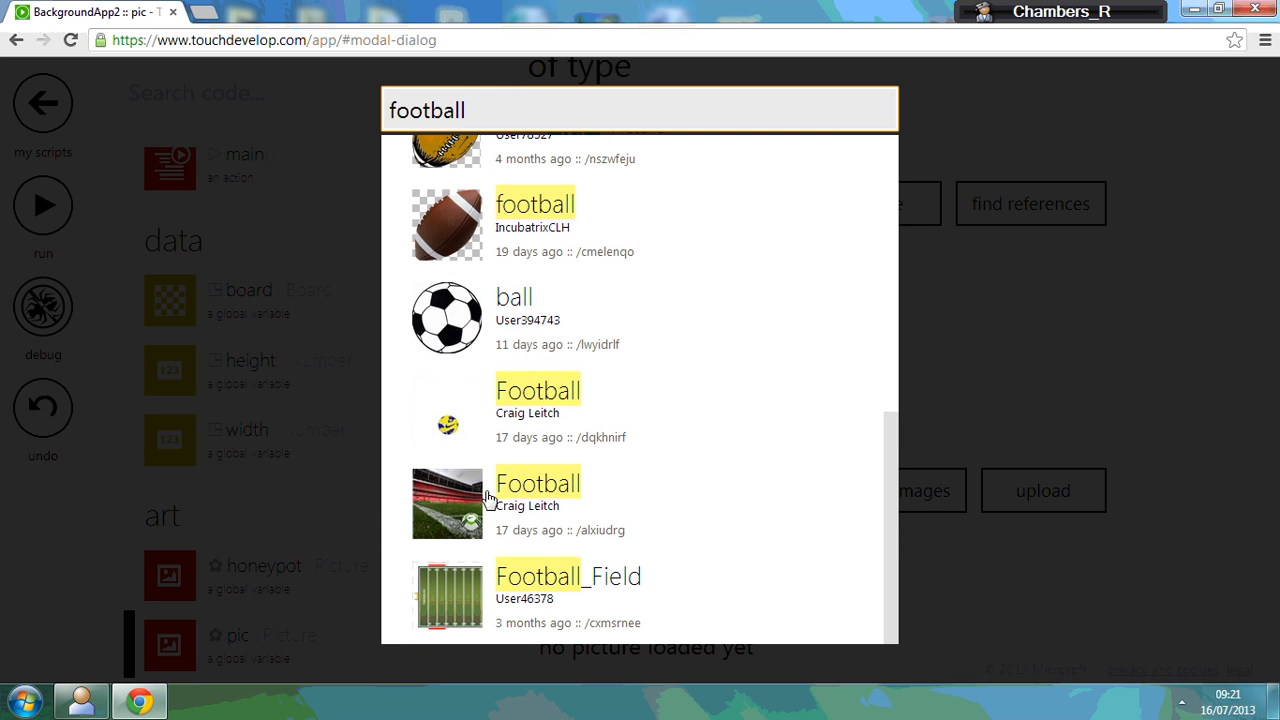
{"action": "left_click", "coordinate": [536, 482]}
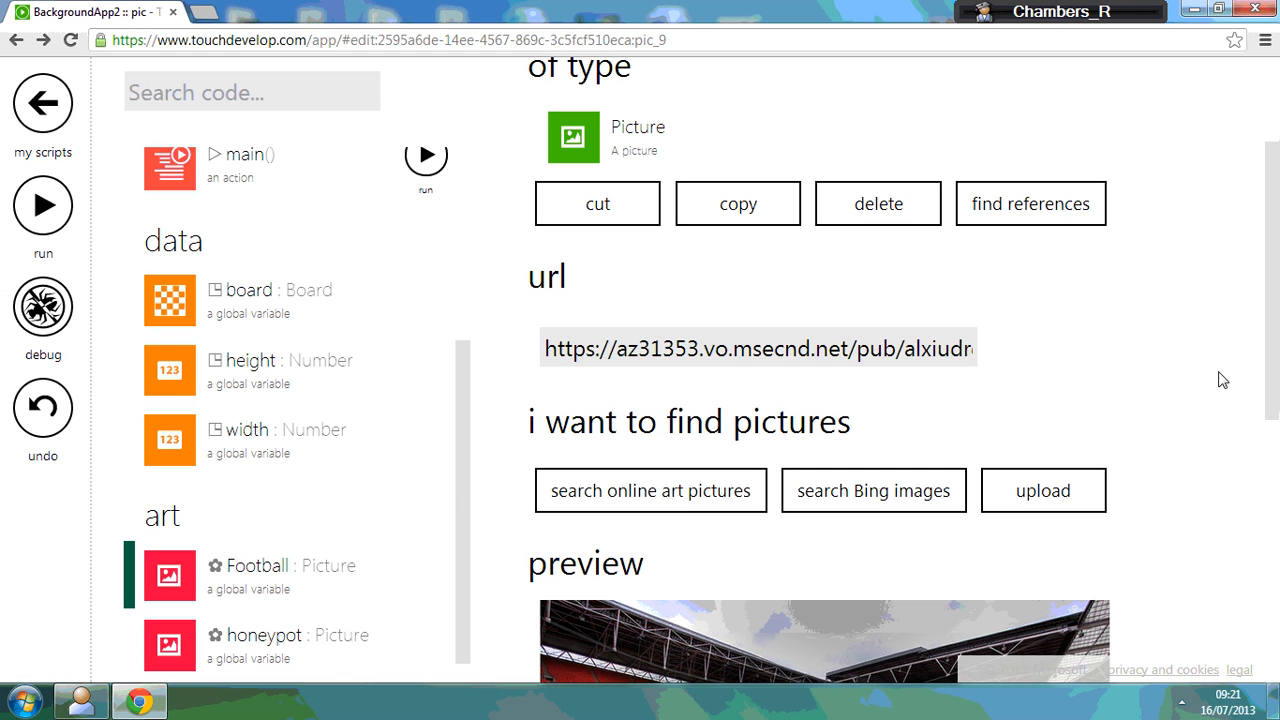
{"action": "scroll", "scroll_direction": "down", "scroll_amount": 3}
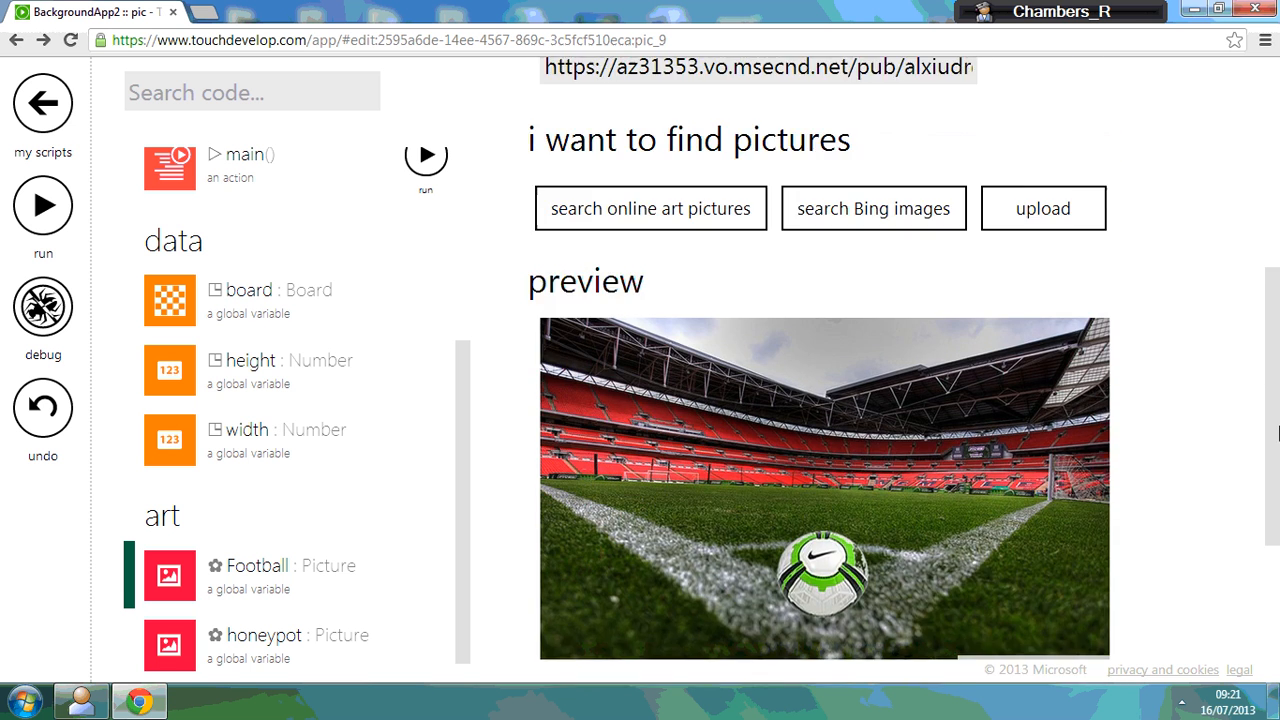
{"action": "scroll", "scroll_direction": "up", "scroll_amount": 3}
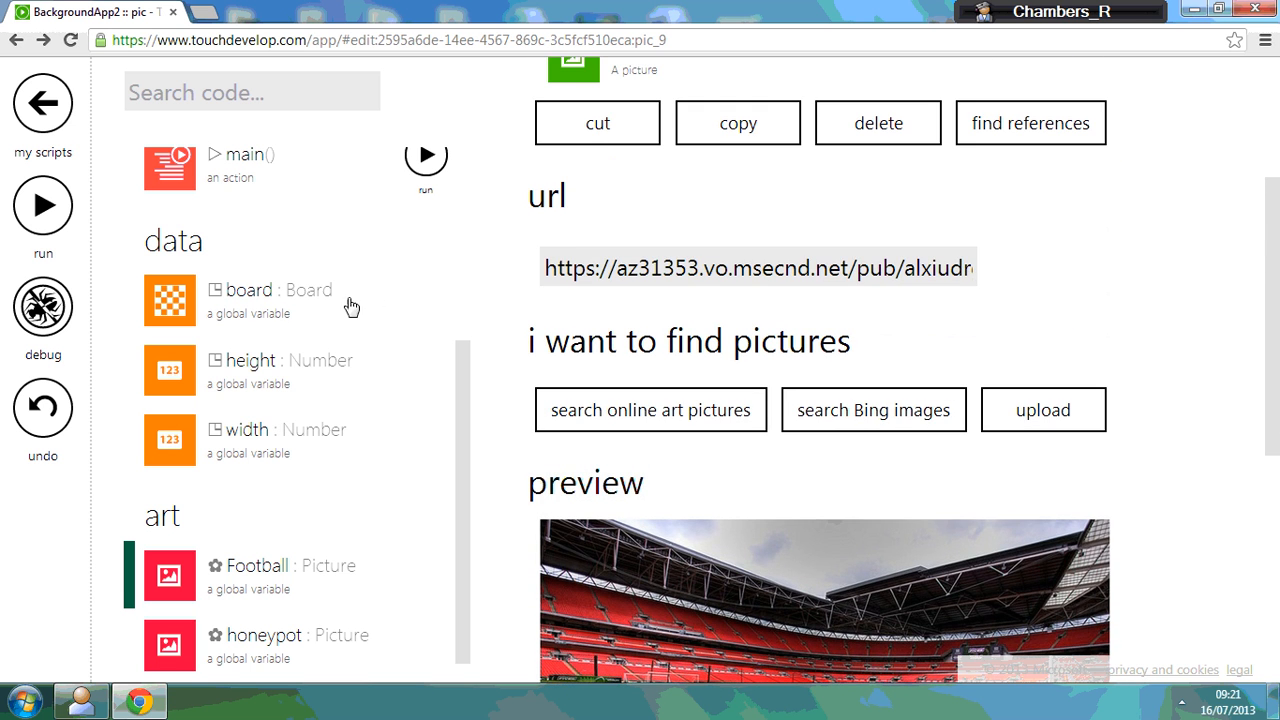
{"action": "left_click", "coordinate": [250, 168]}
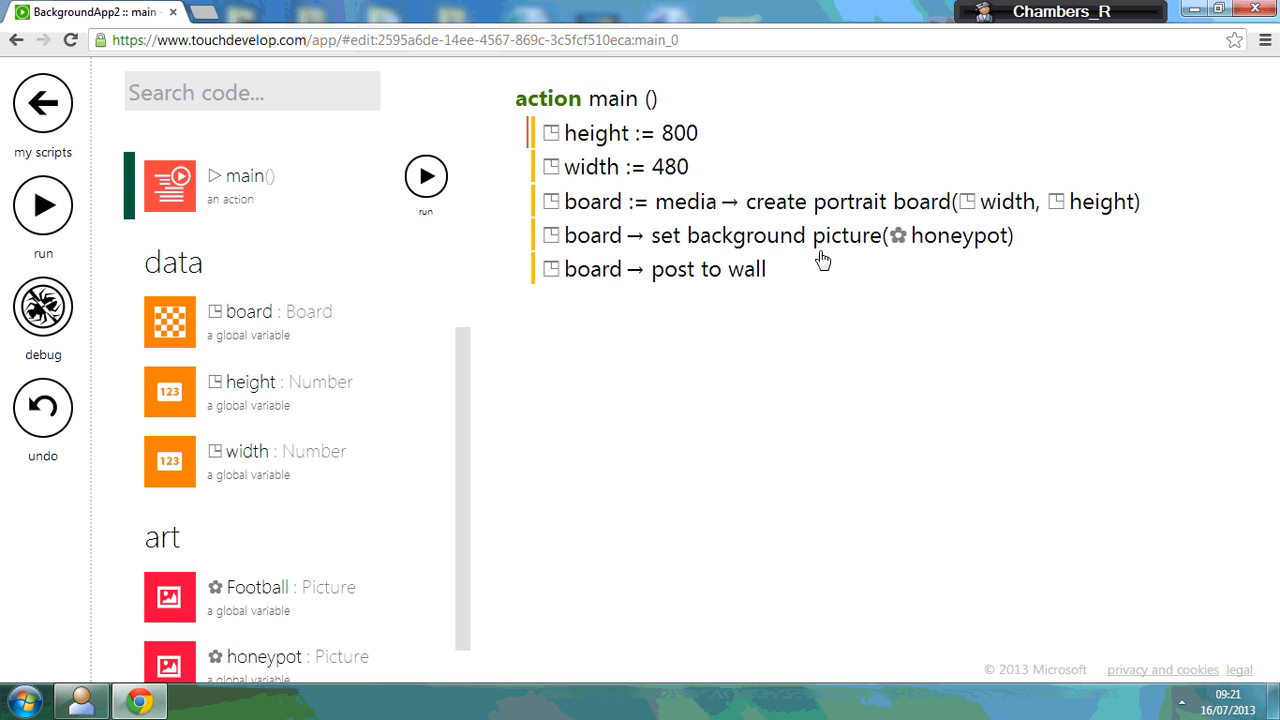
- Change the background picture argument from honeypot to Football and test-run to see the stadium photo
{"action": "left_click", "coordinate": [956, 236]}
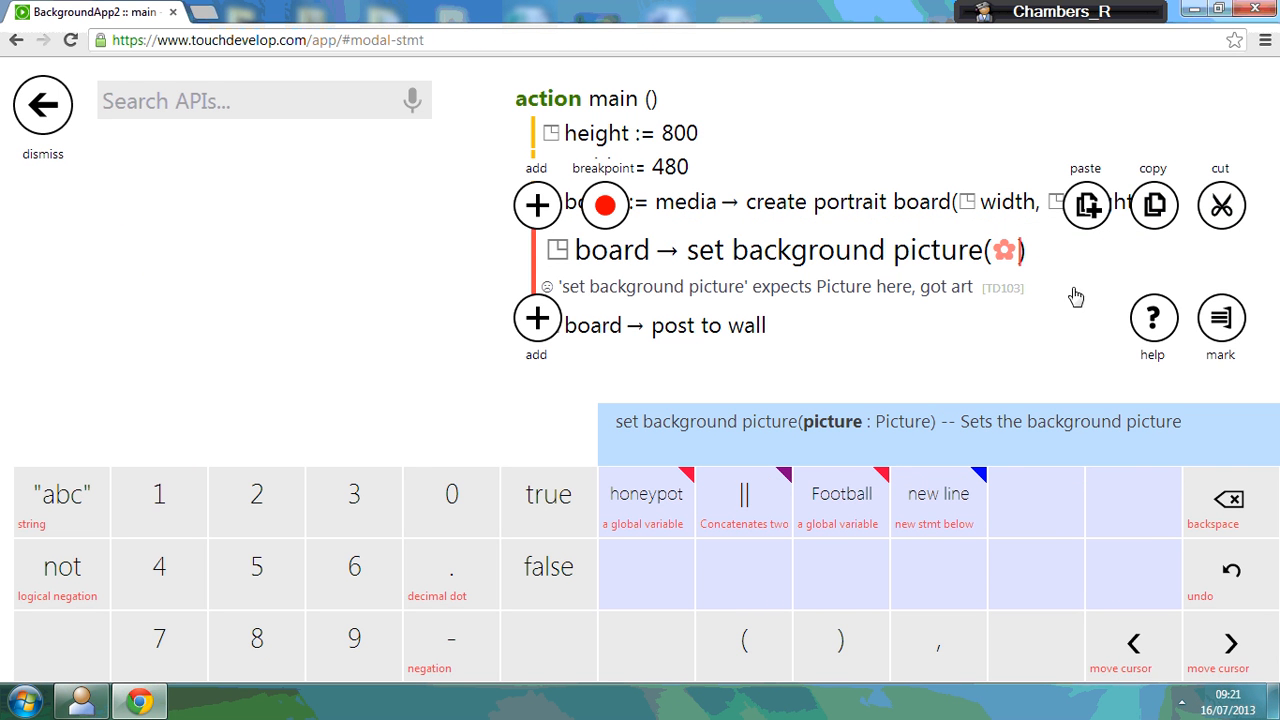
{"action": "mouse_move", "coordinate": [856, 522]}
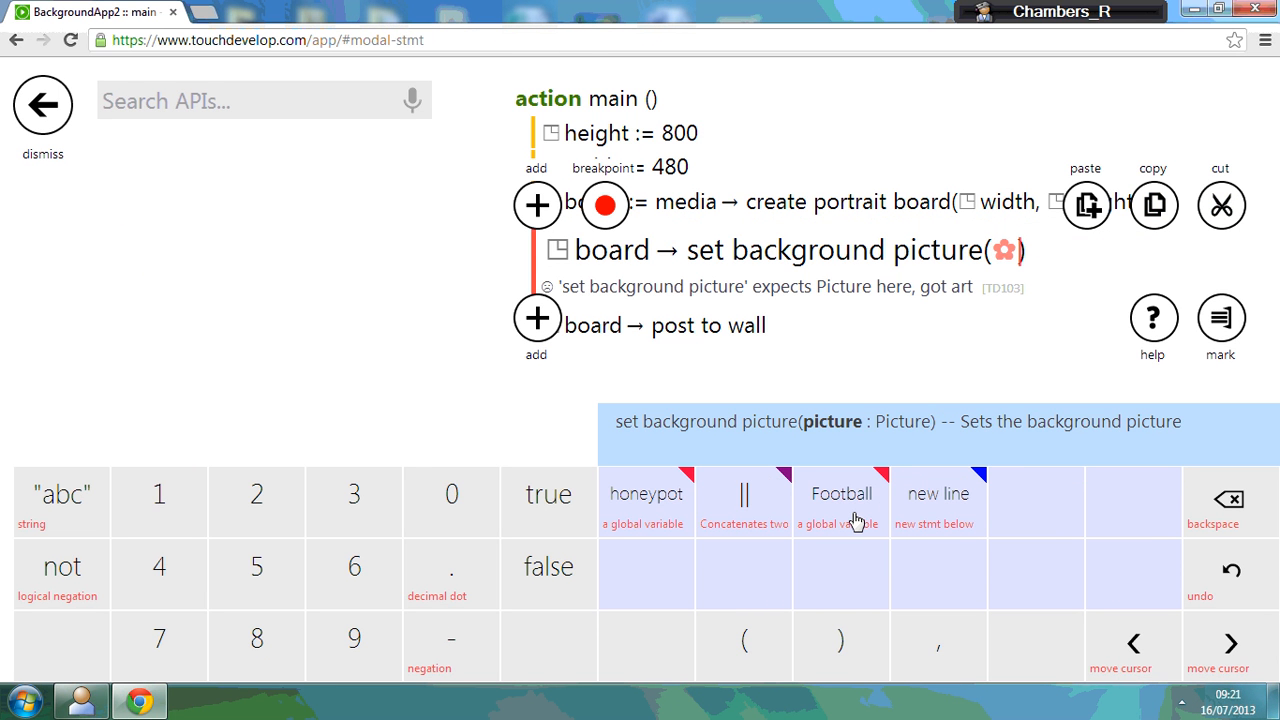
{"action": "left_click", "coordinate": [840, 492]}
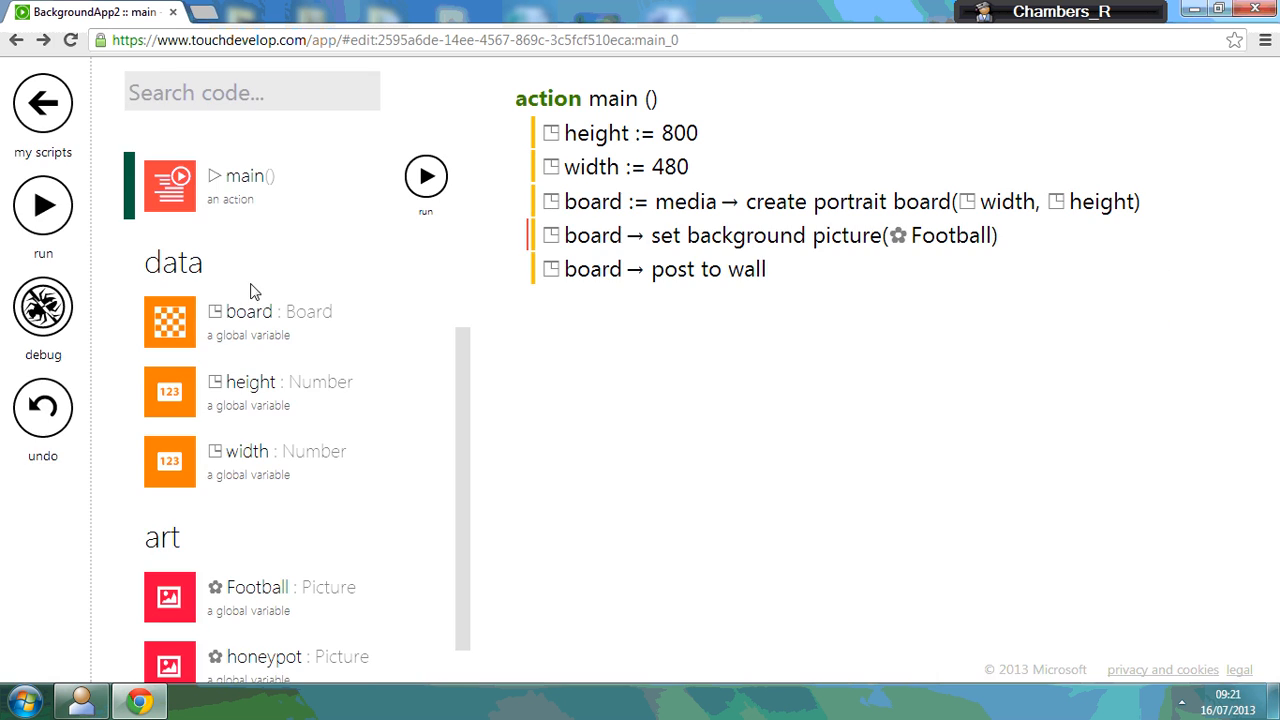
{"action": "left_click", "coordinate": [44, 204]}
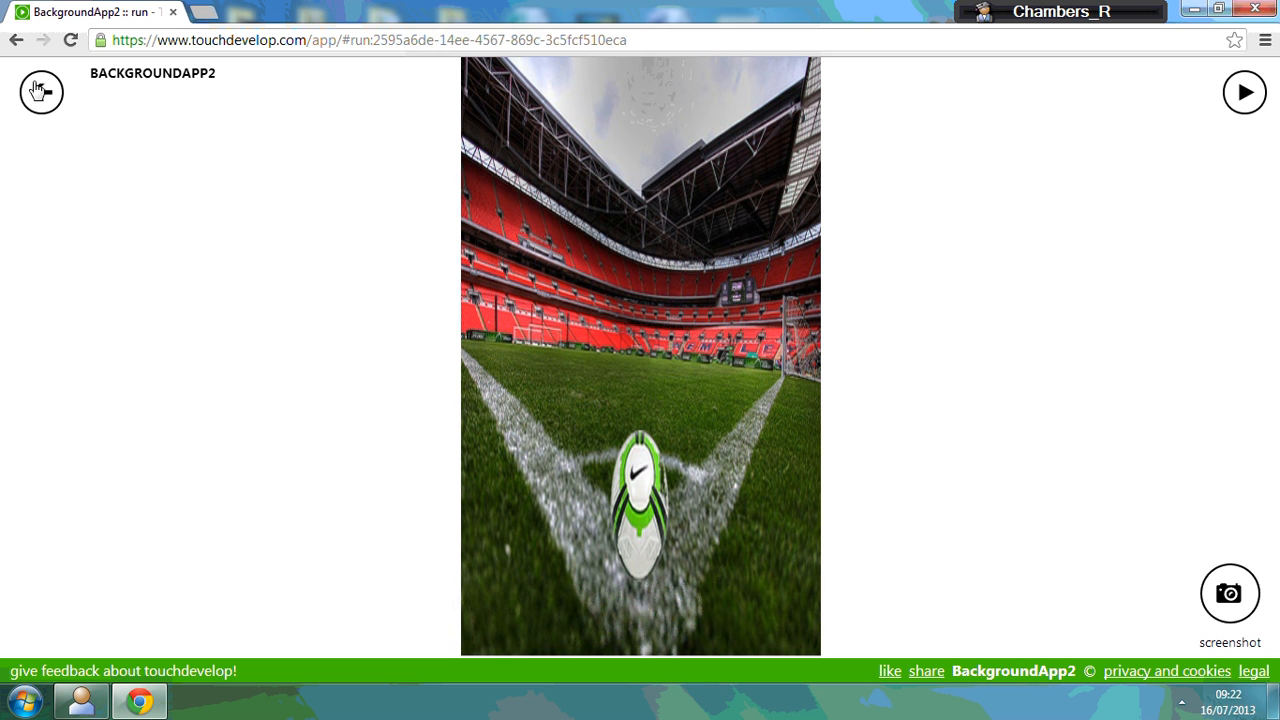
{"action": "mouse_move", "coordinate": [40, 92]}
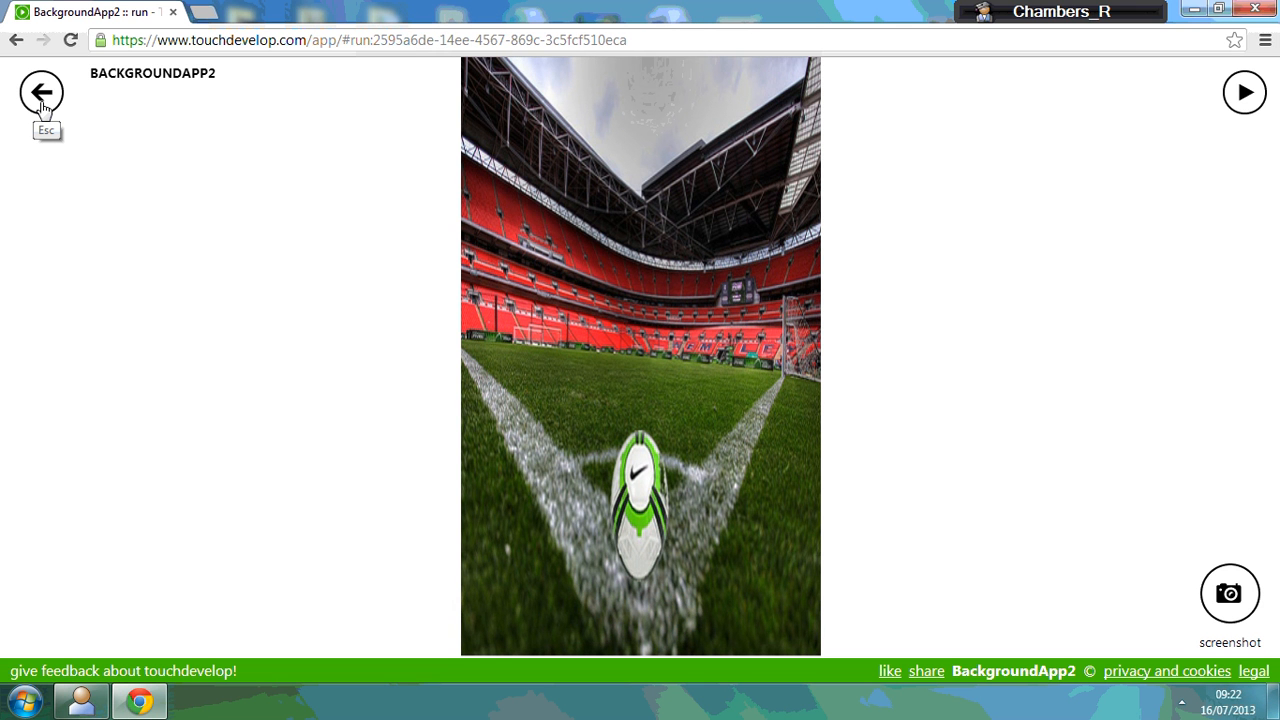
{"action": "left_click", "coordinate": [42, 92]}
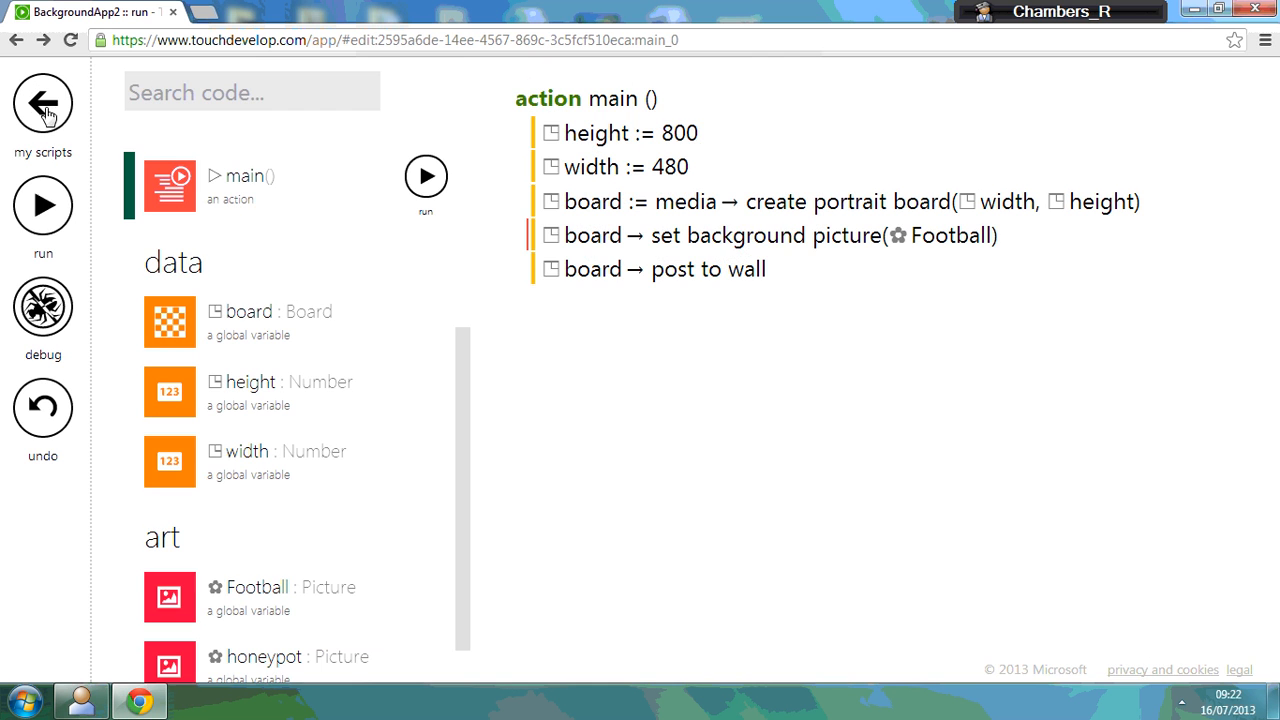
{"action": "mouse_move", "coordinate": [768, 122]}
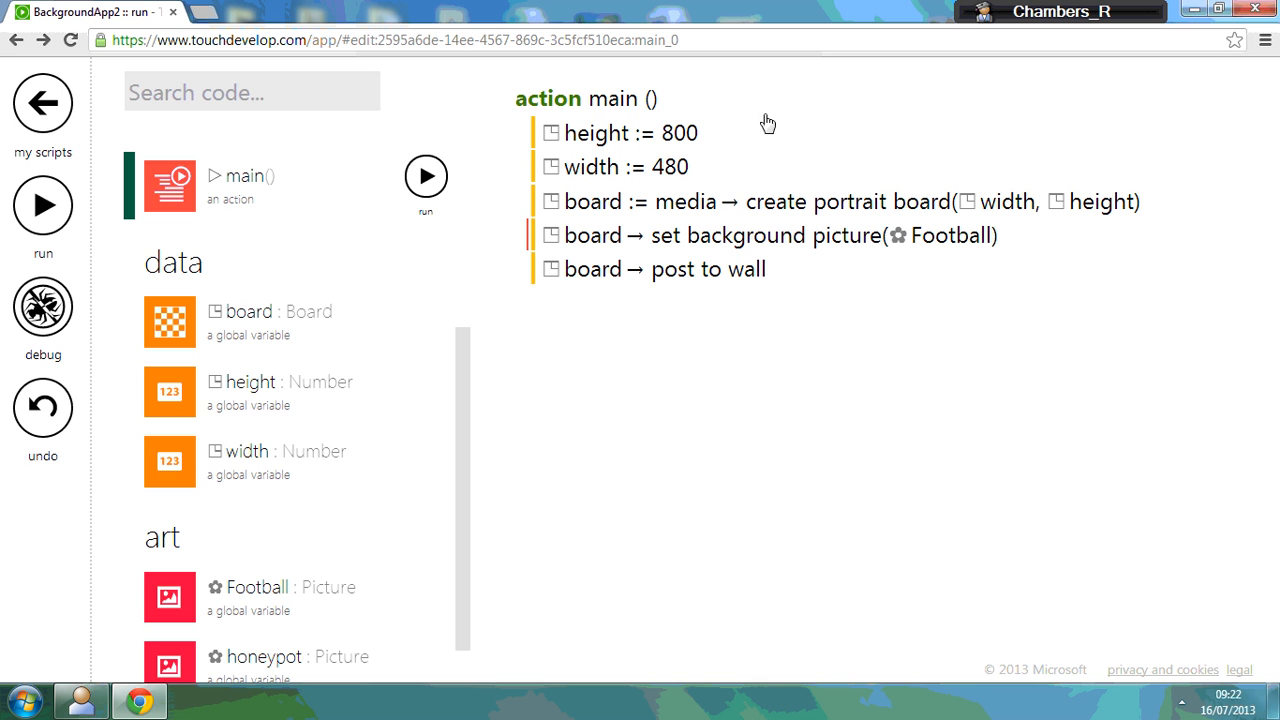
{"action": "mouse_move", "coordinate": [936, 548]}
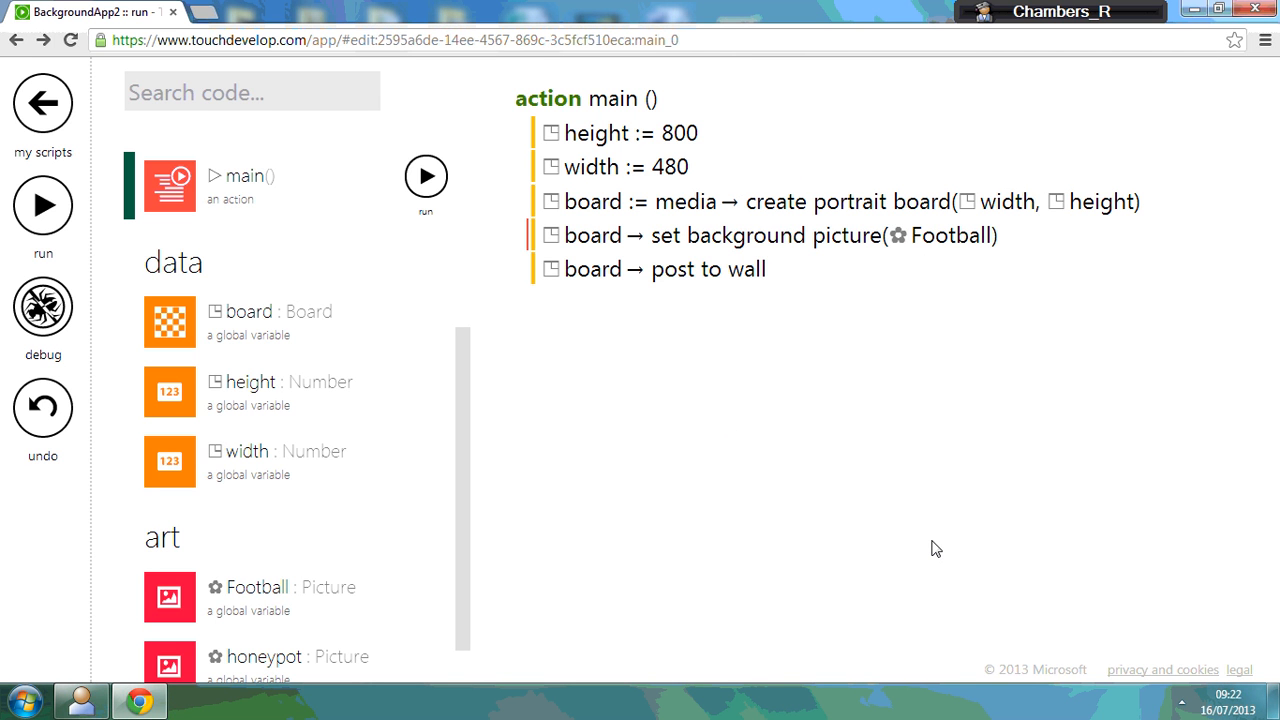